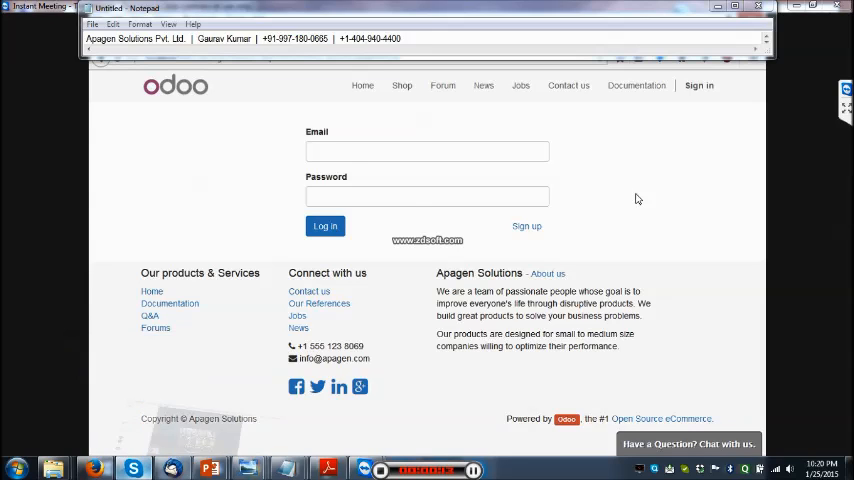
Log in to Odoo with the administrator email and password.
left_click(324, 226)
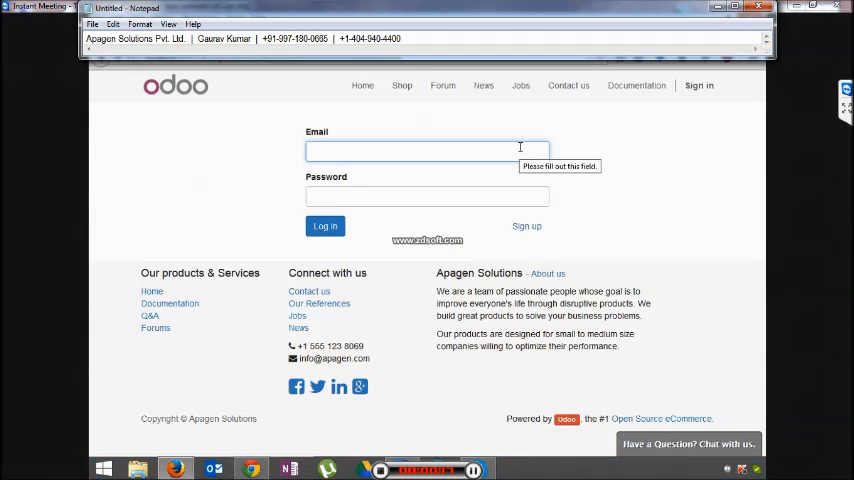
type("admin")
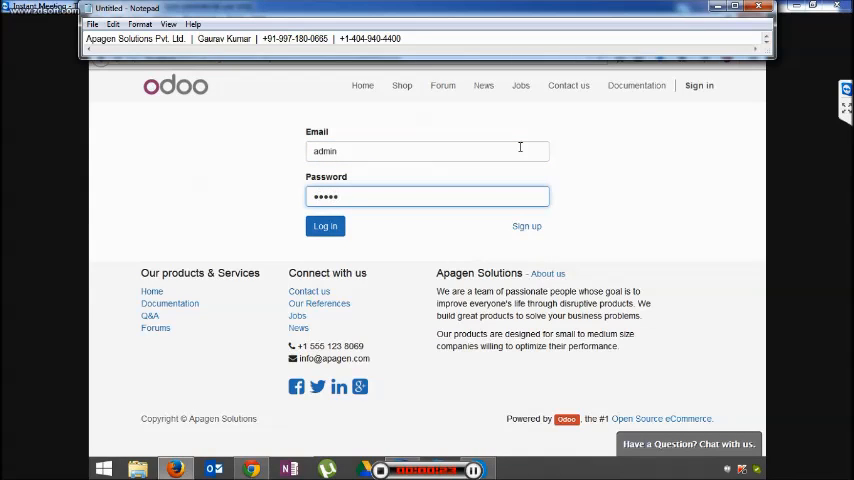
left_click(324, 225)
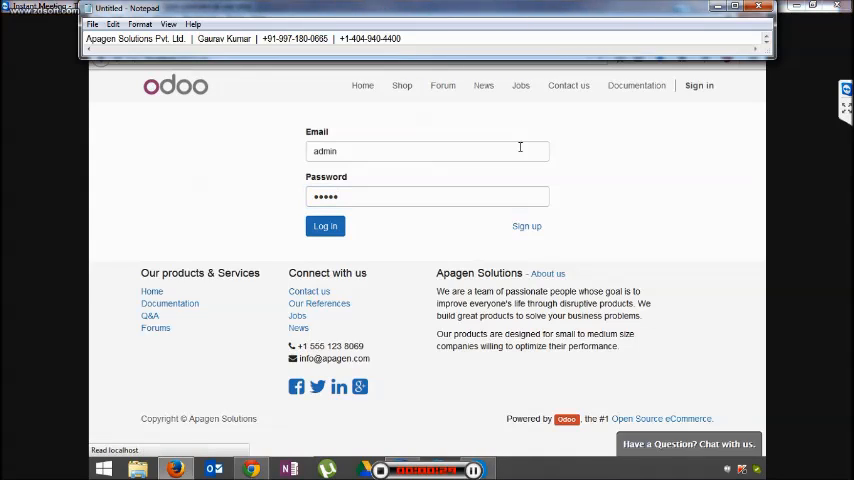
left_click(324, 226)
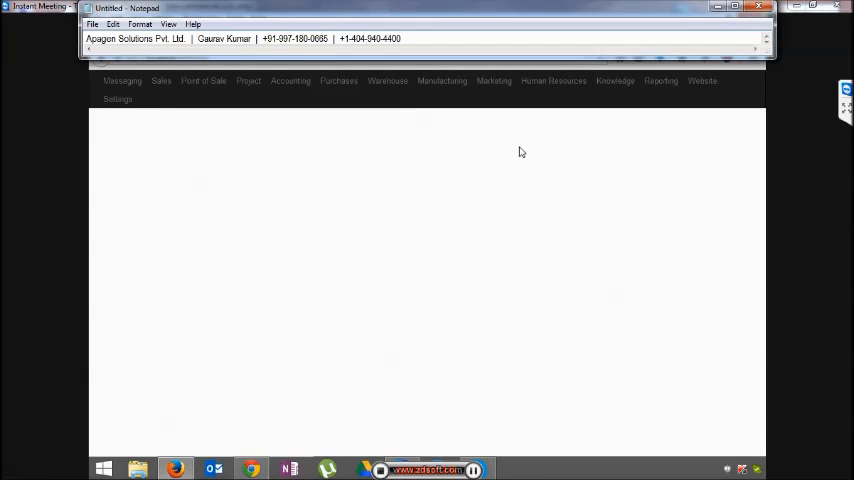
Go to Project > Projects to list the five existing projects and start a new one.
left_click(122, 81)
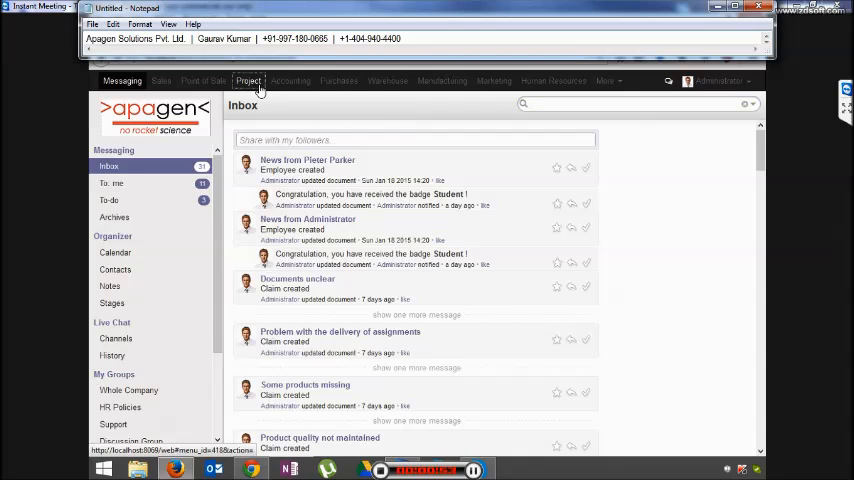
left_click(247, 81)
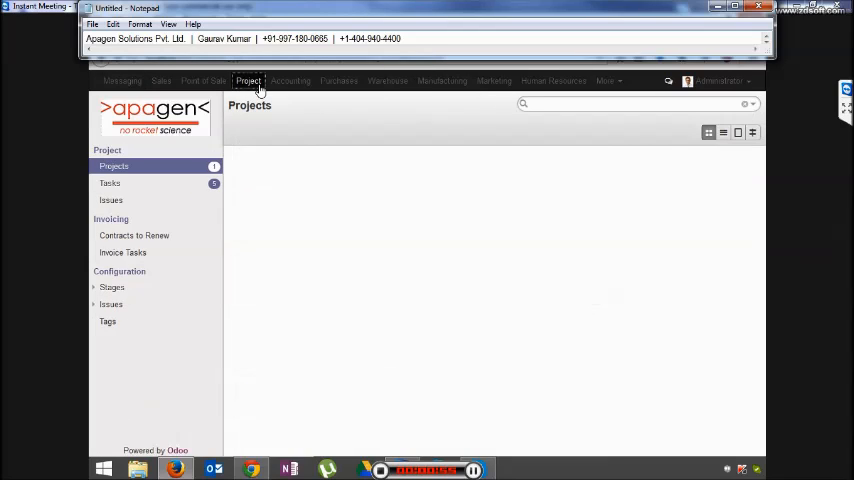
left_click(247, 81)
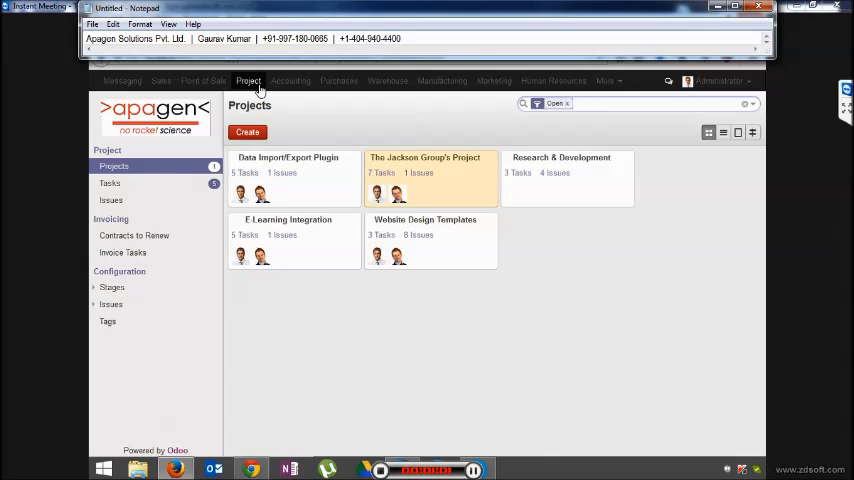
left_click(650, 104)
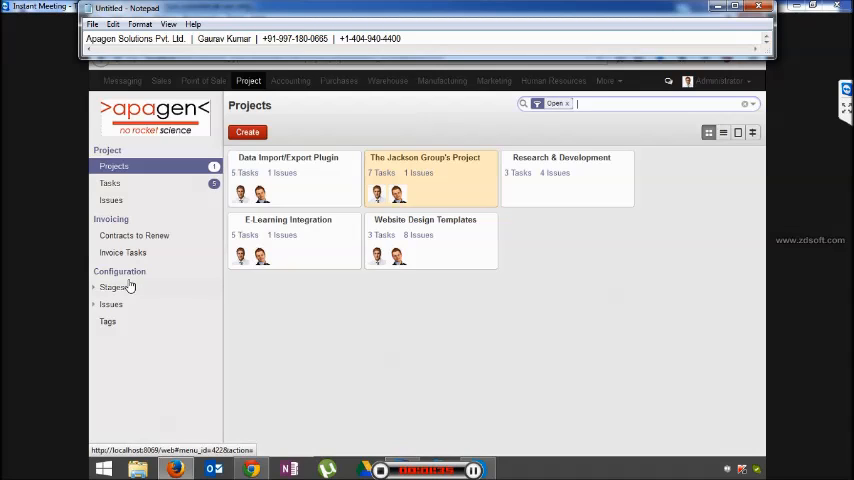
left_click(247, 131)
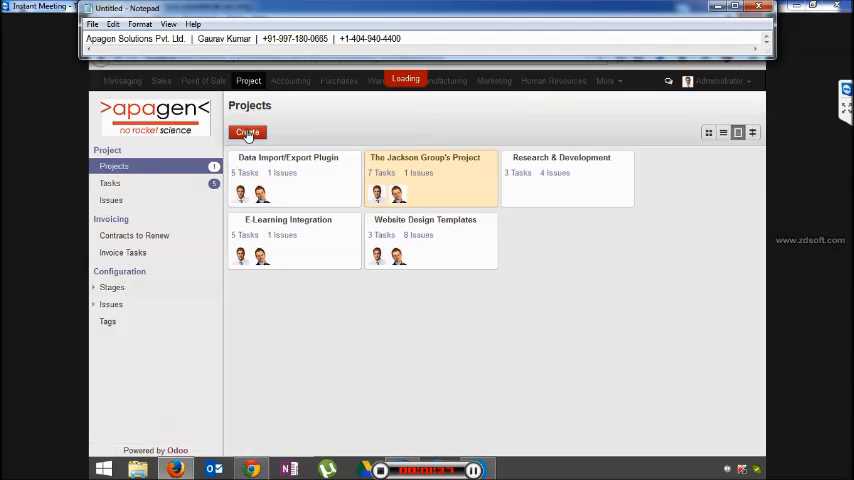
Enter 'Odoo ERP Implementation' as the new project's name.
left_click(247, 131)
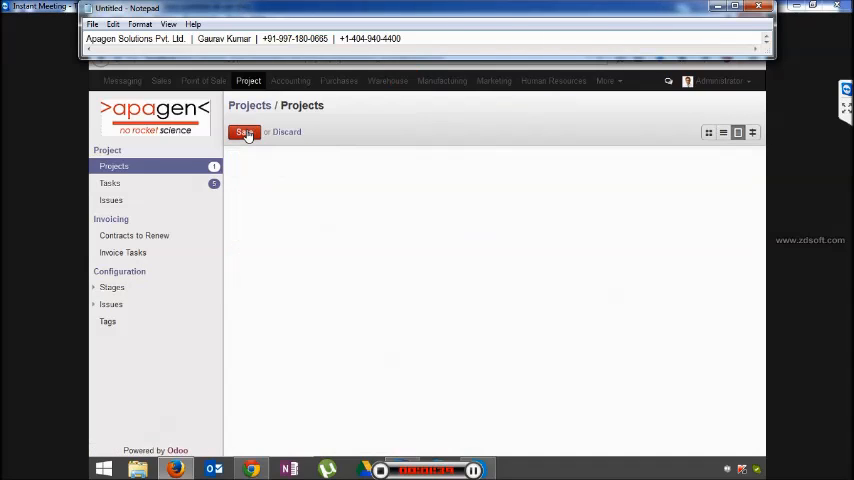
left_click(244, 132)
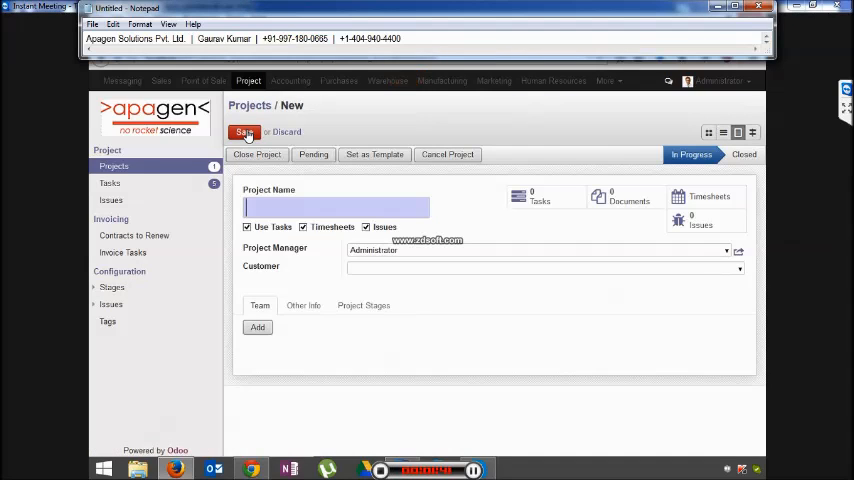
type("Od")
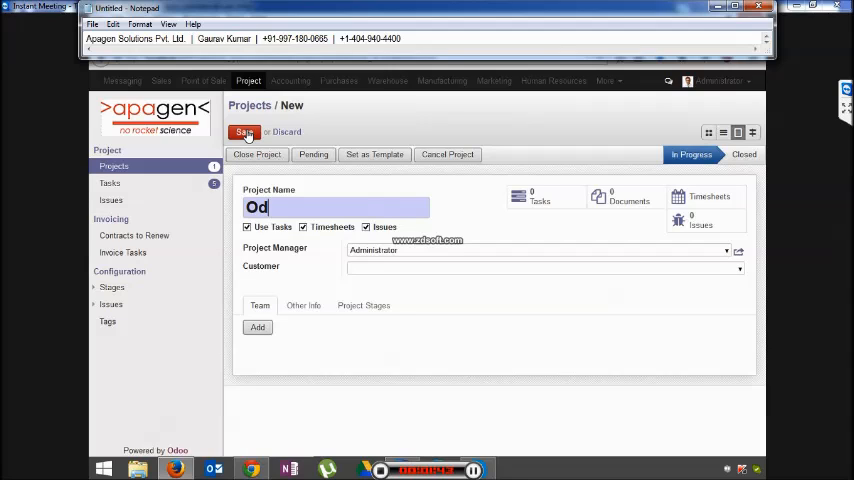
type("oo")
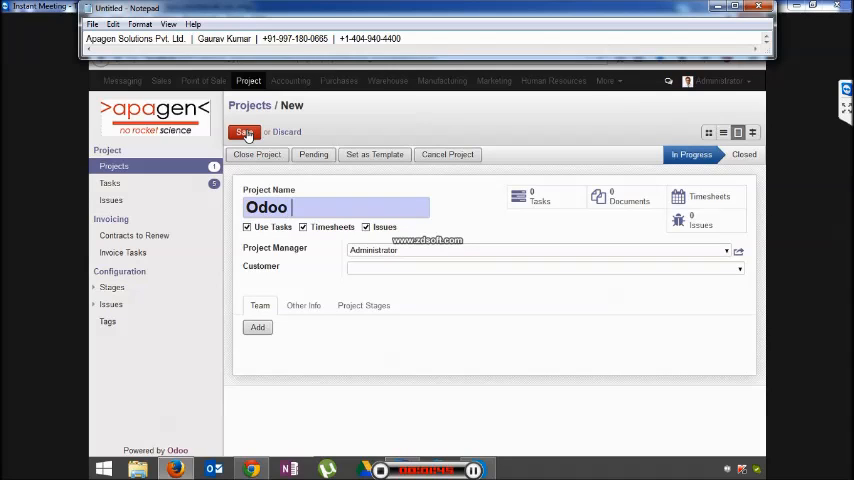
type("ERP")
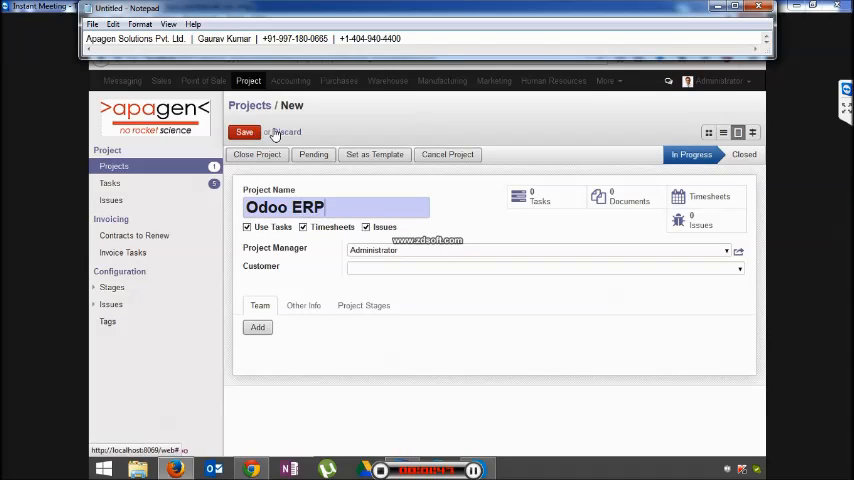
type("Implementation")
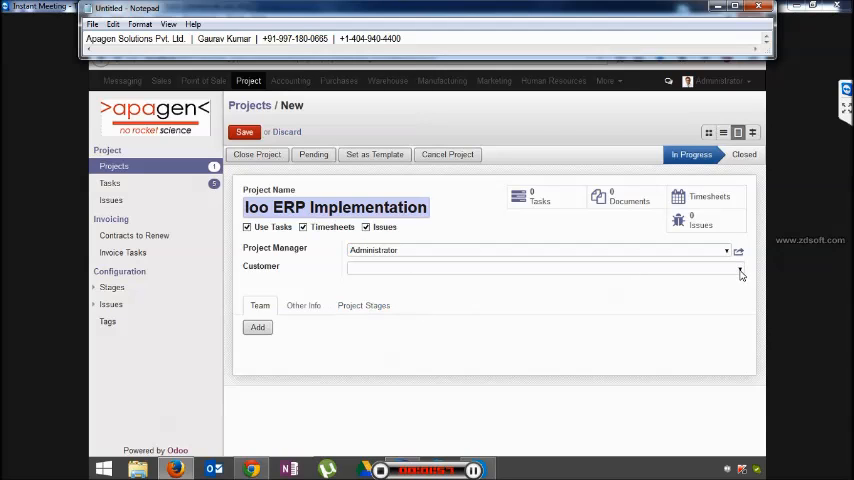
Set Agrolait as customer and add Administrator, Demo User and Demo Portal User to the team.
left_click(540, 267)
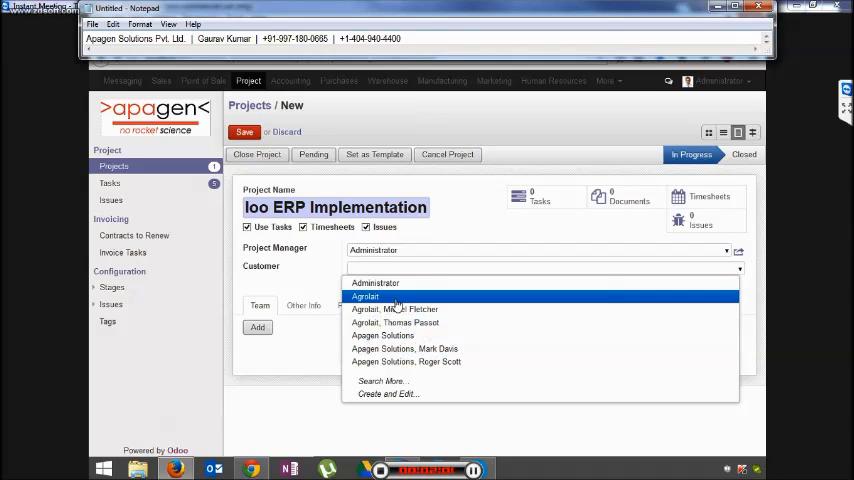
left_click(365, 296)
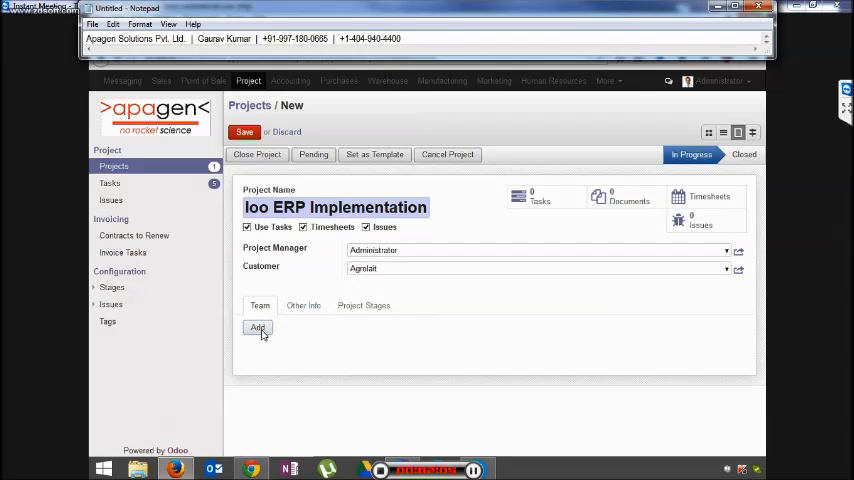
left_click(258, 327)
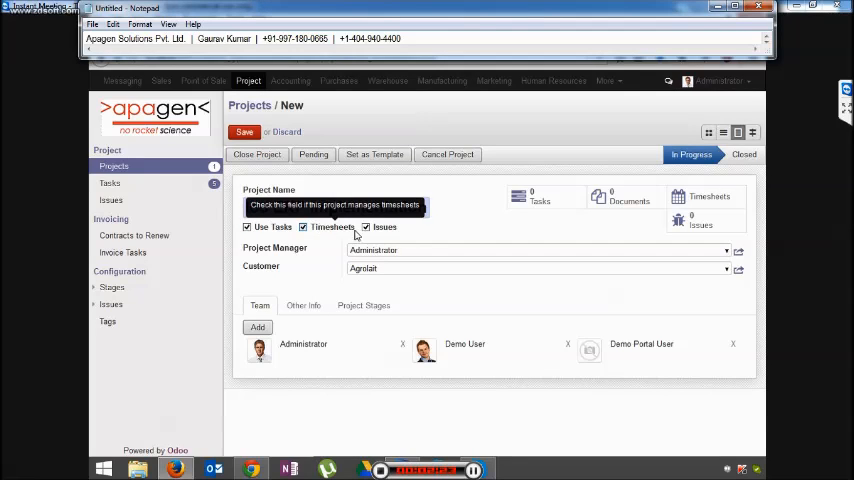
type("loo ERP")
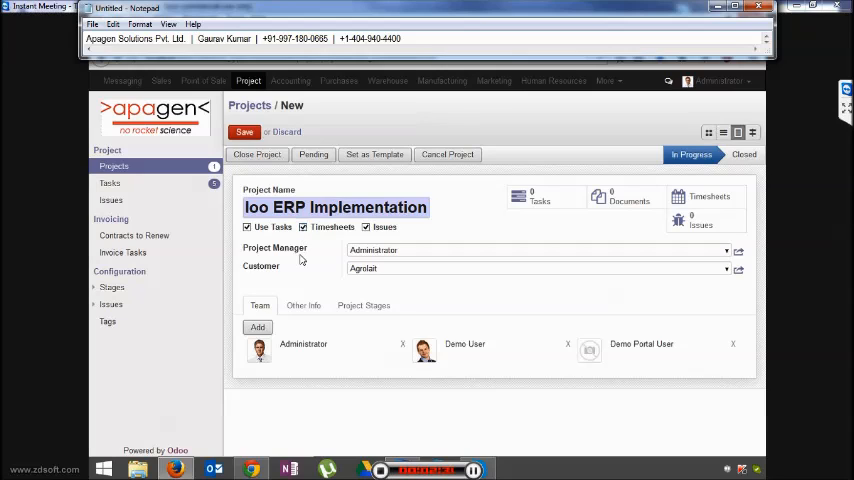
Show Other Info: internal visibility, start date 01/26/2015, INR currency, parent Projects.
left_click(358, 305)
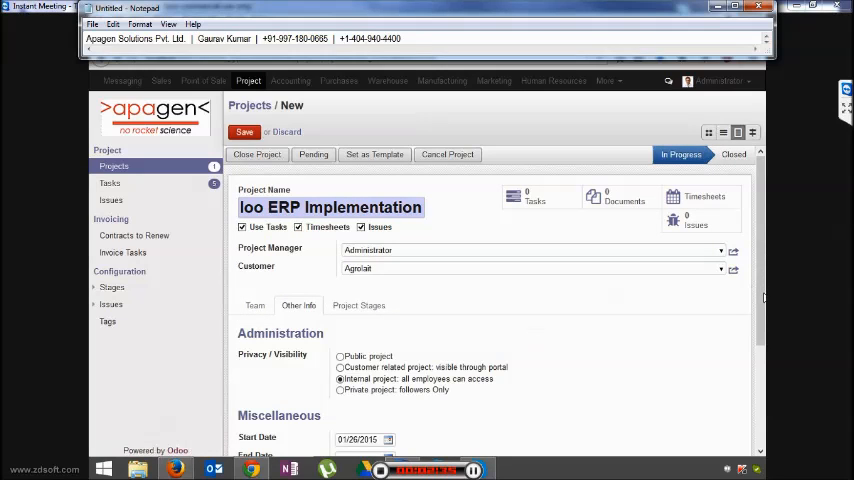
scroll("down", 3)
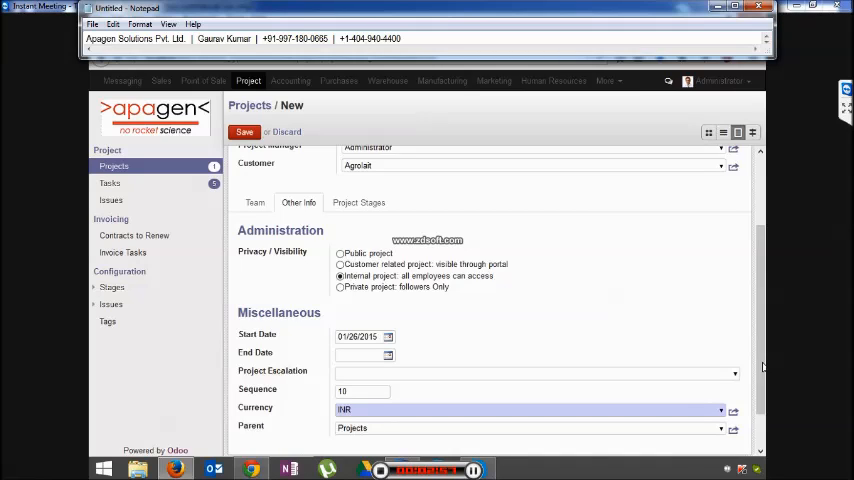
scroll("down", 3)
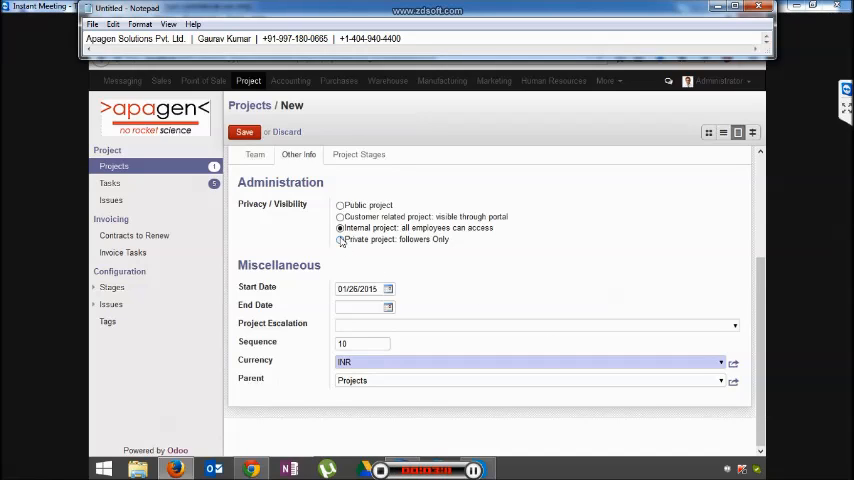
Set visibility to 'Private project: followers Only' and end date to 07/23/2015.
left_click(340, 239)
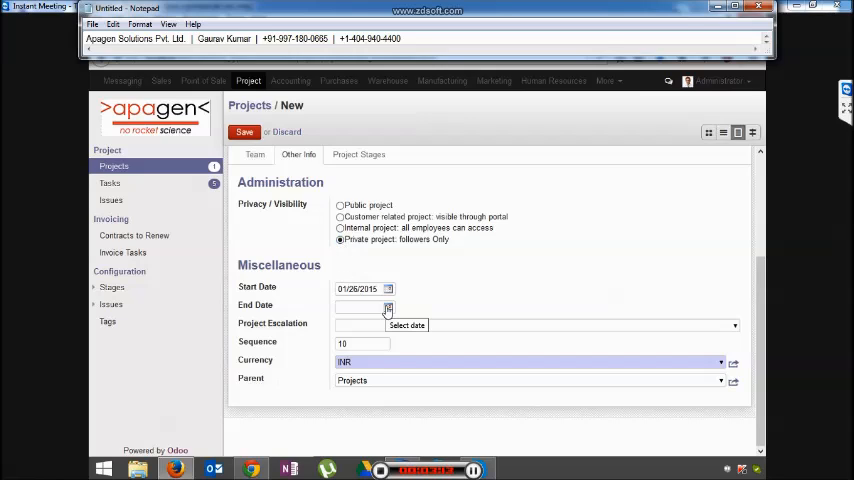
left_click(388, 308)
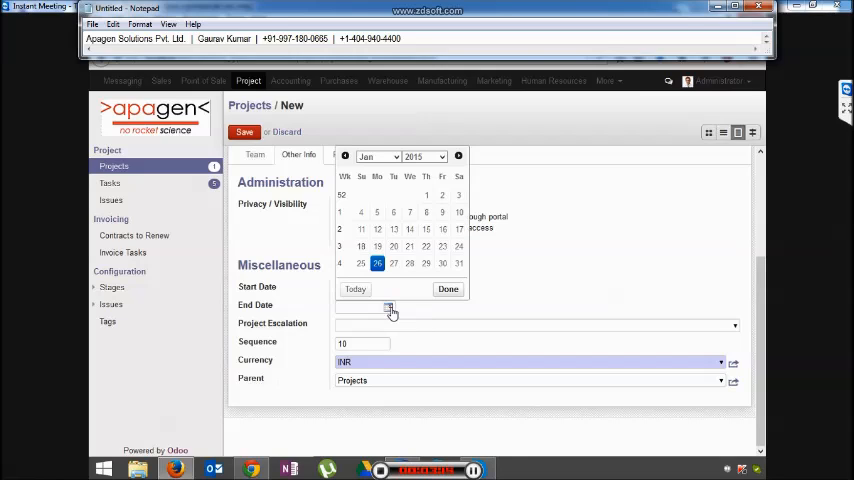
left_click(378, 156)
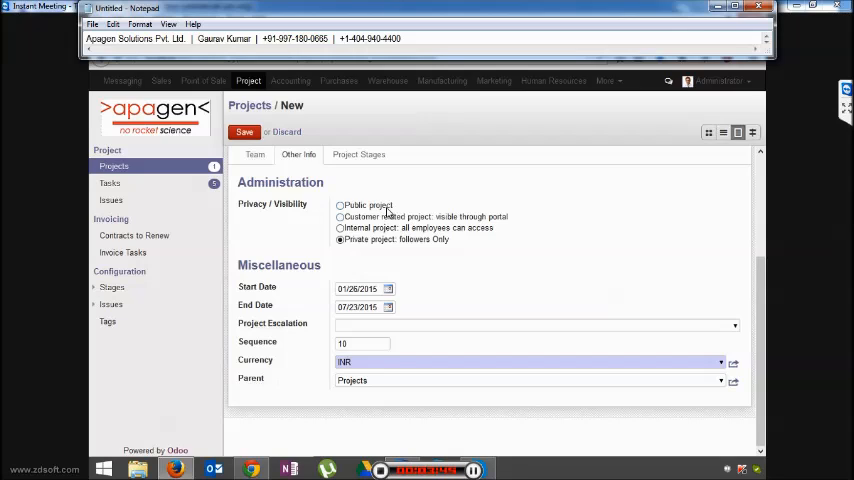
left_click(358, 207)
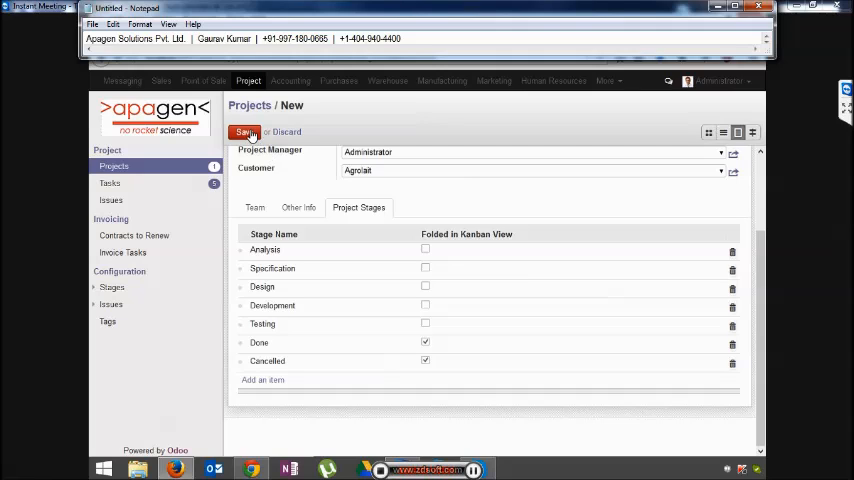
Save the project and check its seven stages, Analysis through Cancelled.
left_click(245, 131)
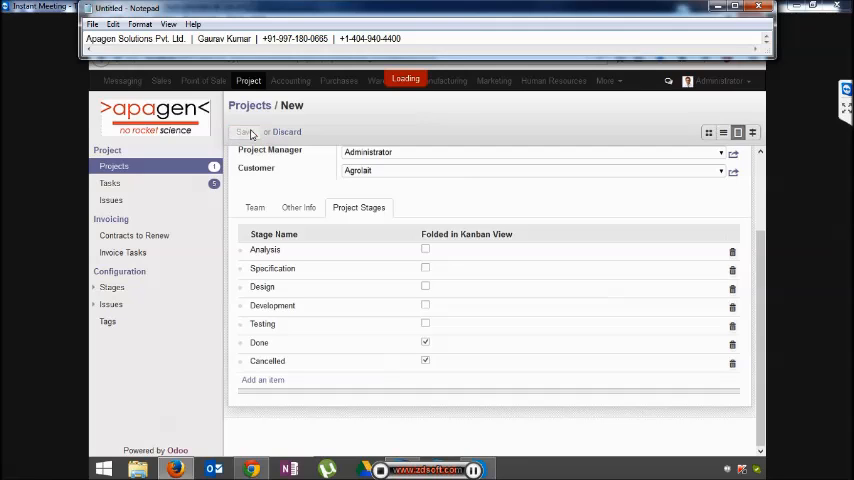
left_click(245, 131)
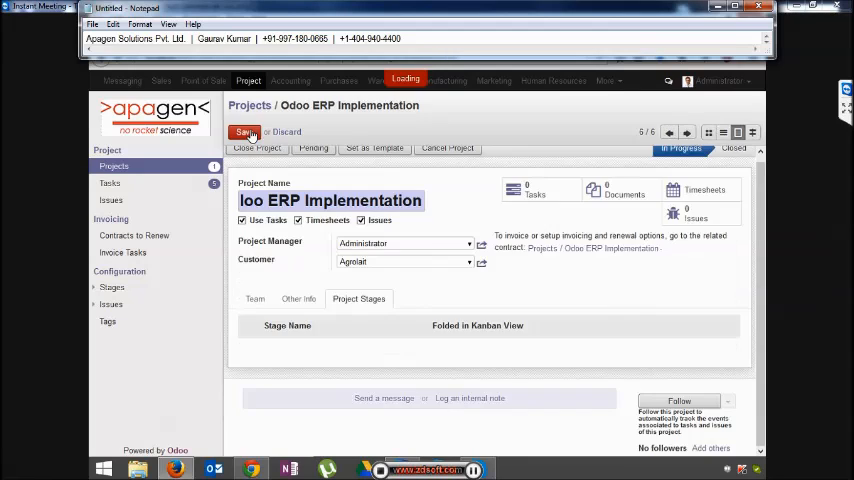
left_click(245, 131)
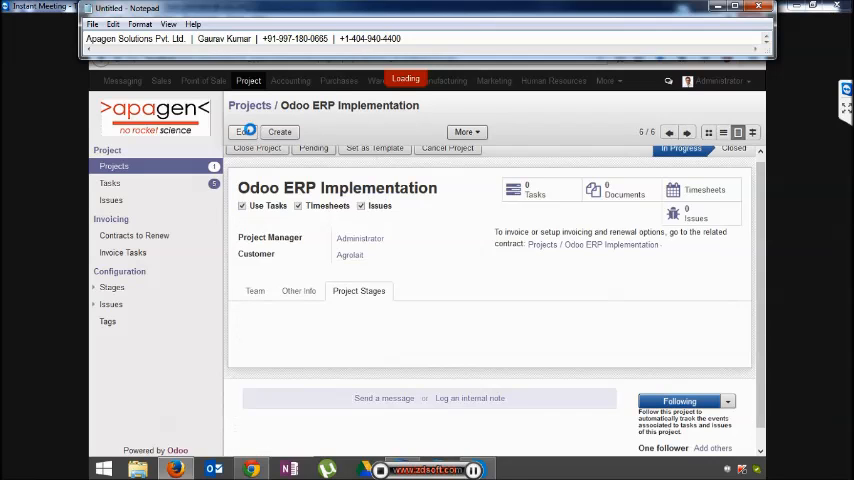
left_click(243, 131)
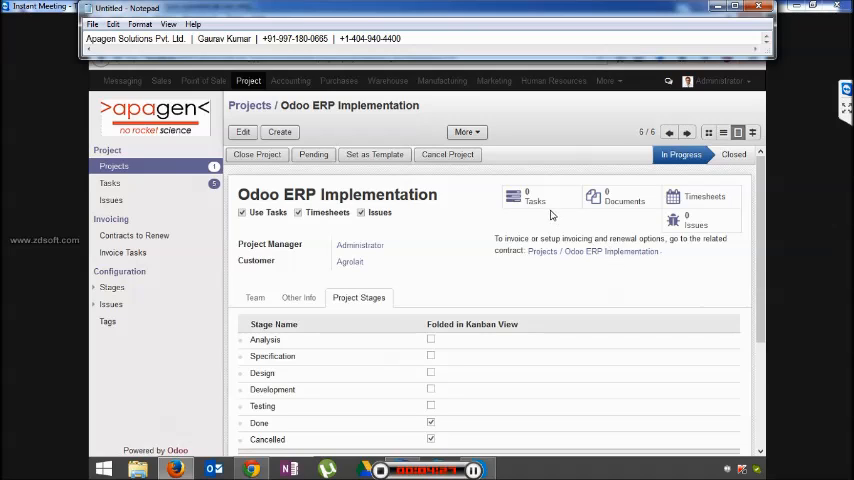
Open the project's empty Tasks kanban and create a new task.
left_click(535, 200)
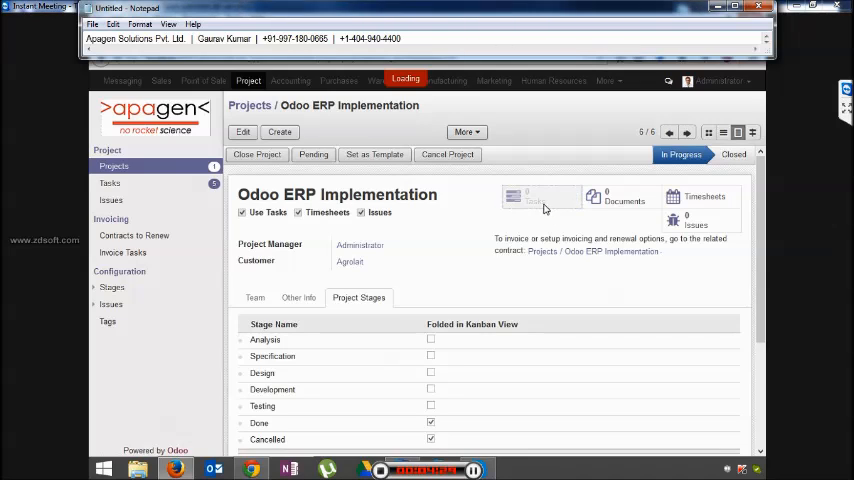
left_click(540, 198)
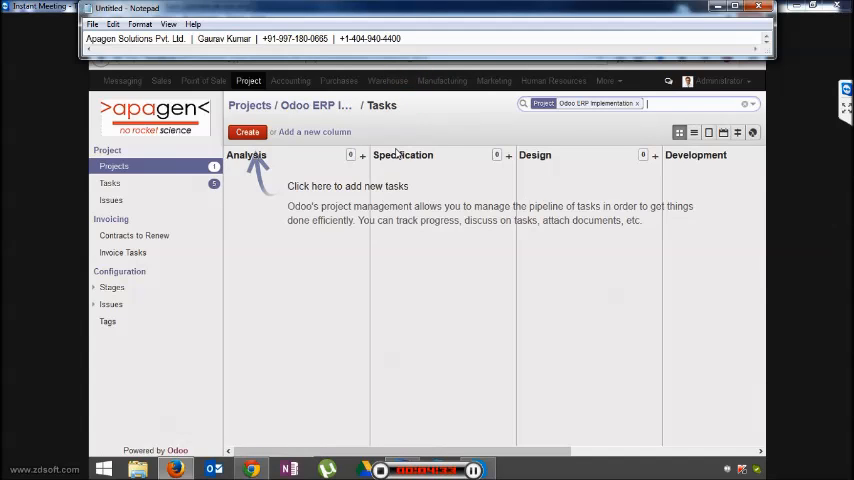
left_click(247, 131)
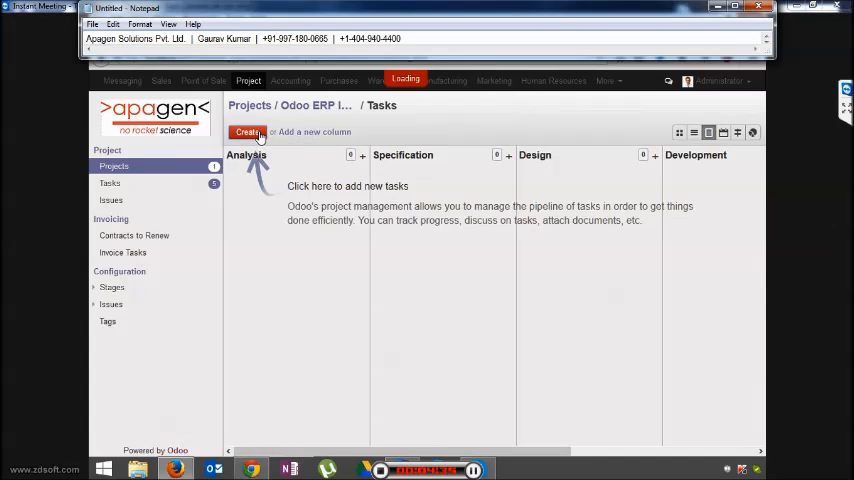
left_click(247, 131)
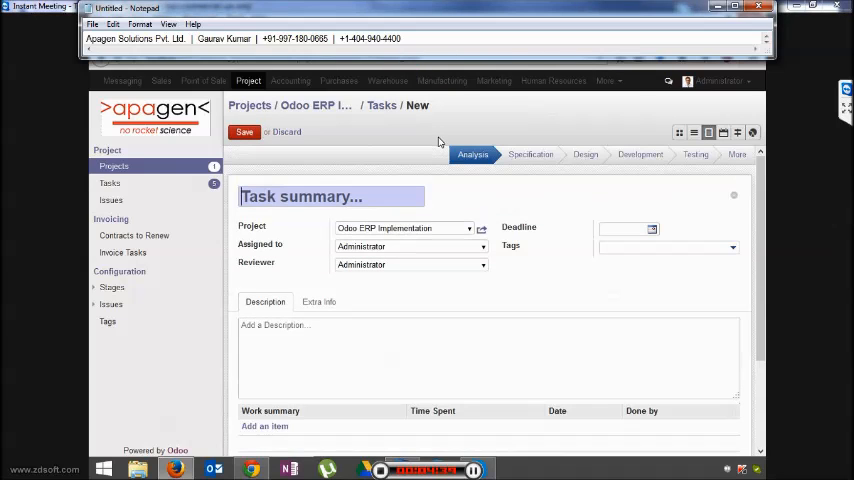
Name the task 'Gap Analysis' and assign it to Demo User.
type("Gap A")
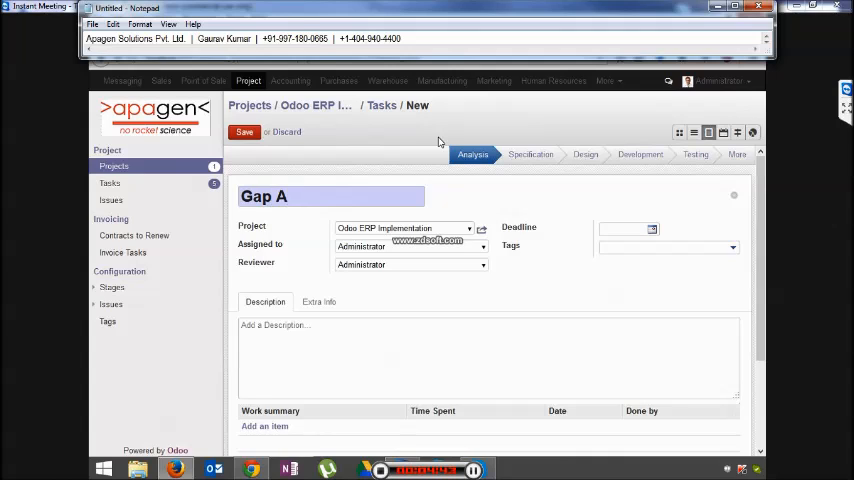
type("nalysis")
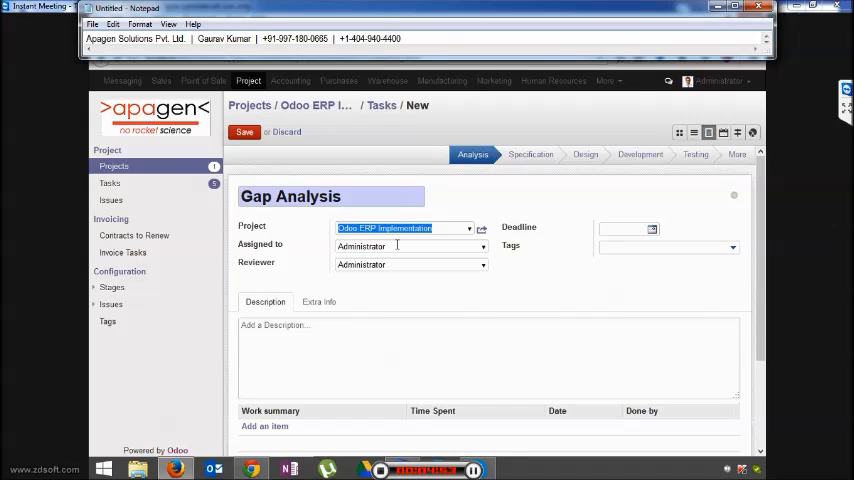
left_click(405, 246)
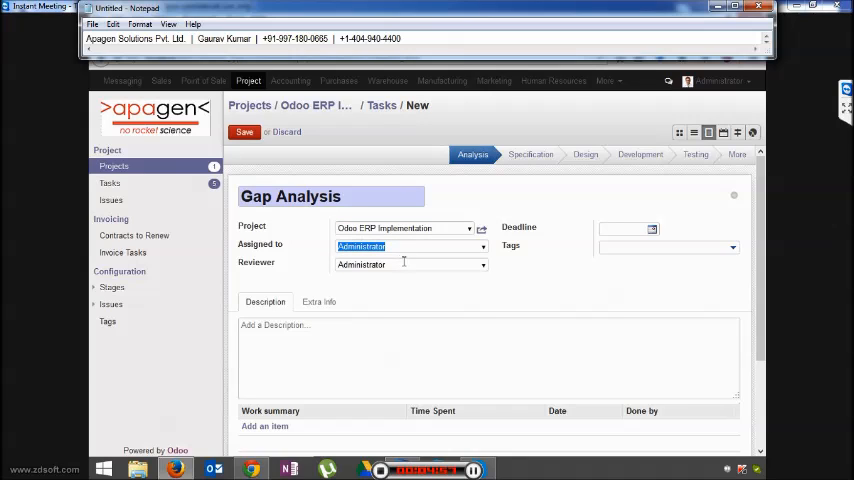
type("de")
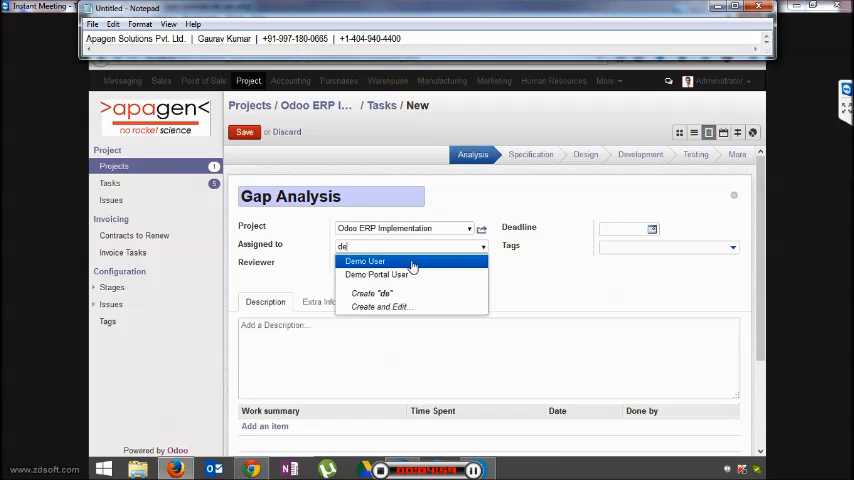
left_click(365, 261)
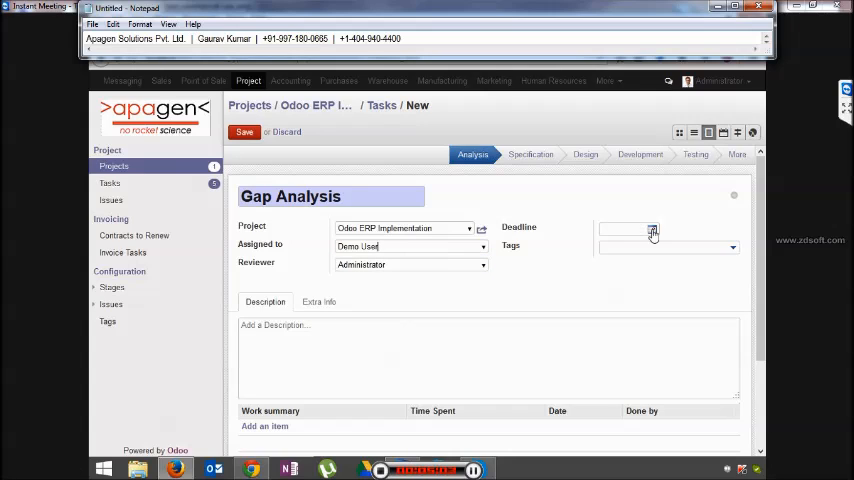
Set the deadline to 01/31/2015 and describe the task as 'Perform requirement gathering'.
left_click(652, 229)
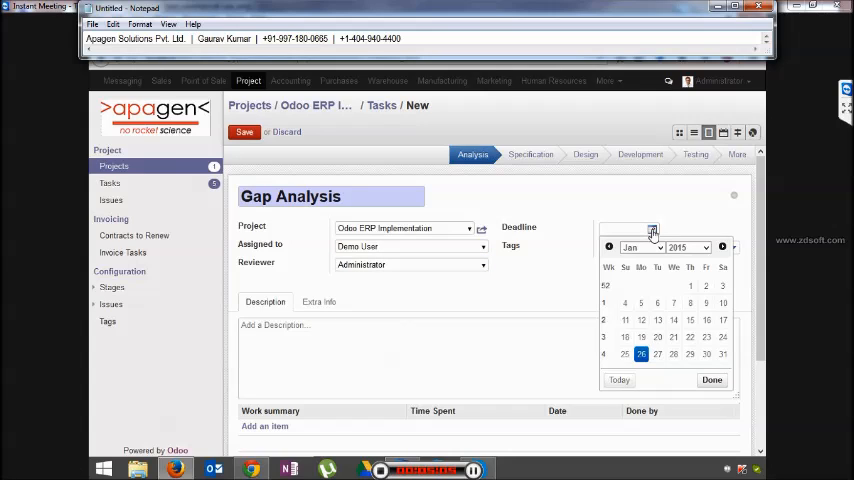
left_click(722, 354)
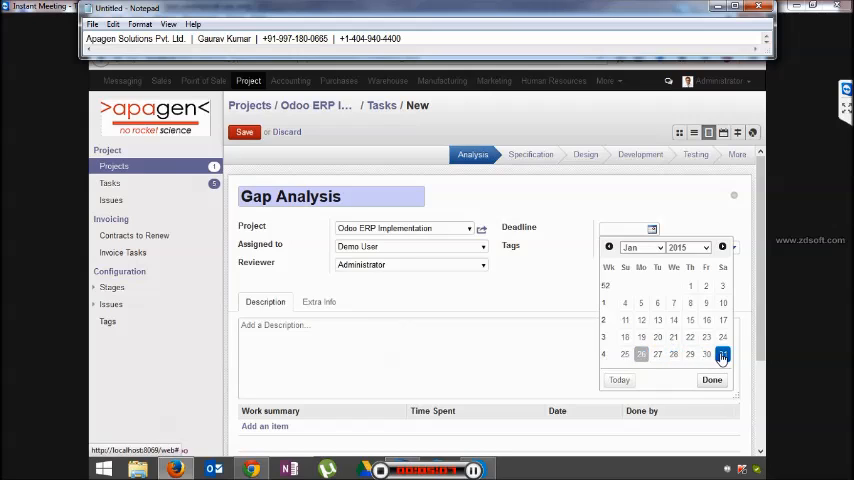
left_click(707, 354)
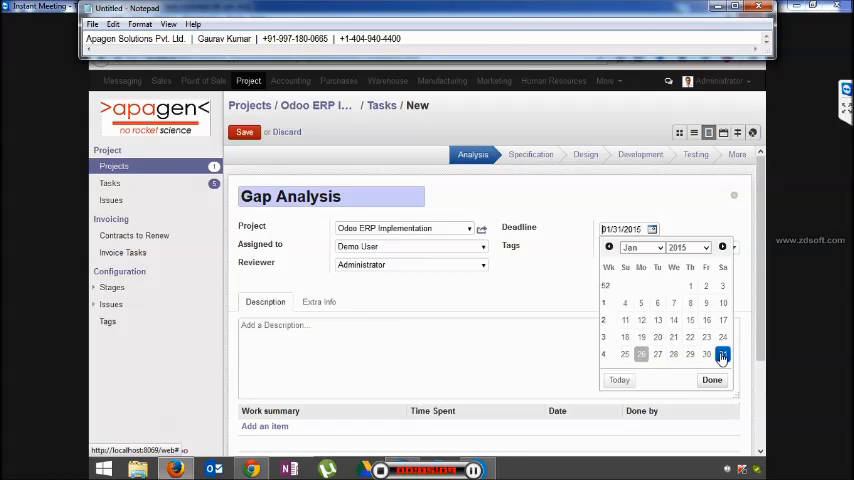
left_click(723, 354)
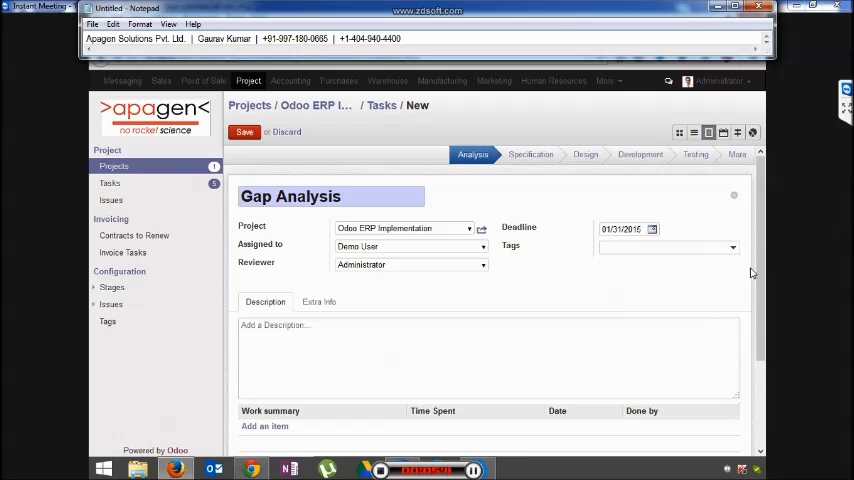
scroll("down", 3)
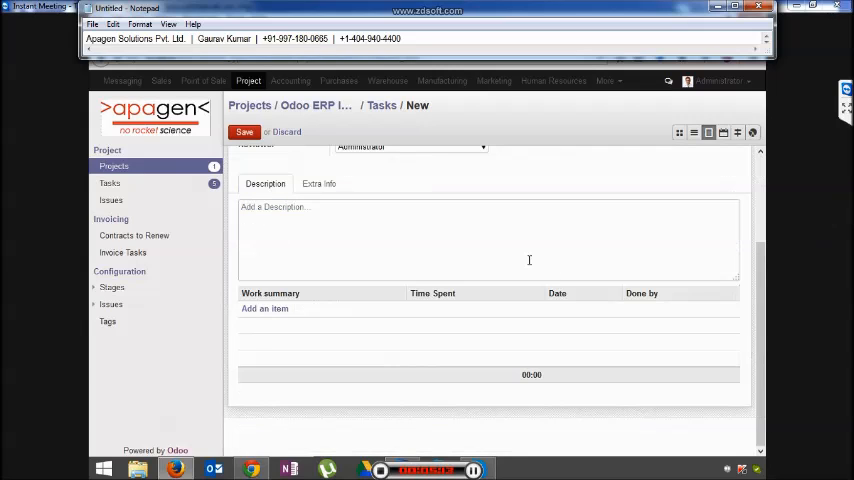
mouse_move(514, 241)
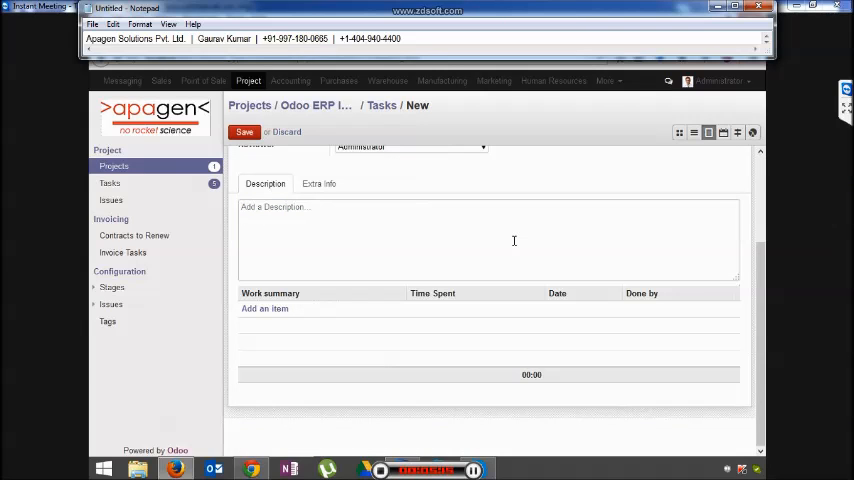
type("Perform i")
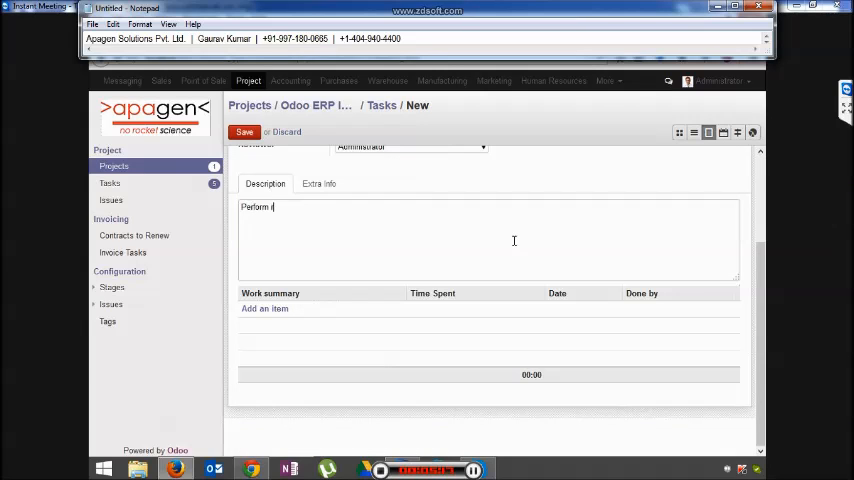
type("requirement gathering")
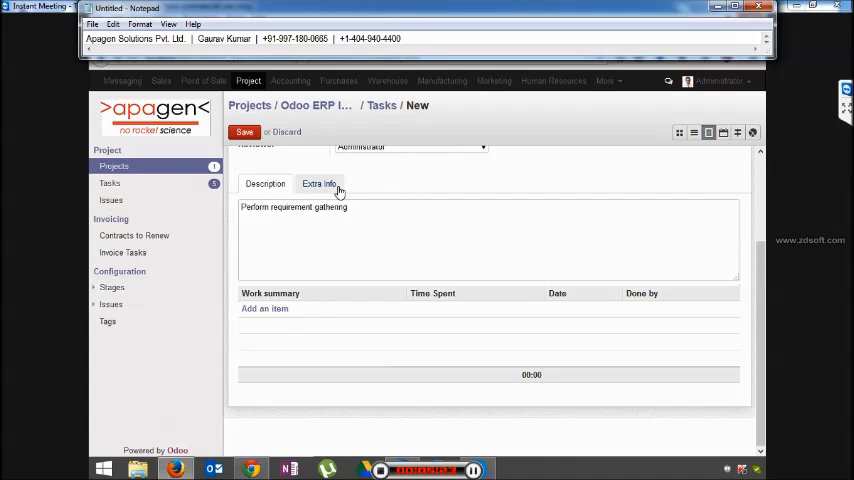
In Extra Info, set sequence 01 and Gantt dates 01/27/2015 to 01/31/2015.
left_click(318, 184)
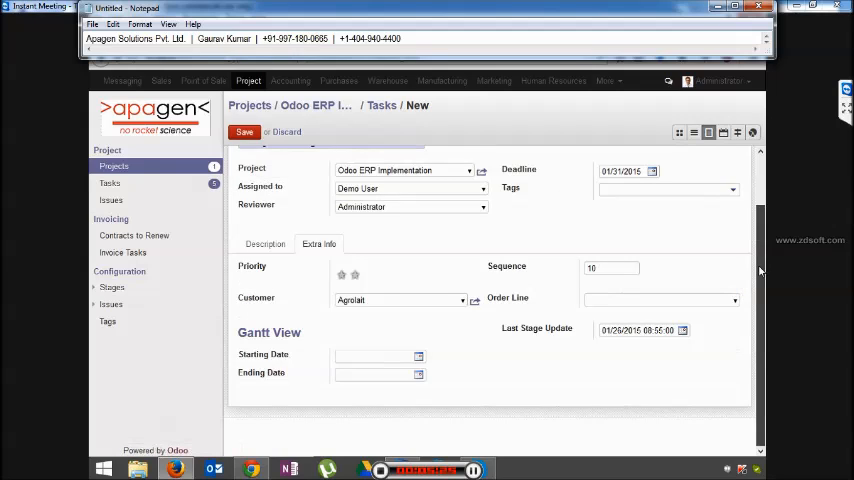
left_click(611, 267)
type("01")
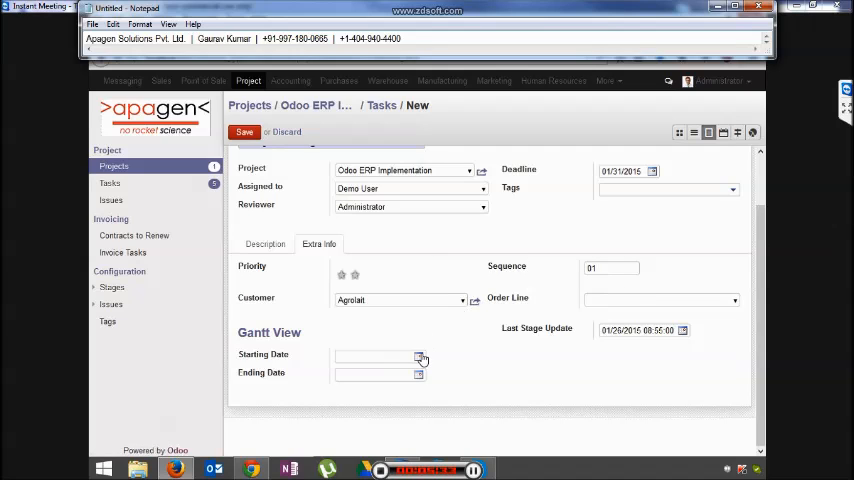
left_click(419, 356)
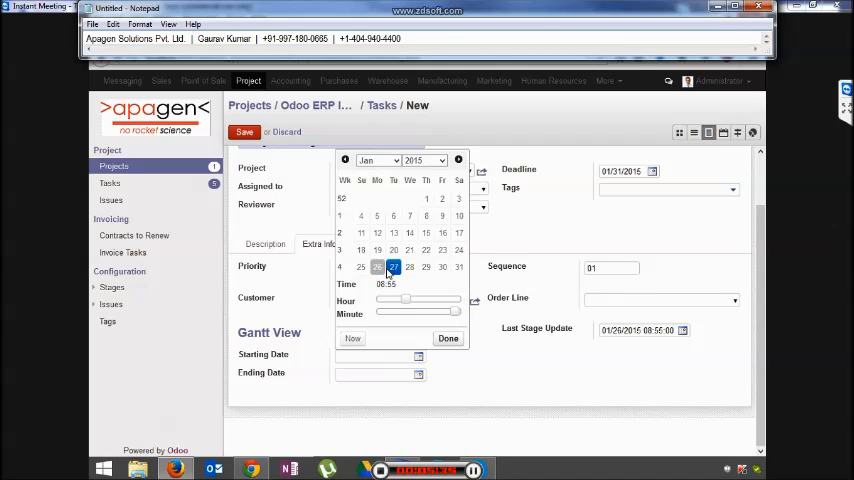
left_click(448, 338)
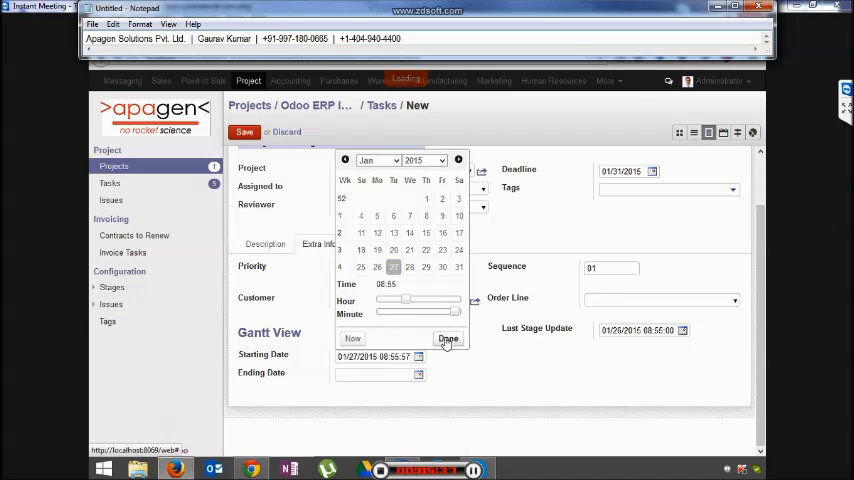
left_click(448, 338)
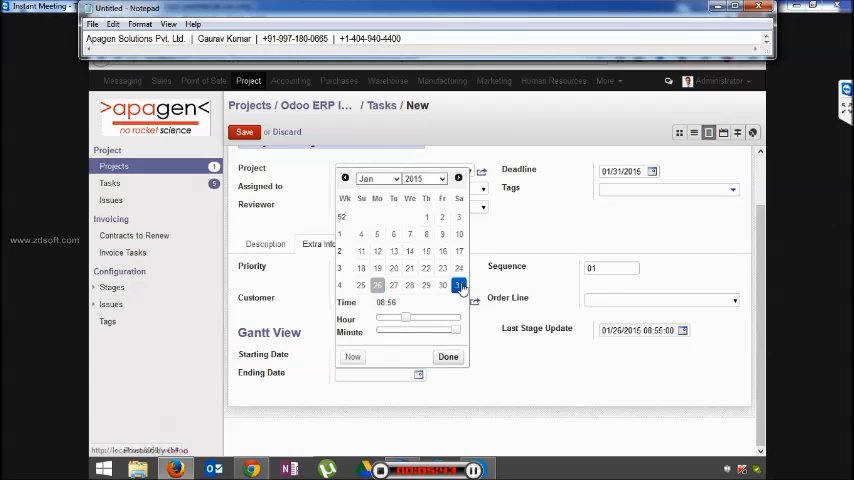
left_click(448, 357)
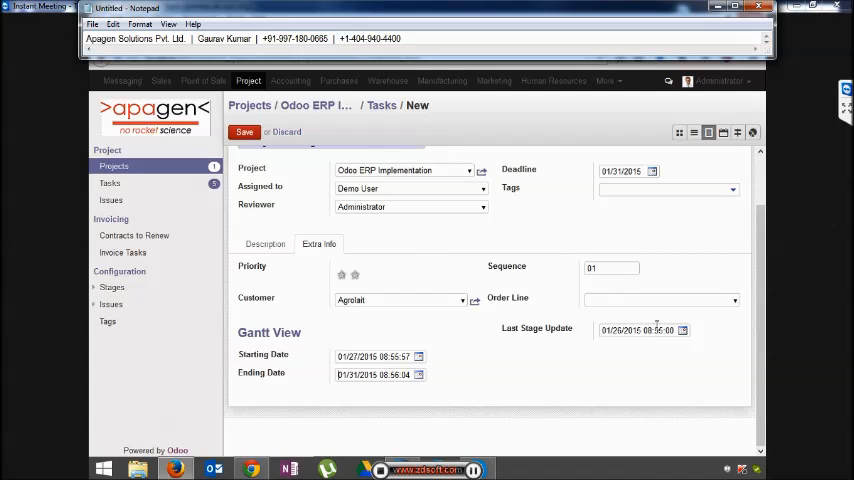
mouse_move(660, 313)
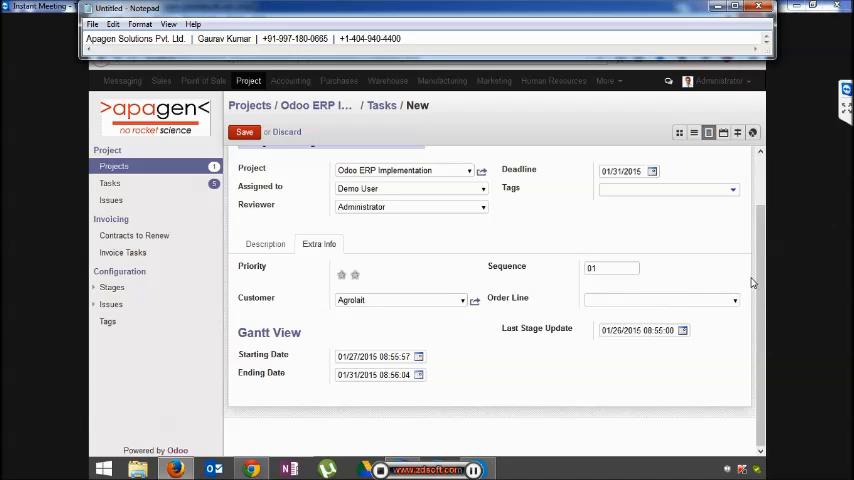
type("Gap Analysis")
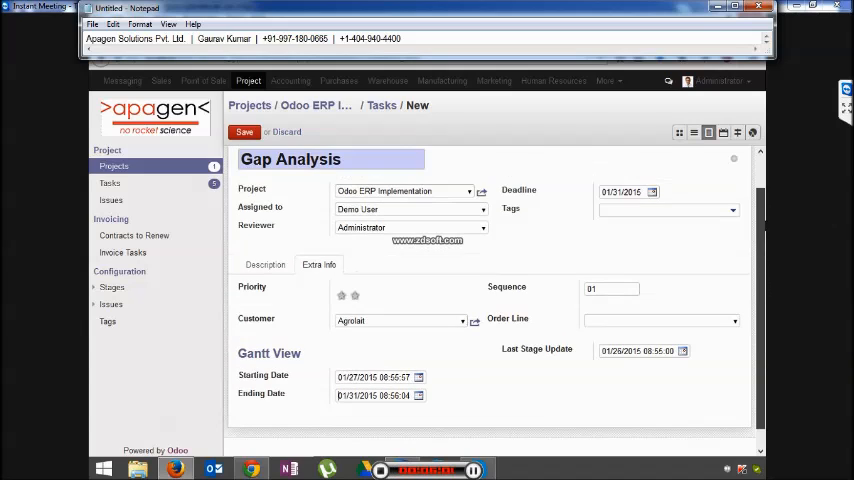
Save the Gap Analysis task and create its duplicate, 'Gap Analysis (copy)', from More.
left_click(244, 131)
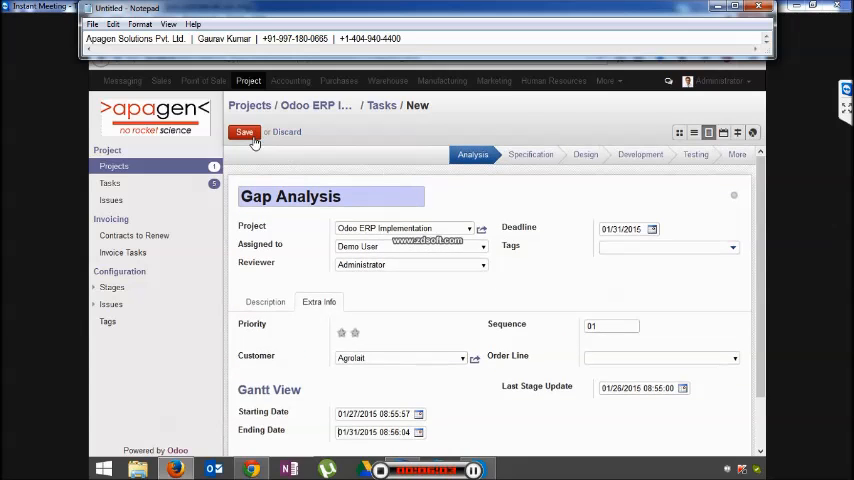
left_click(244, 131)
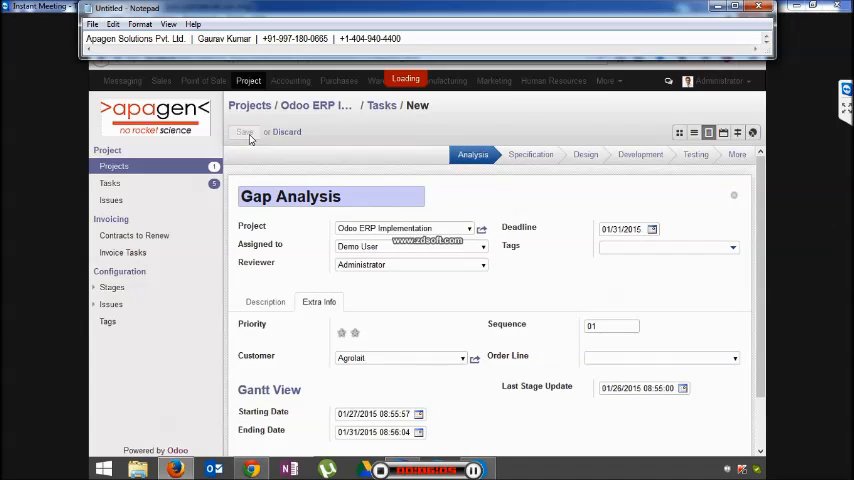
left_click(245, 131)
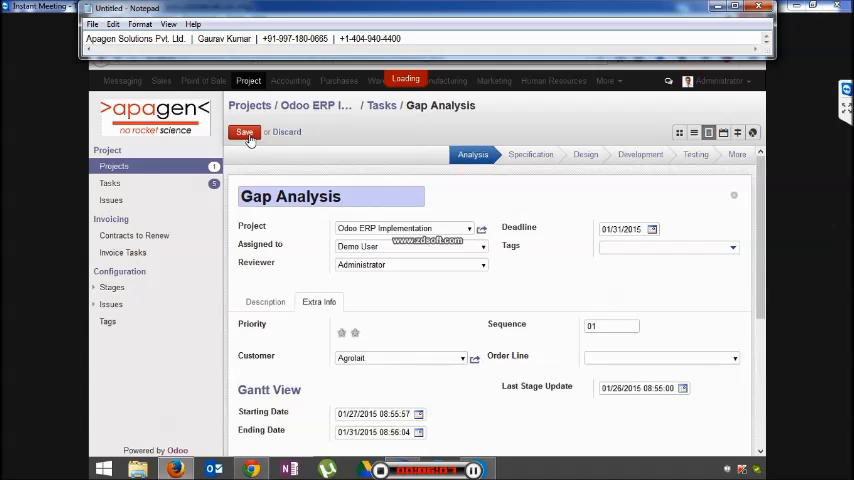
left_click(244, 131)
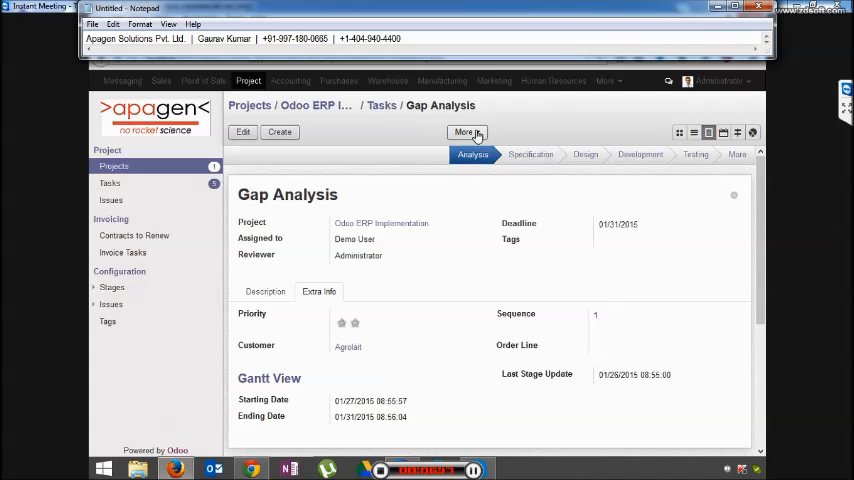
left_click(464, 131)
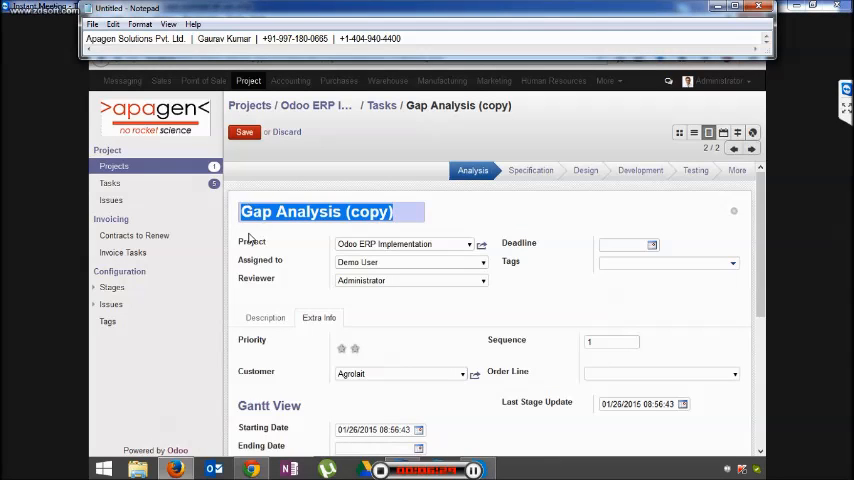
Retitle the duplicate 'Syste Design', add the description 'System Design', and save.
type("Syste De")
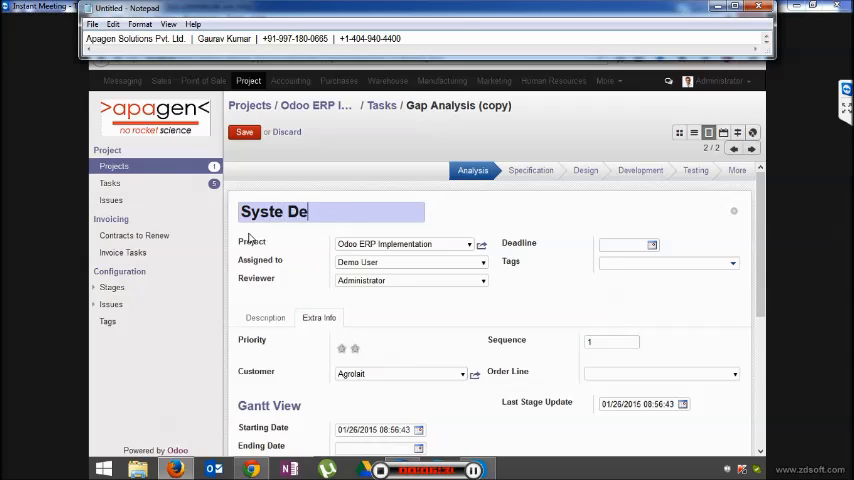
type("sign")
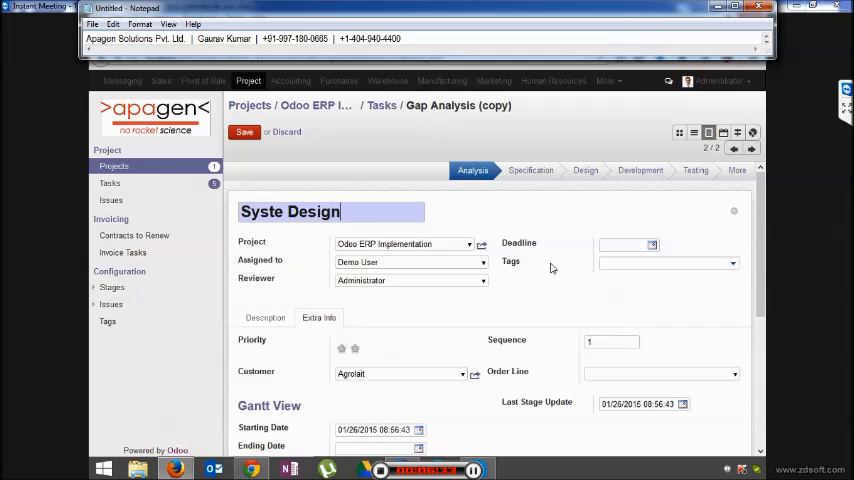
mouse_move(430, 277)
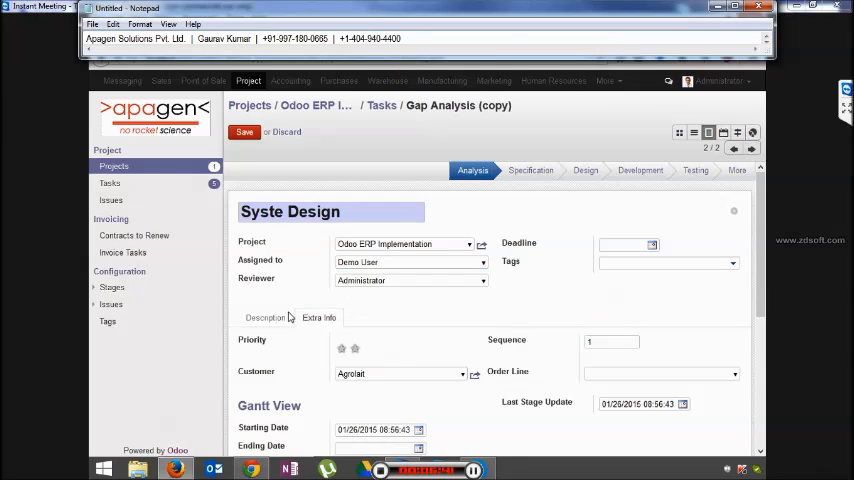
left_click(265, 317)
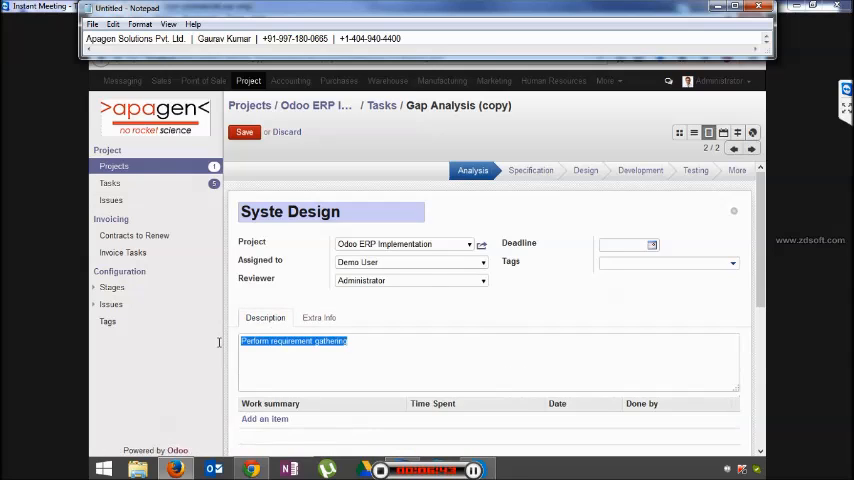
type("System")
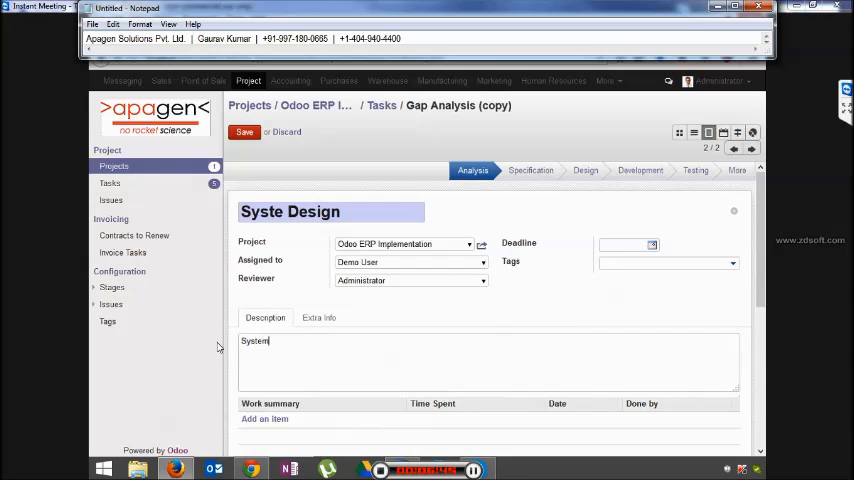
type("Design")
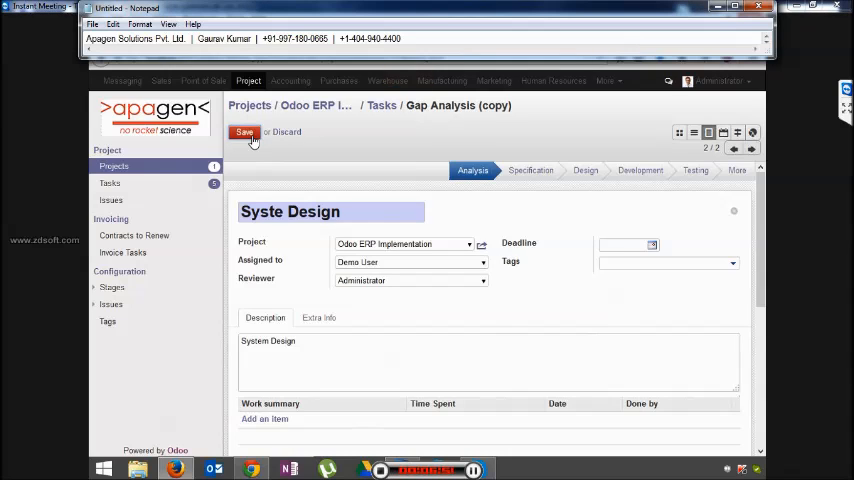
left_click(244, 131)
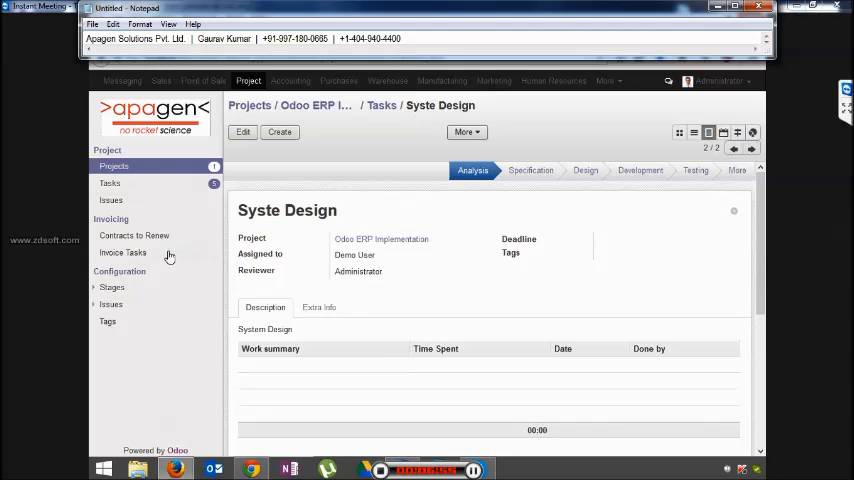
Clear the Account Manager and To Renew filters in Contracts to Renew and open Odoo ERP Implementation.
left_click(133, 235)
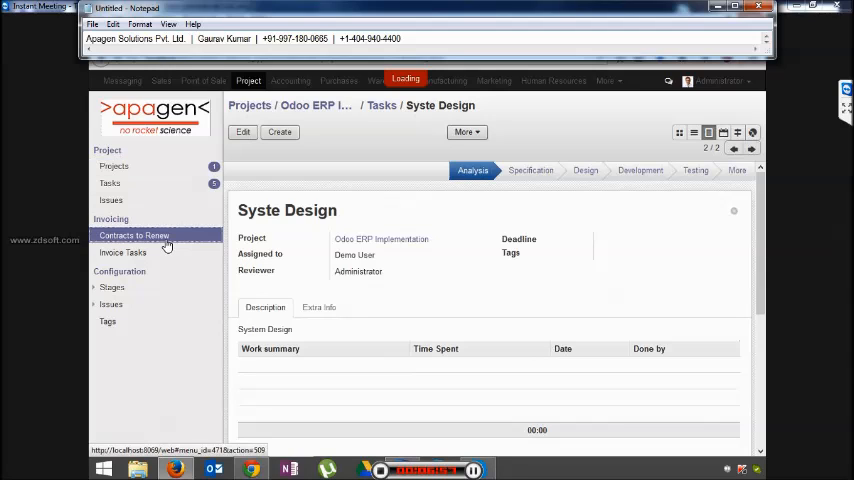
left_click(134, 235)
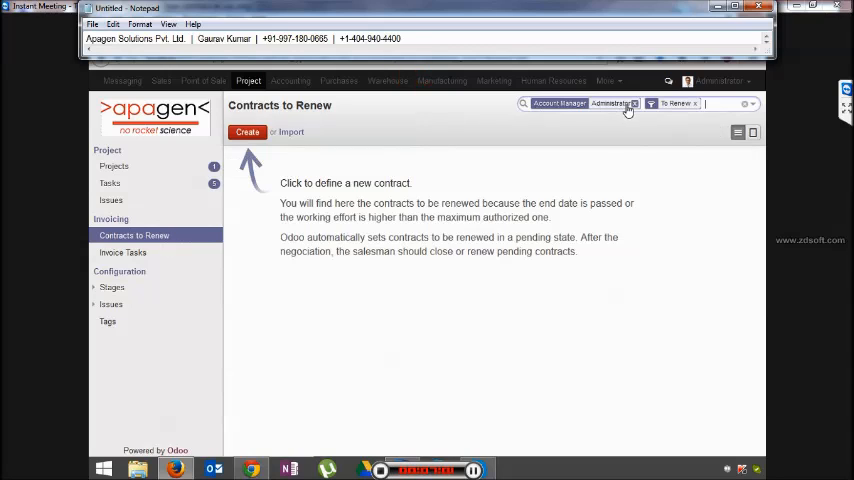
left_click(633, 104)
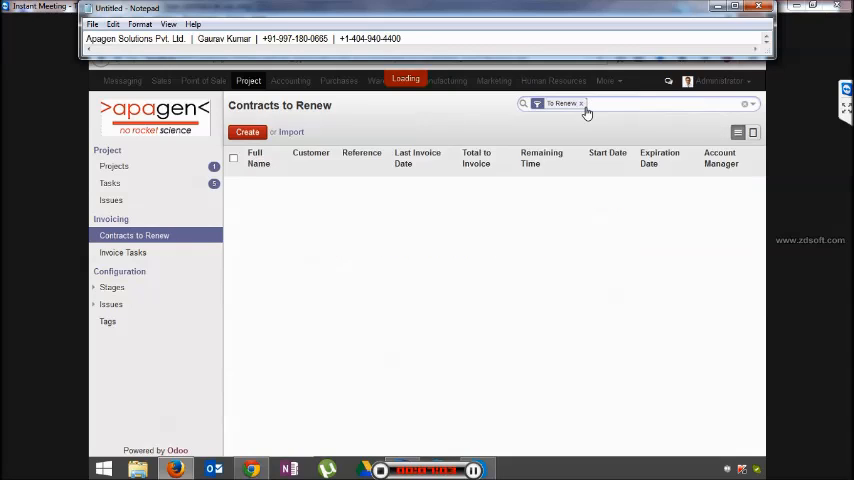
left_click(580, 103)
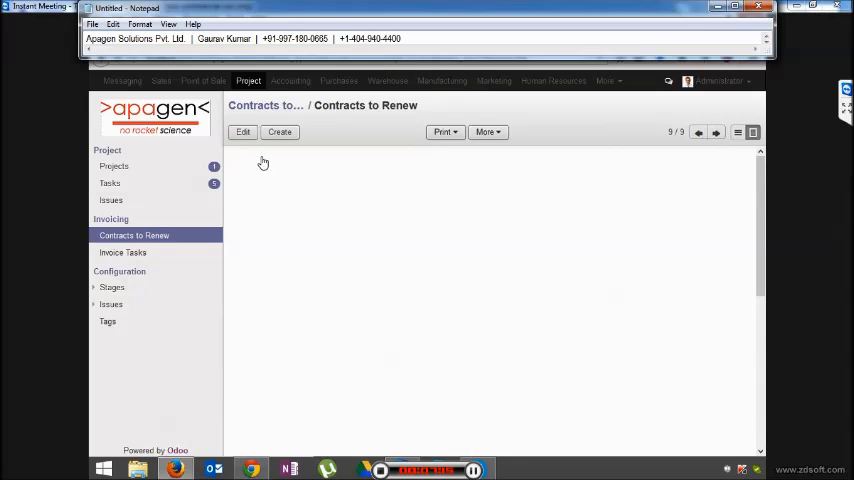
left_click(263, 163)
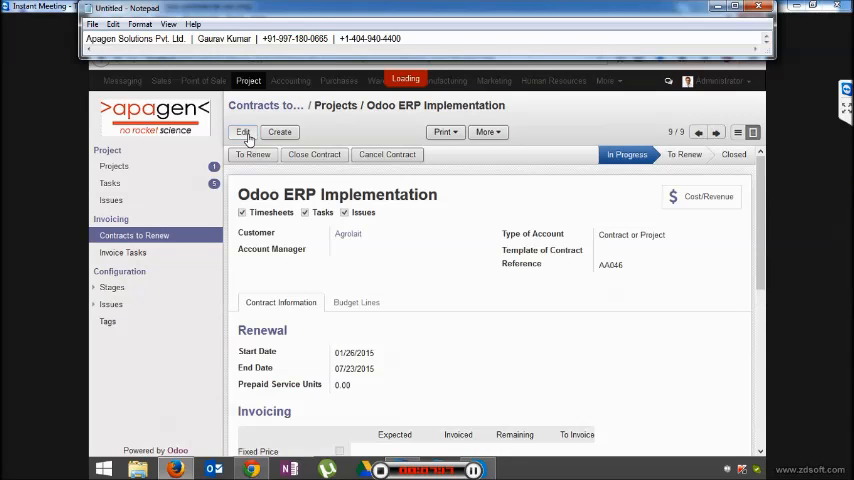
Edit the contract: Administrator as account manager and 50 prepaid service units.
left_click(242, 131)
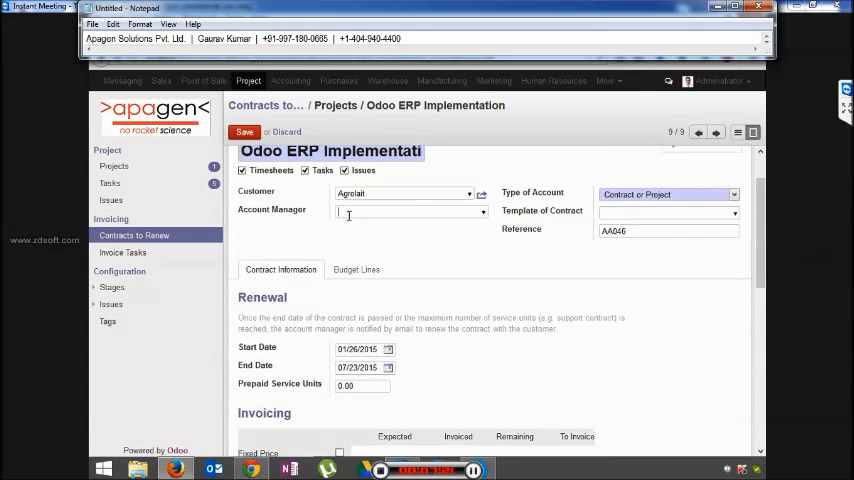
type("ad")
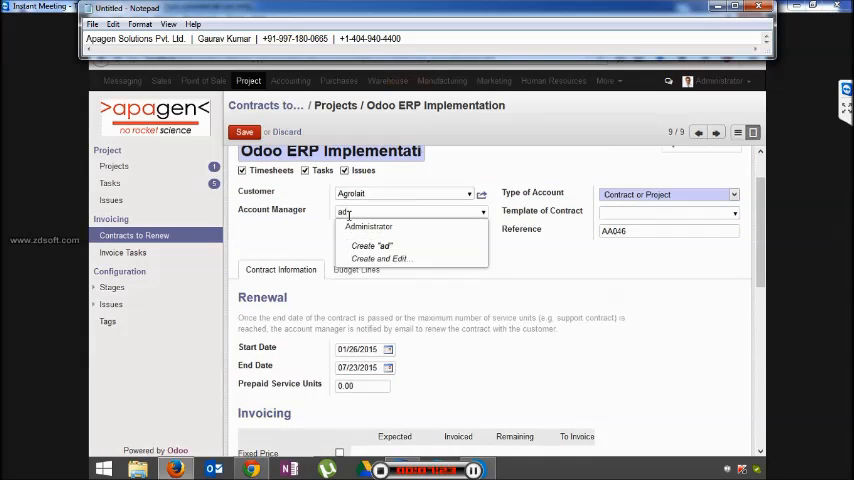
left_click(368, 226)
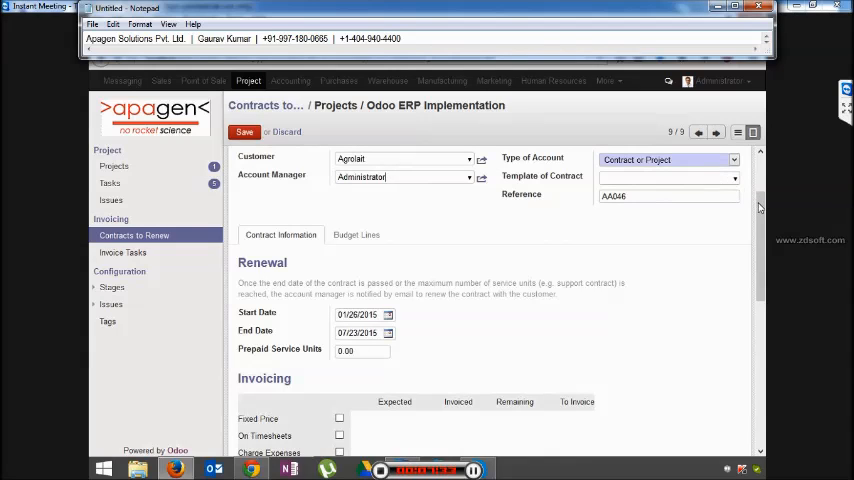
scroll("down", 3)
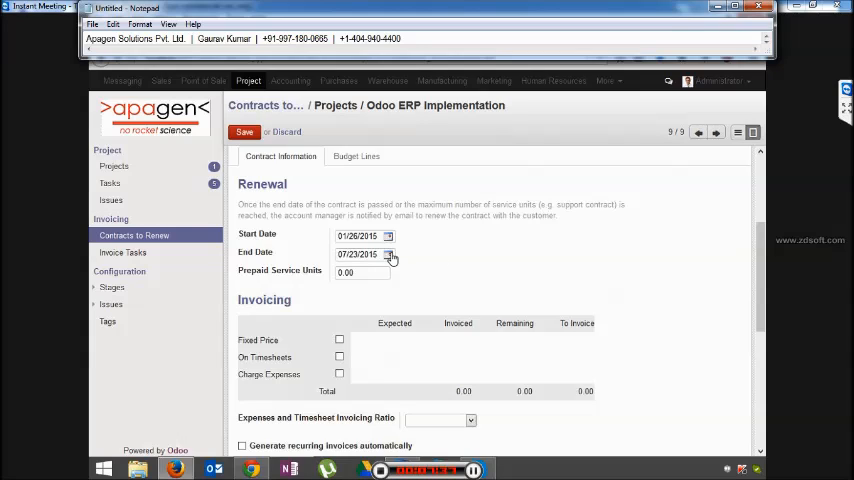
mouse_move(390, 255)
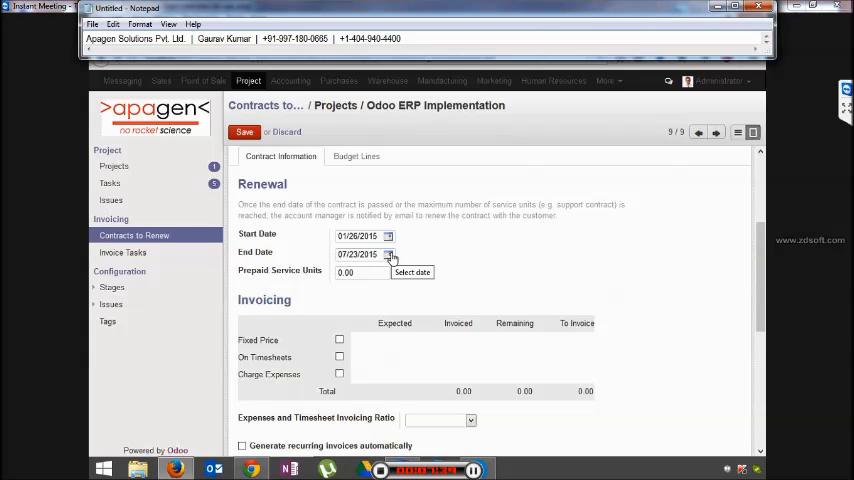
left_click(363, 272)
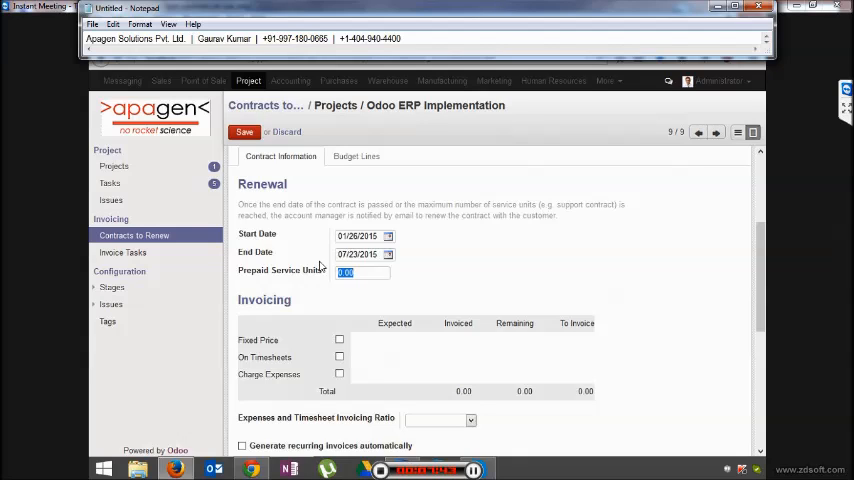
type("50")
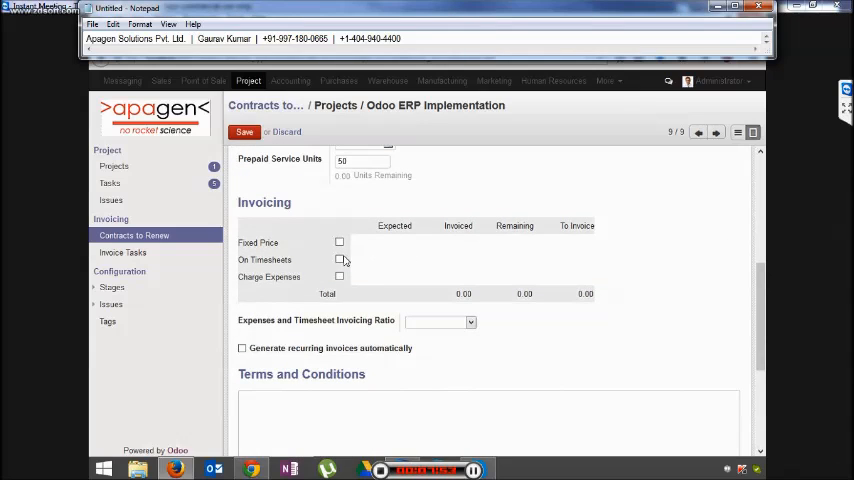
Enable invoicing on timesheets with 250000 expected and charging expenses with 10000 expected.
left_click(339, 260)
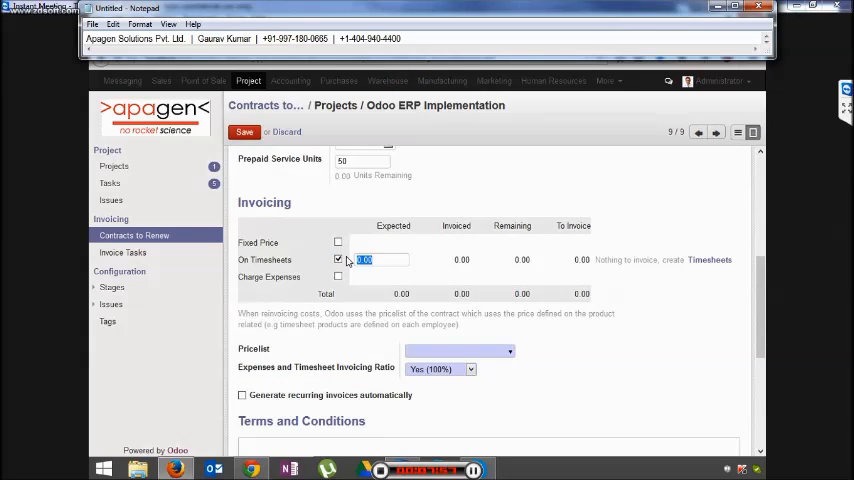
type("25")
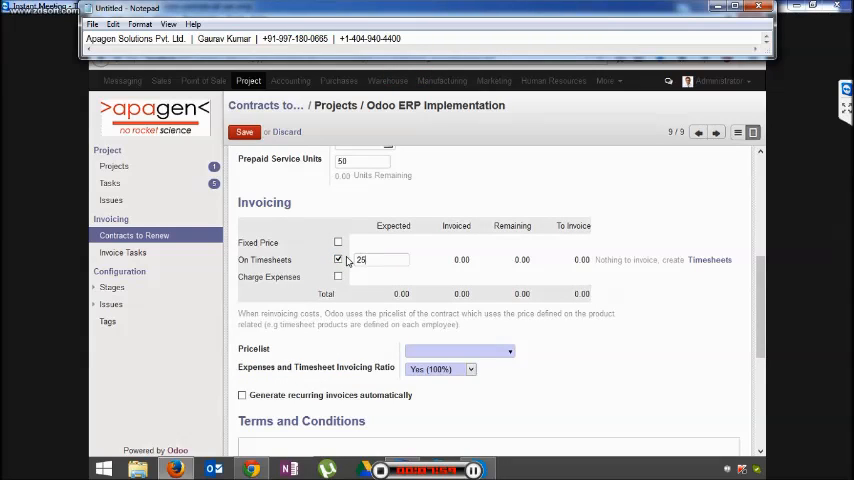
type("250000")
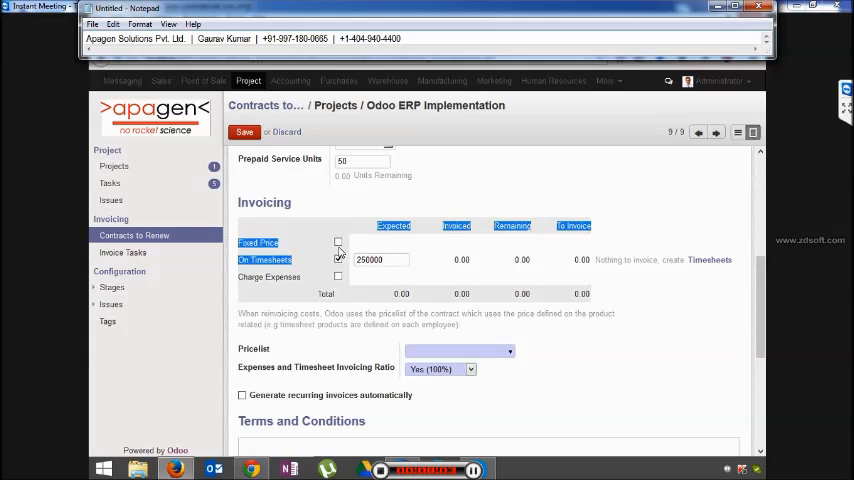
left_click(338, 259)
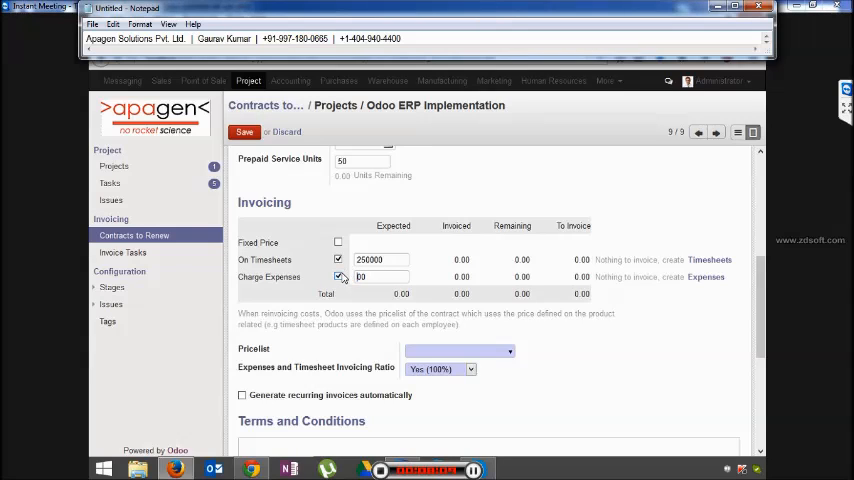
type("10000")
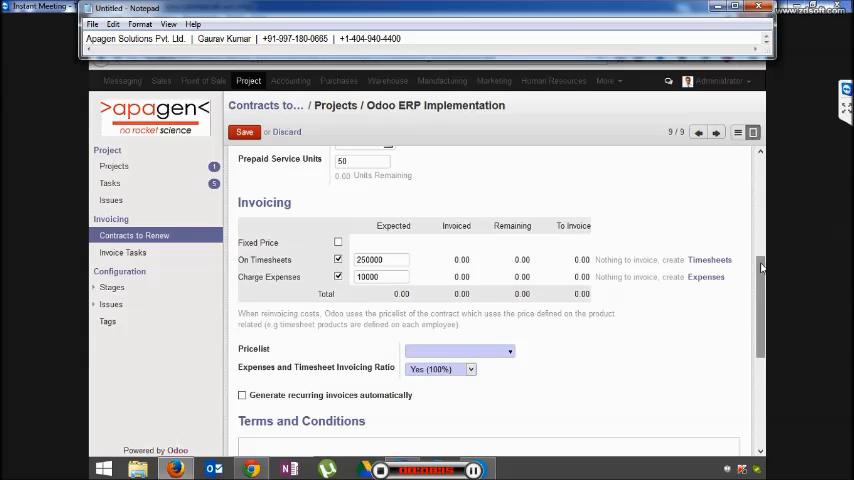
scroll("down", 3)
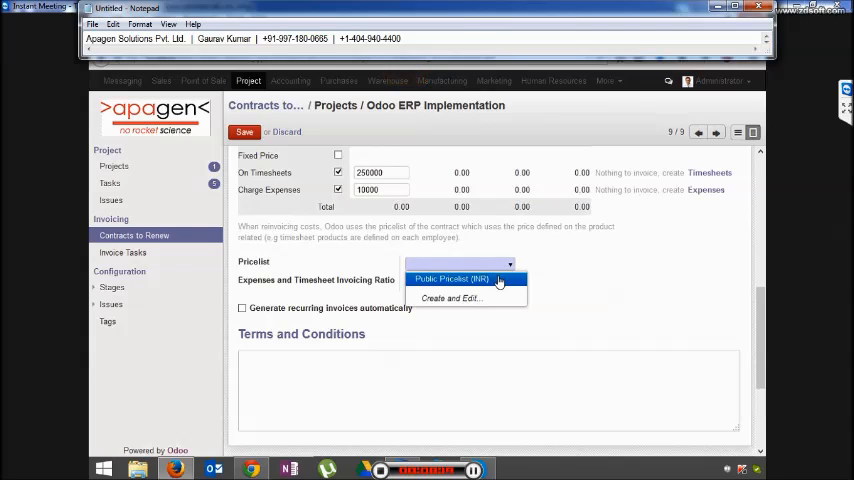
Set the contract pricelist to Public Pricelist (INR) and toggle automatic recurring invoice generation.
left_click(450, 279)
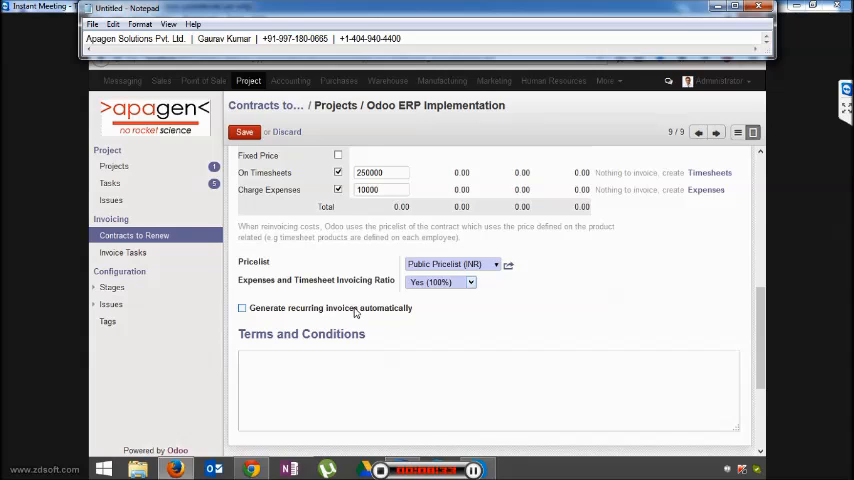
left_click(241, 308)
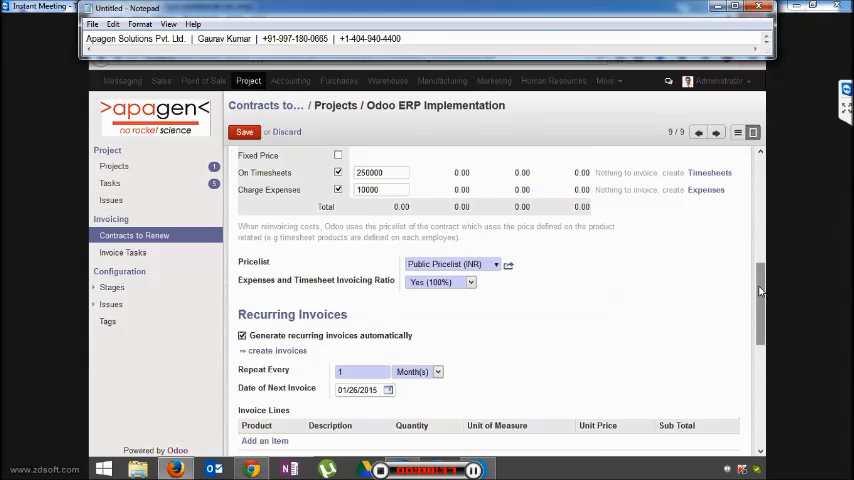
scroll("down", 3)
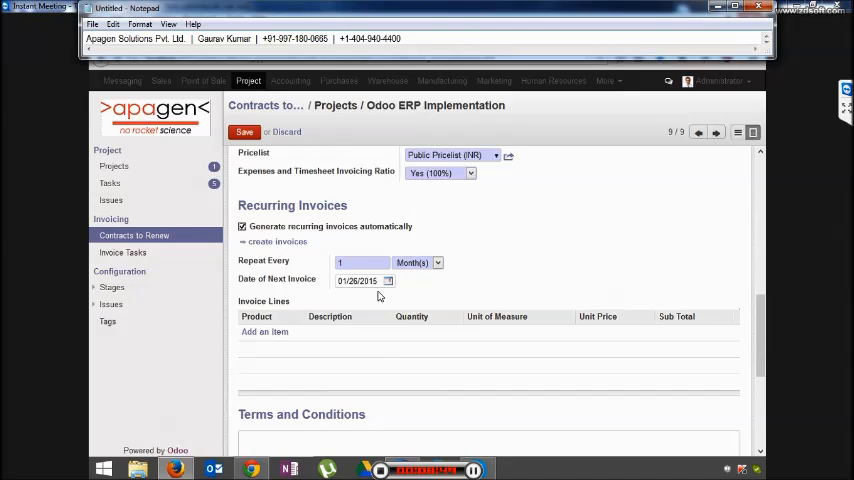
mouse_move(738, 368)
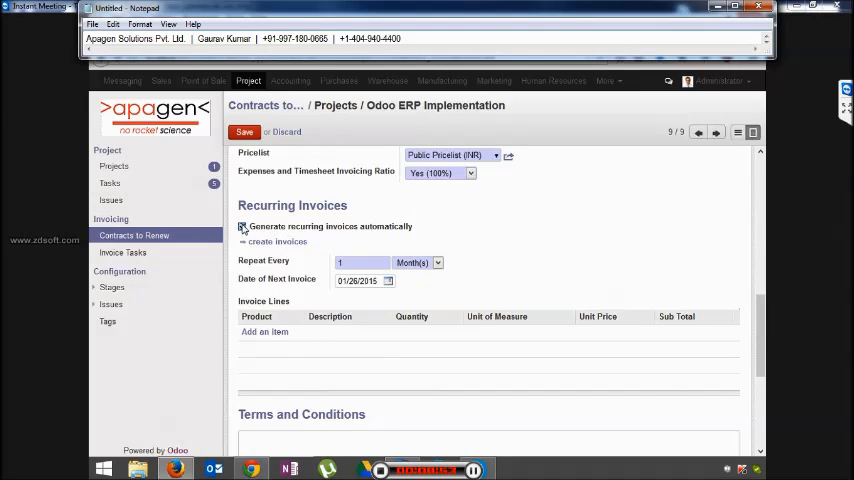
left_click(241, 226)
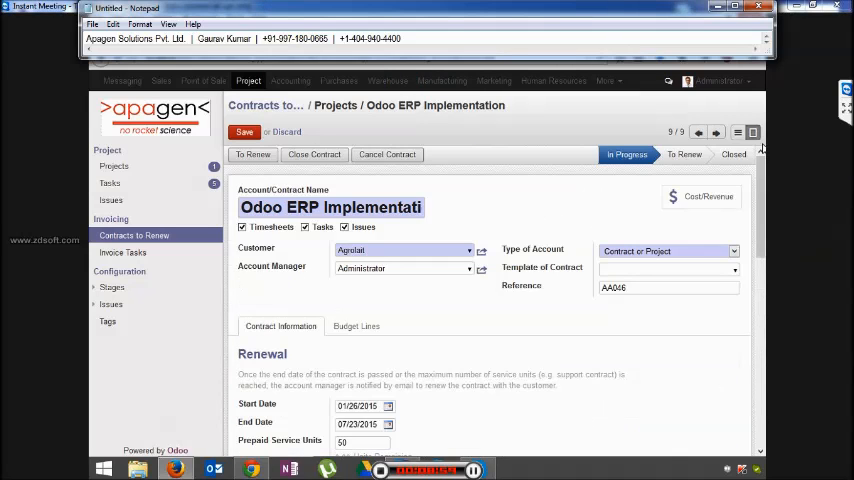
Save the Odoo ERP Implementation contract and go to the Tasks page.
left_click(244, 131)
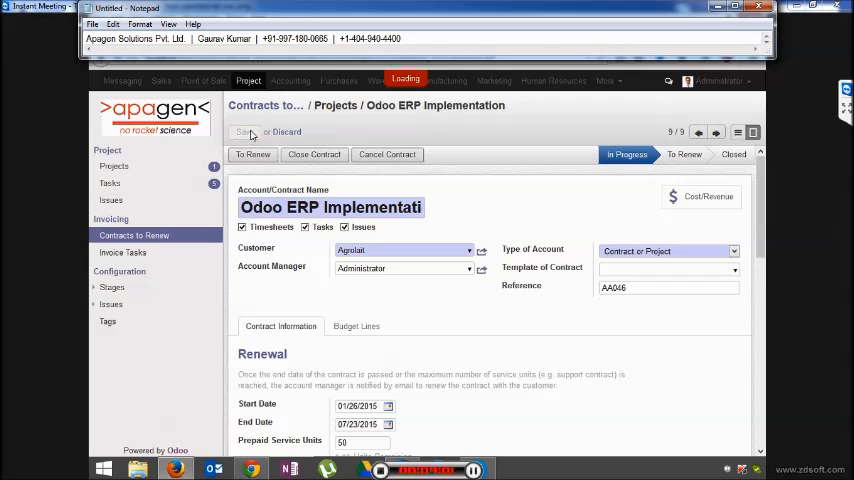
left_click(242, 131)
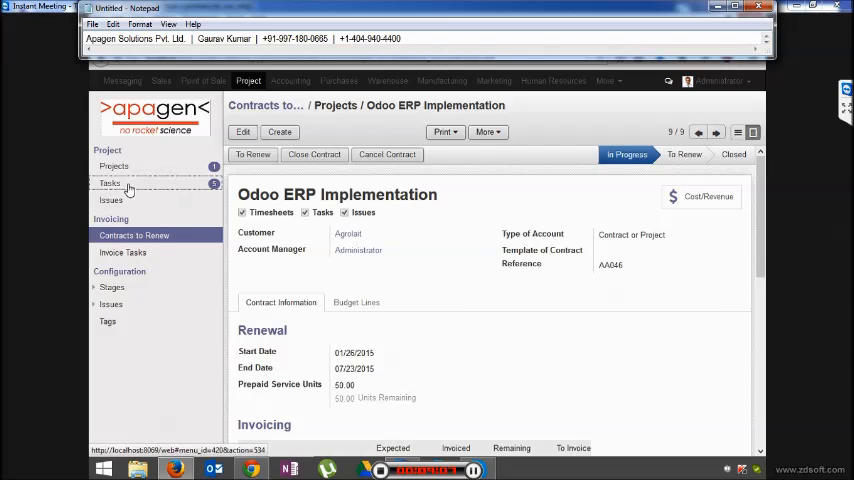
left_click(110, 183)
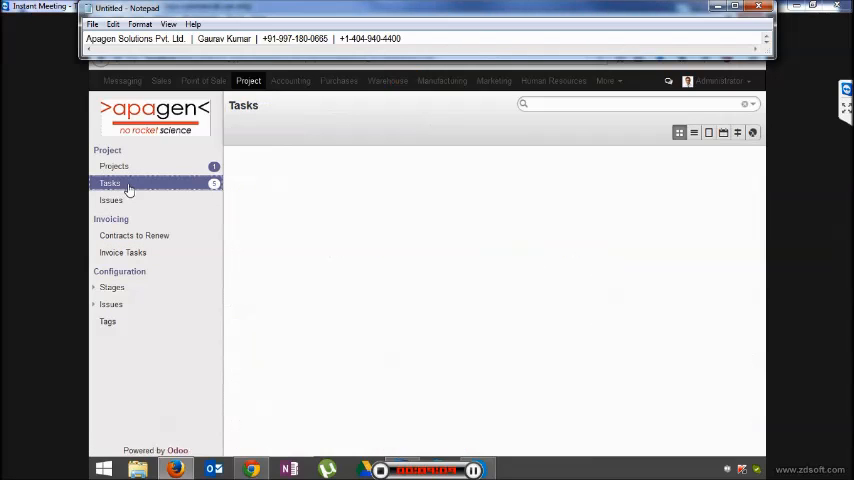
View task counts as pivot, pie and line charts, then list tasks grouped by project.
left_click(110, 183)
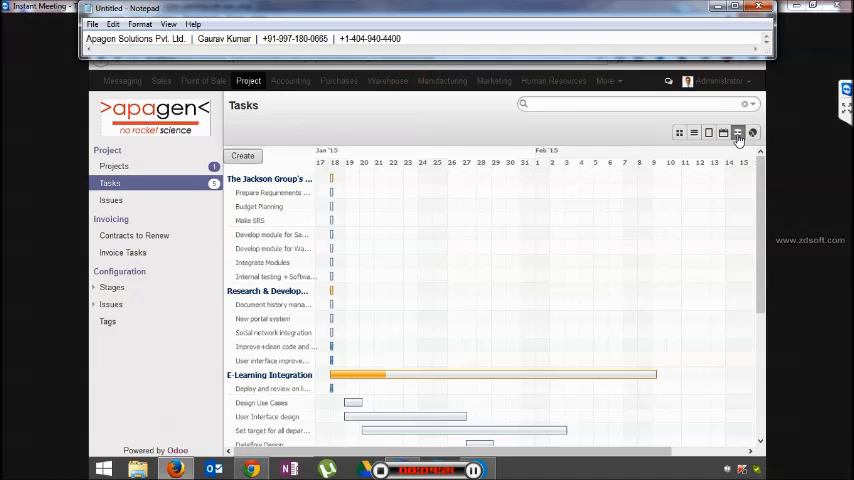
mouse_move(753, 133)
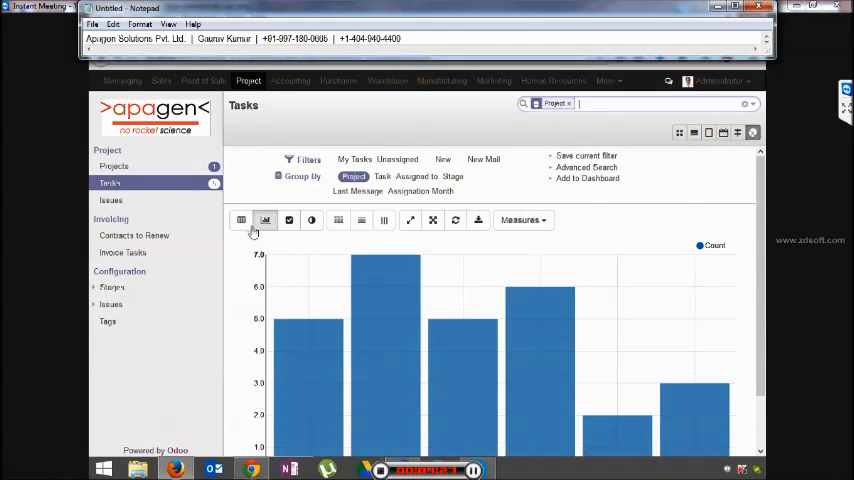
left_click(241, 220)
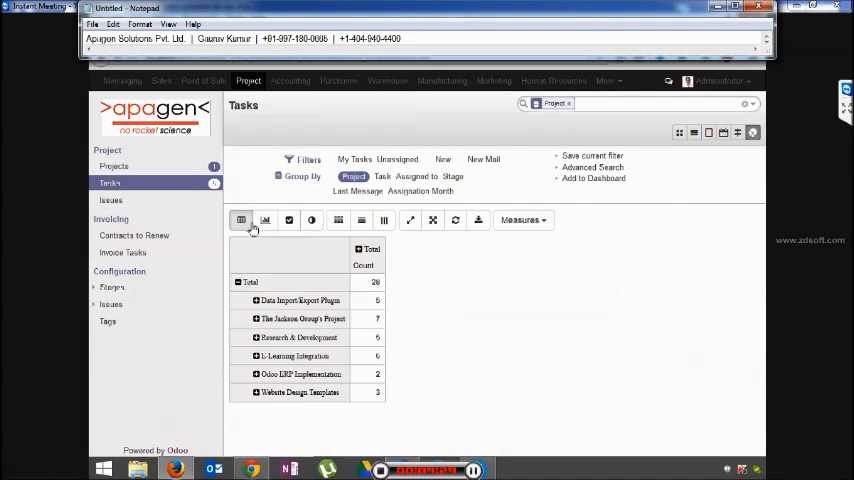
left_click(312, 220)
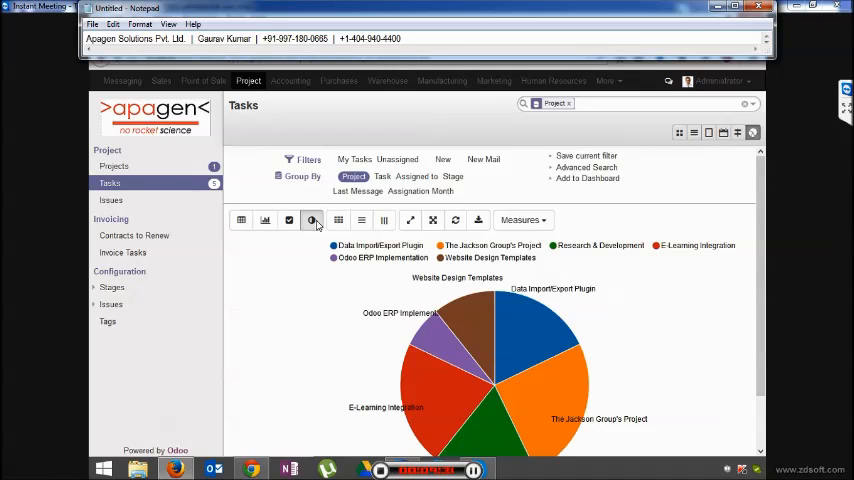
left_click(289, 220)
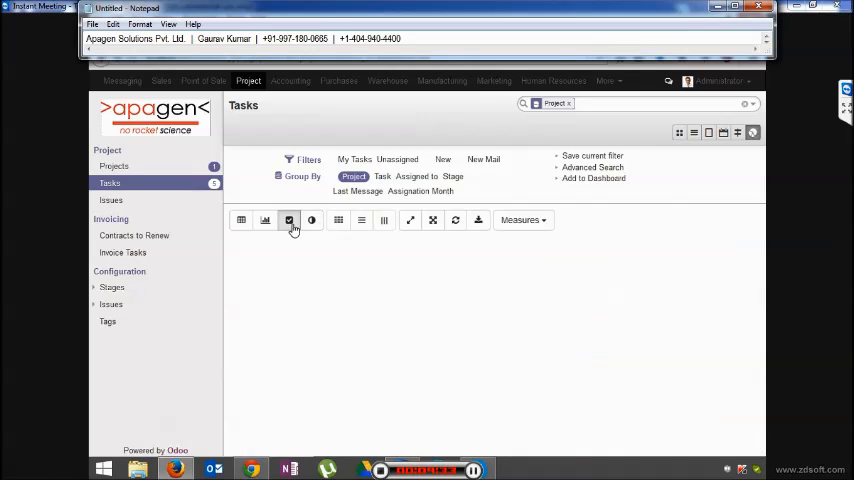
left_click(311, 220)
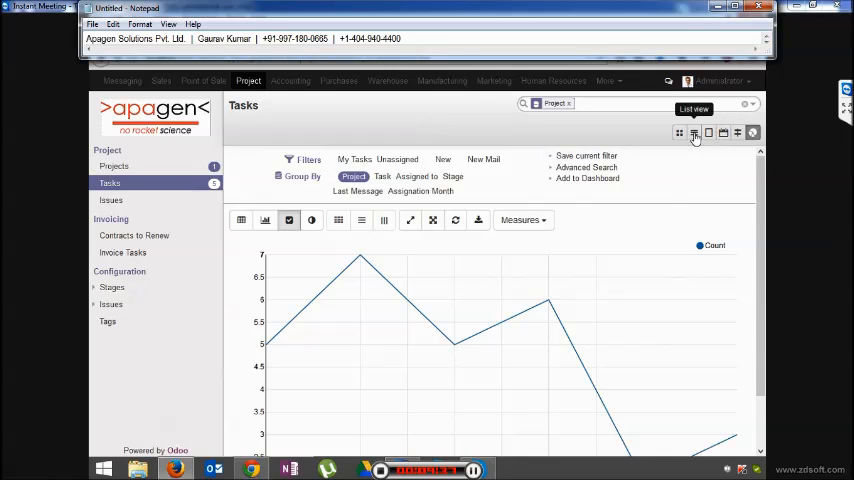
left_click(694, 132)
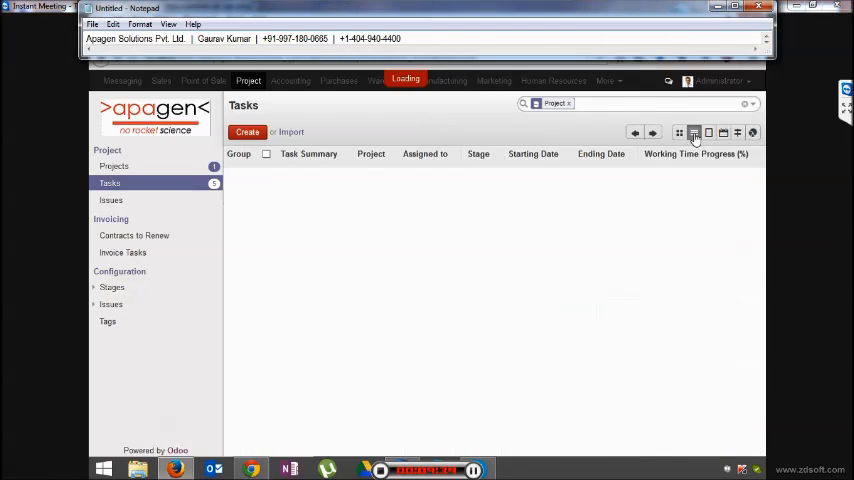
left_click(694, 132)
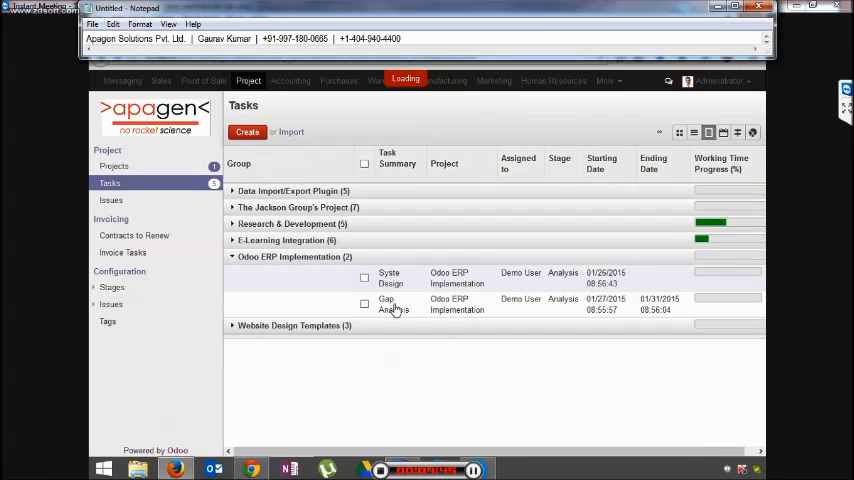
Open Gap Analysis for editing and move it to the Specification stage.
left_click(391, 303)
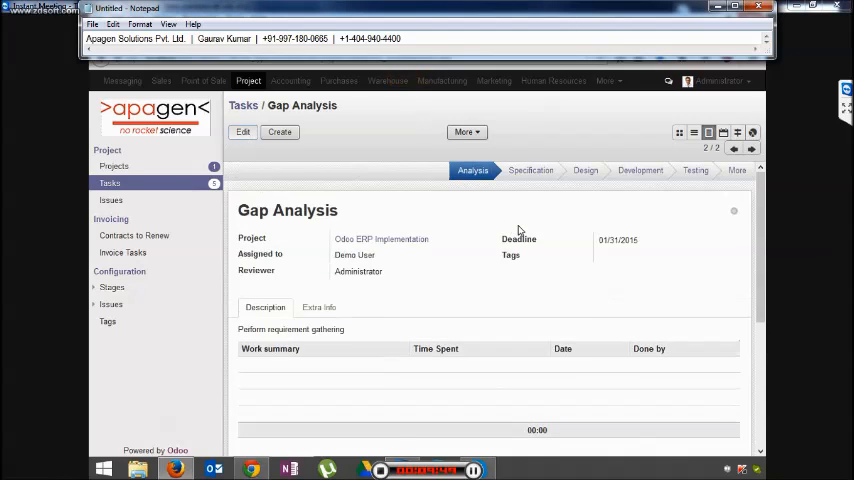
left_click(243, 131)
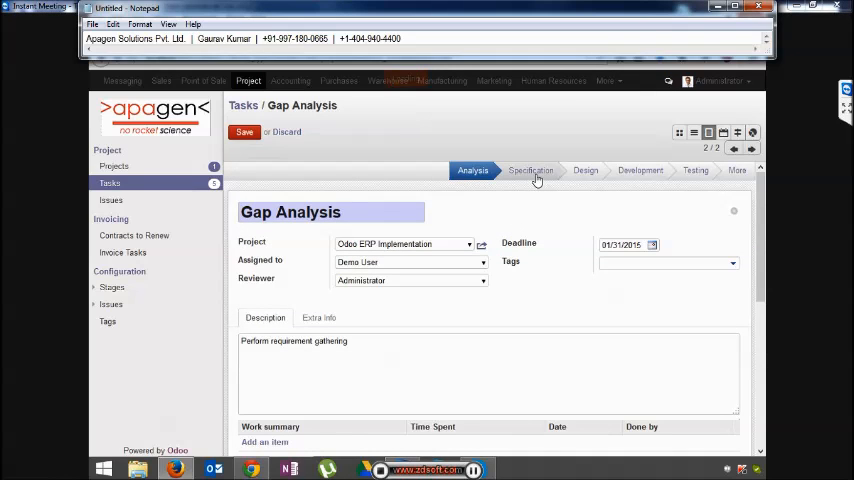
left_click(530, 170)
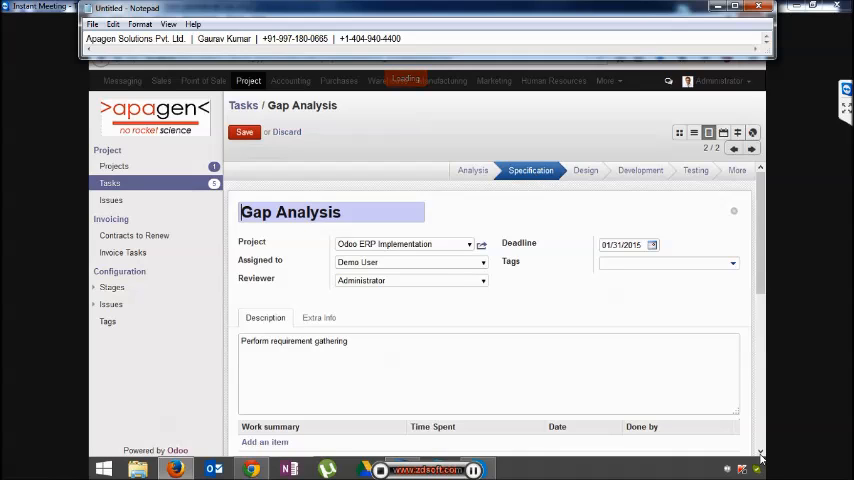
scroll("down", 3)
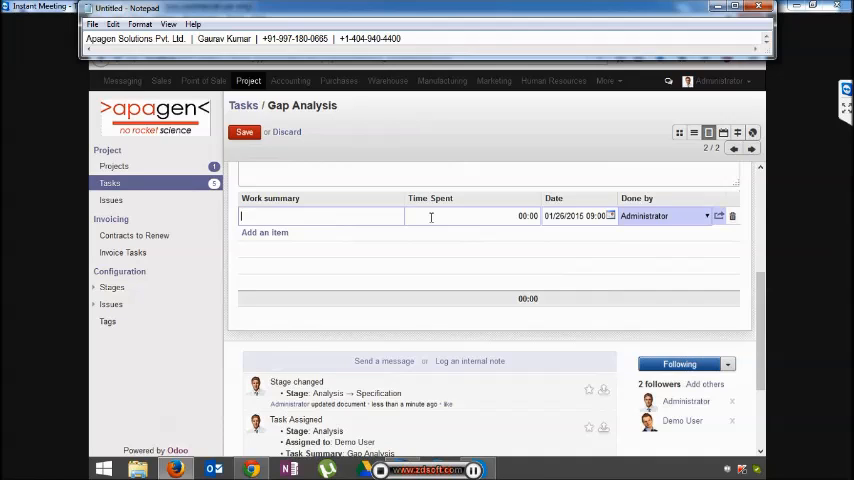
Log work entries 'GA of Purchase Dept.' (08:00) and 'GA of Warehouse' (13:00) on Gap Analysis.
type("G")
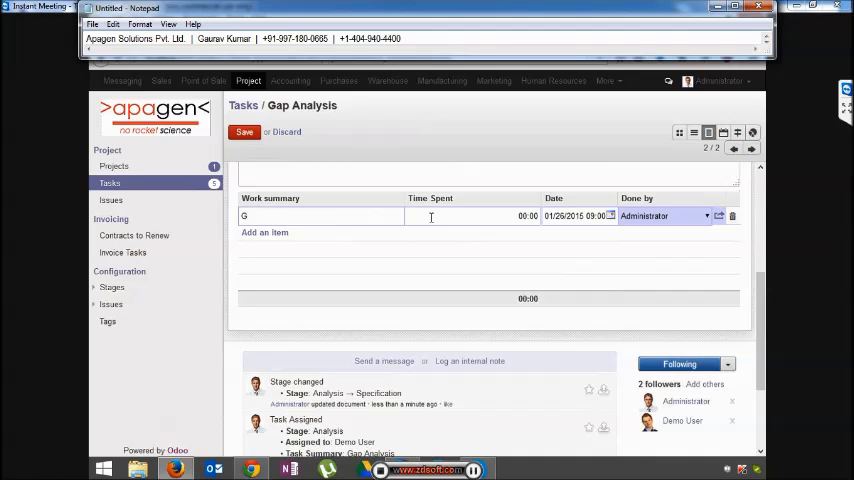
type("A of Purchase Dept.")
left_click(473, 216)
type("0")
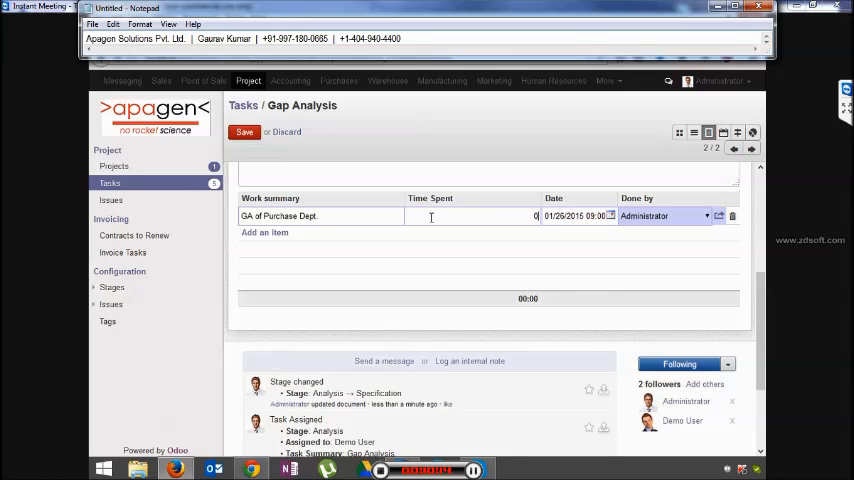
type("8")
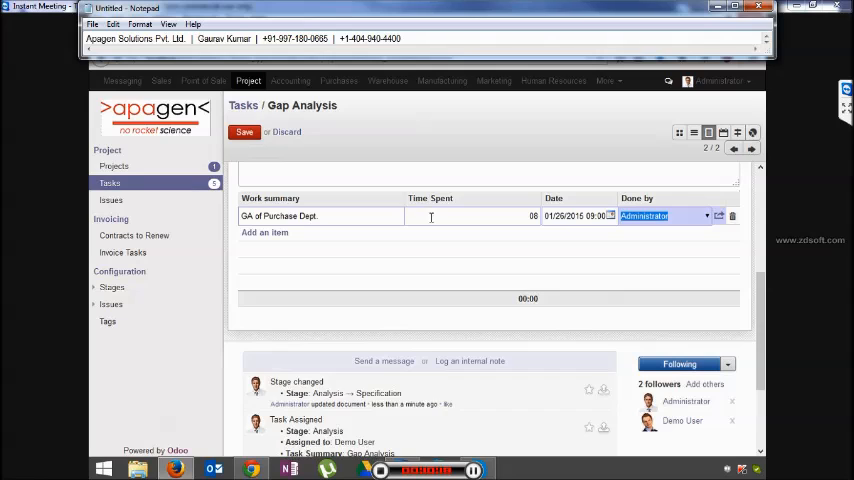
mouse_move(264, 232)
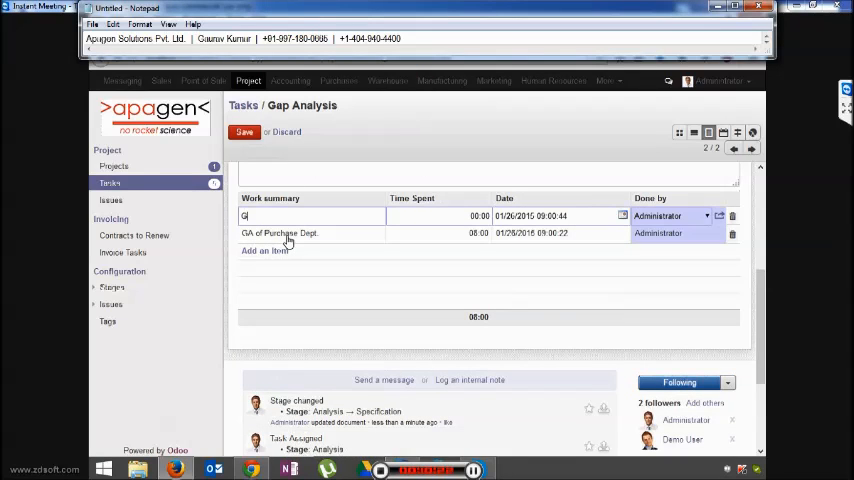
type("GA of")
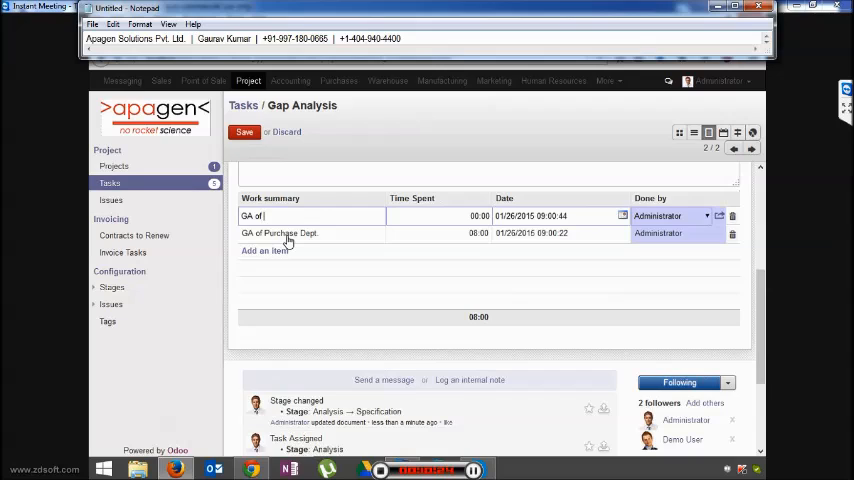
type("Warehouse")
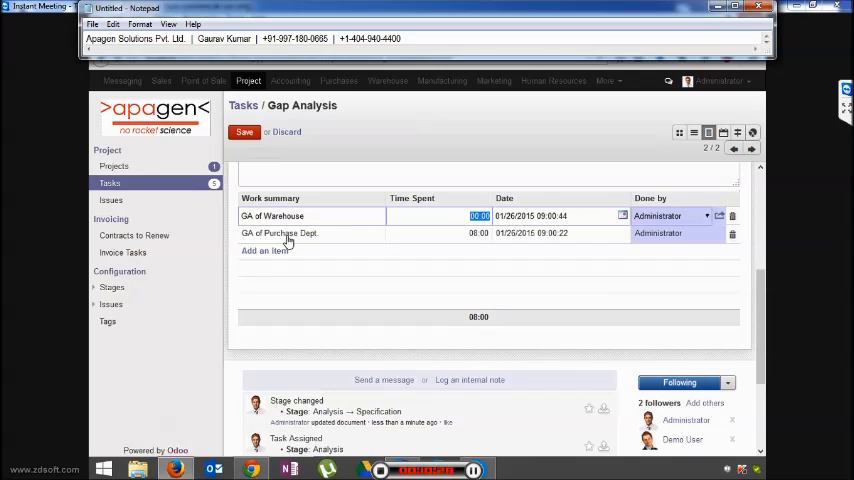
type("13:")
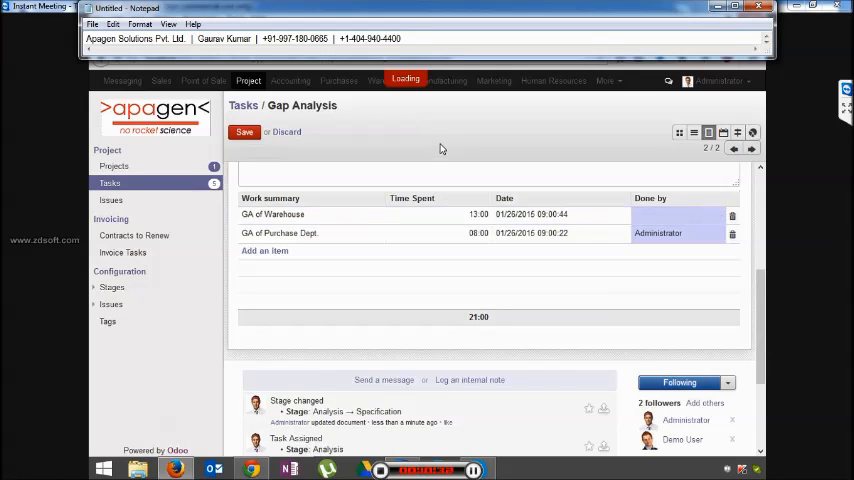
scroll("down", 3)
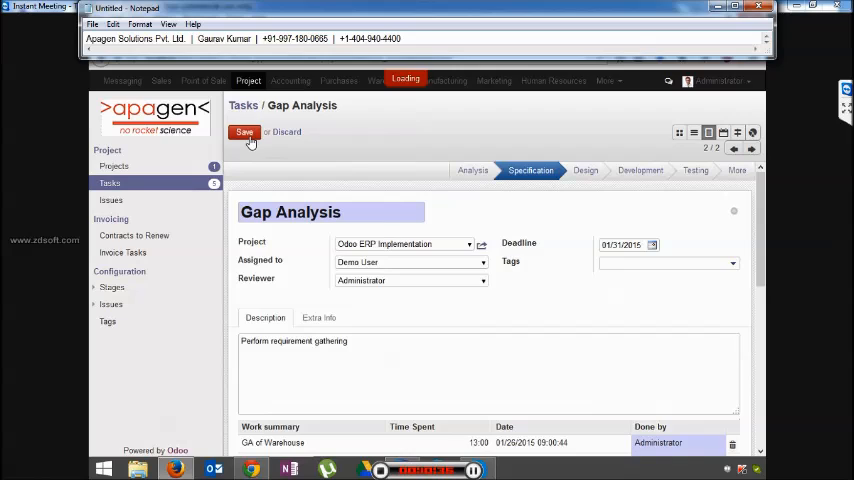
Save Gap Analysis in the Development stage with 21:00 total logged.
left_click(244, 131)
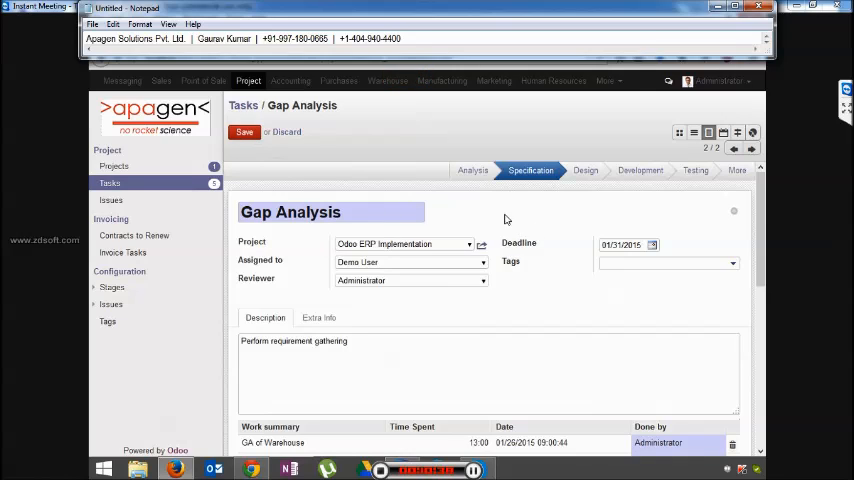
left_click(640, 170)
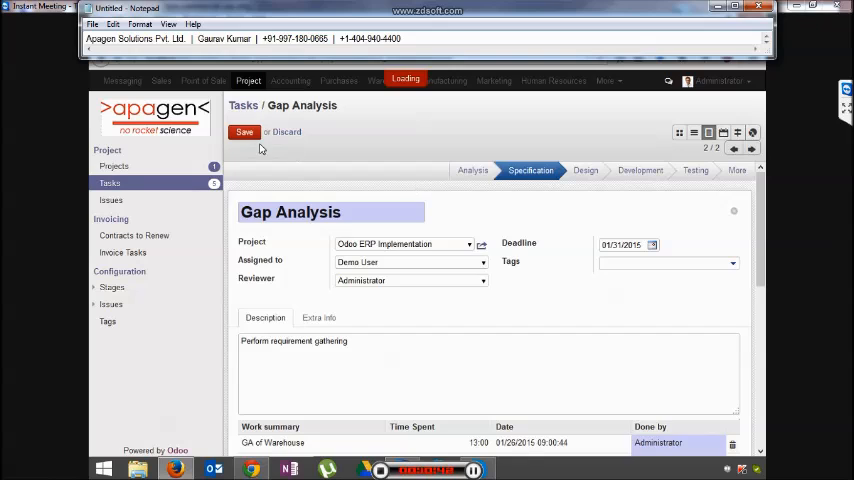
left_click(640, 170)
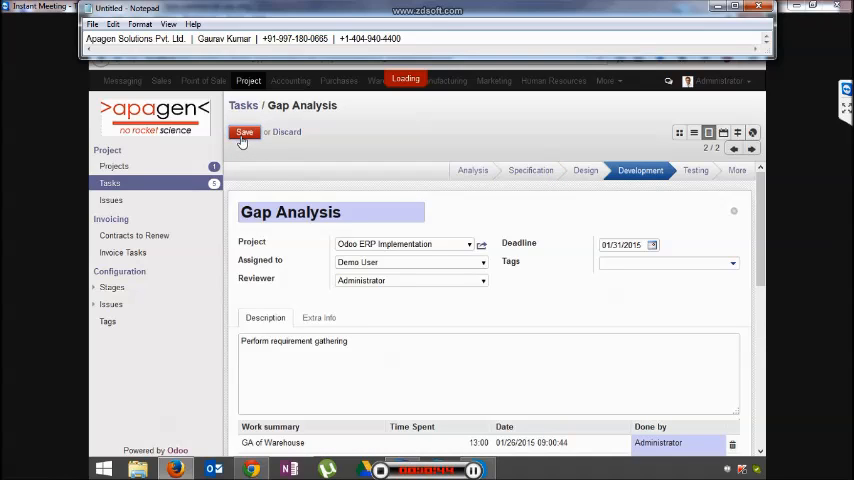
left_click(244, 131)
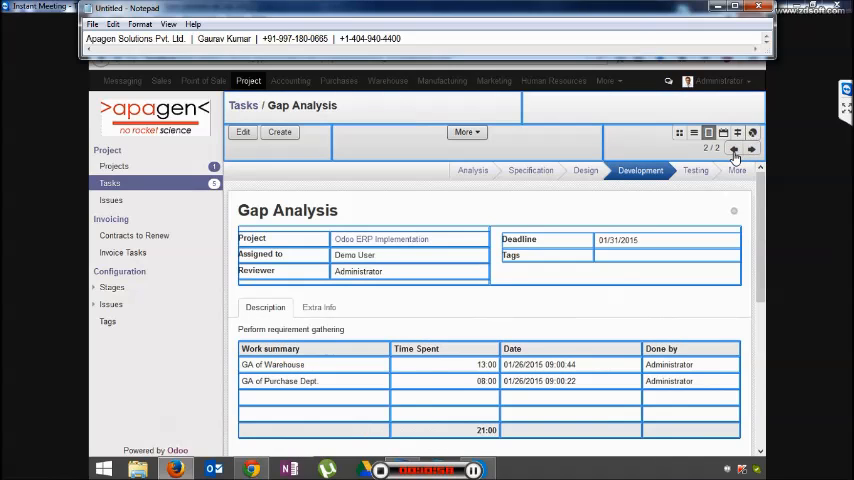
Add Test Task (4 hours) and Quality Control (5 hours) work lines to Syste Design.
left_click(734, 148)
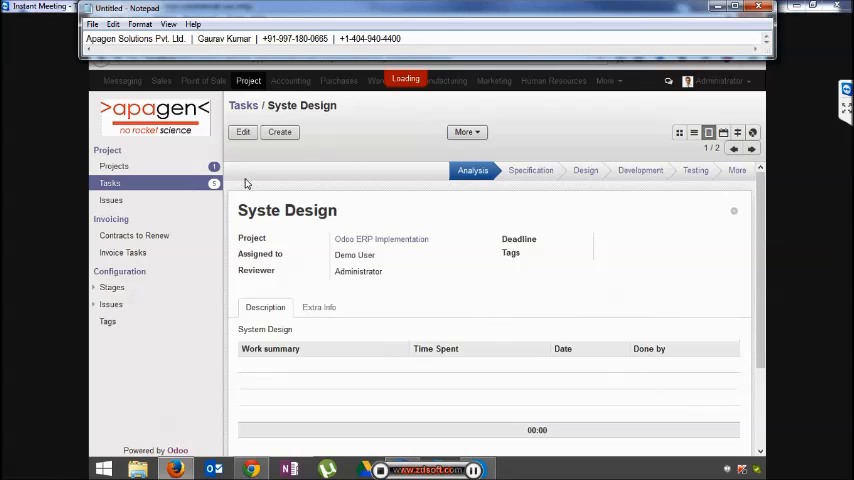
left_click(242, 131)
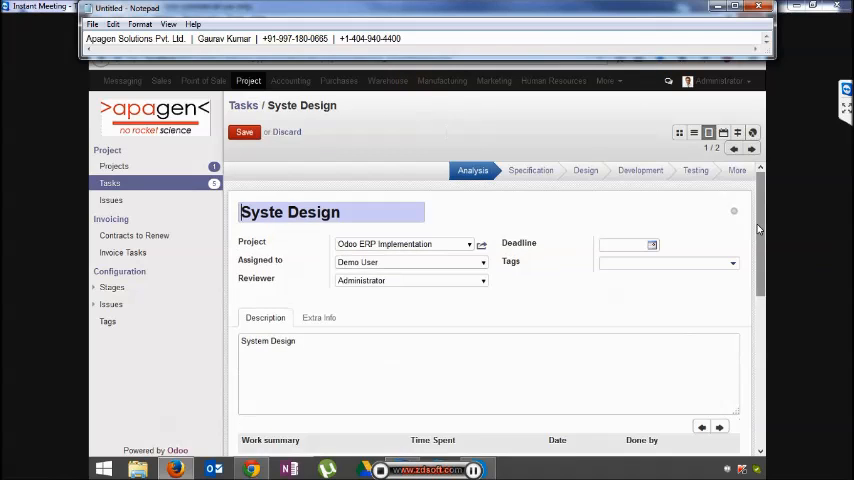
scroll("down", 3)
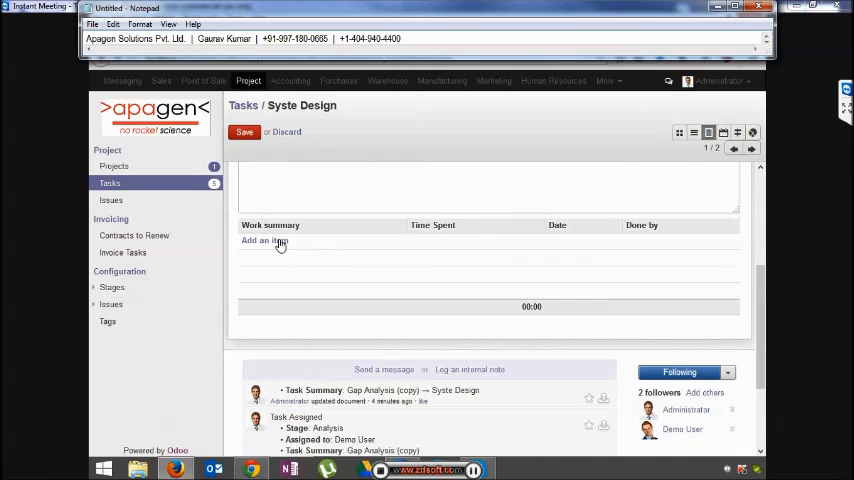
left_click(264, 241)
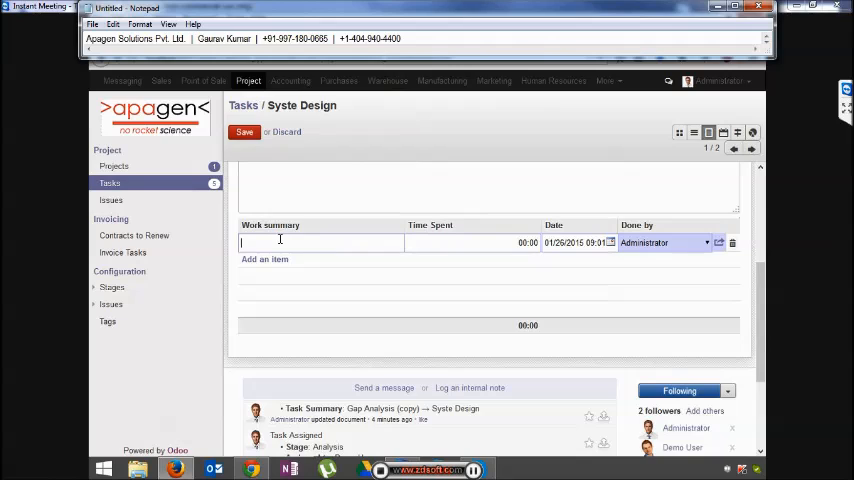
type("Test Task")
left_click(665, 242)
type("de")
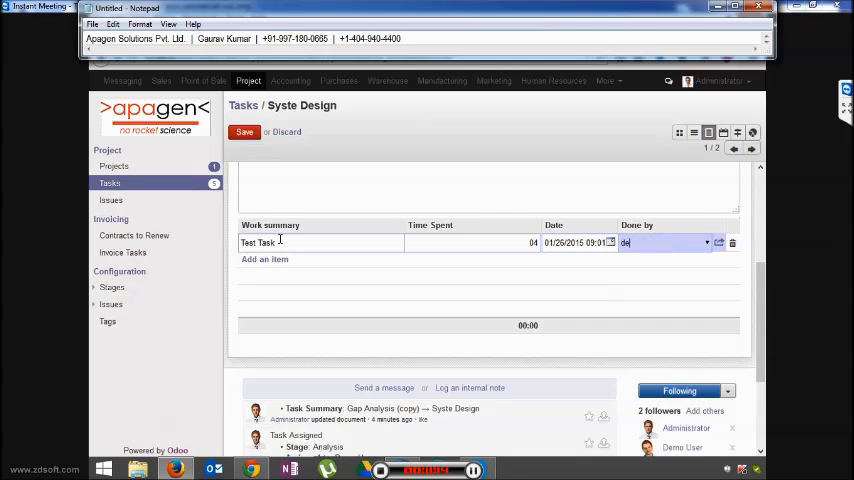
left_click(640, 242)
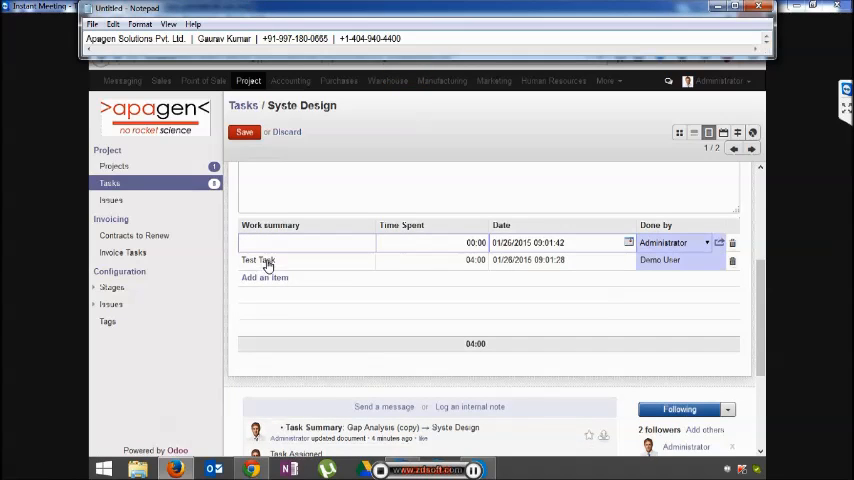
type("Quality Control")
type("05")
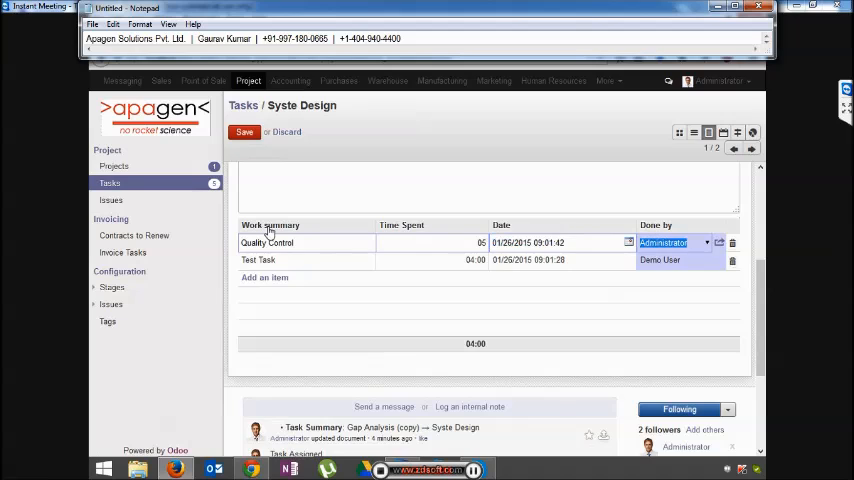
type("demo")
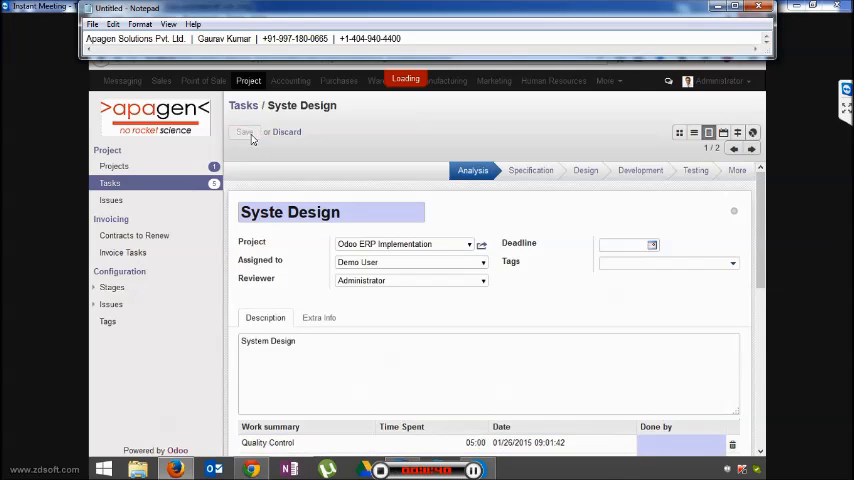
Set Demo User as Done by on the Quality Control line and save the task.
left_click(245, 131)
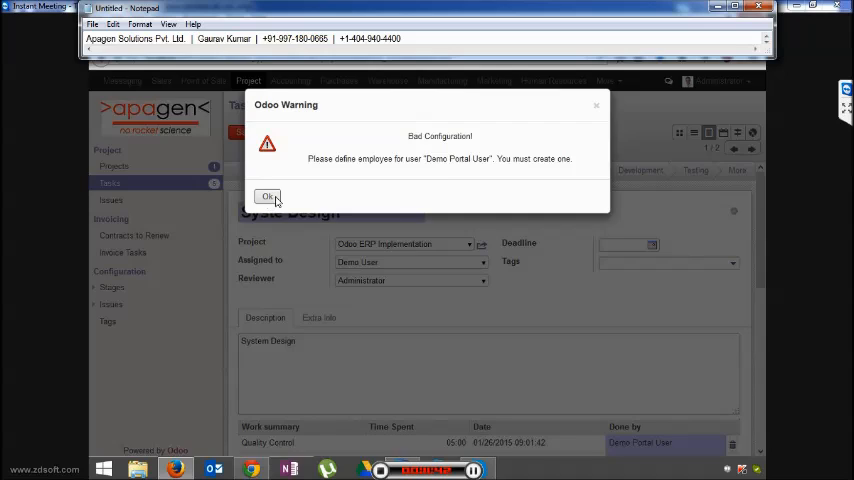
left_click(268, 196)
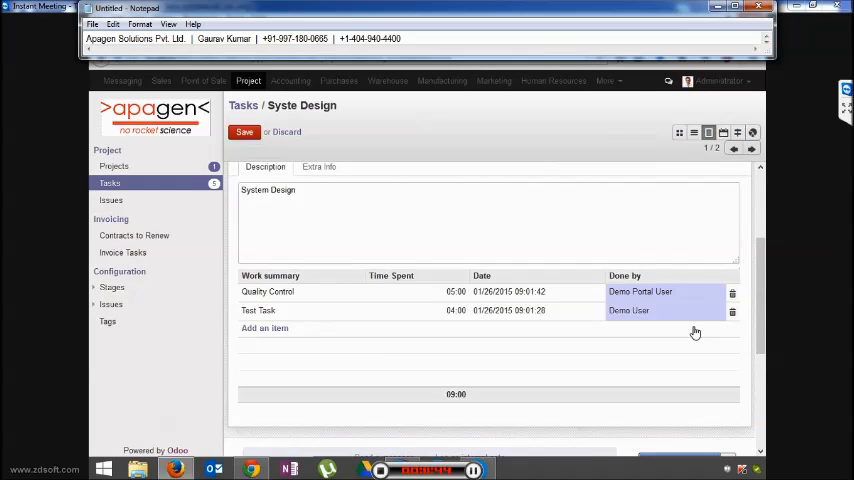
type("de")
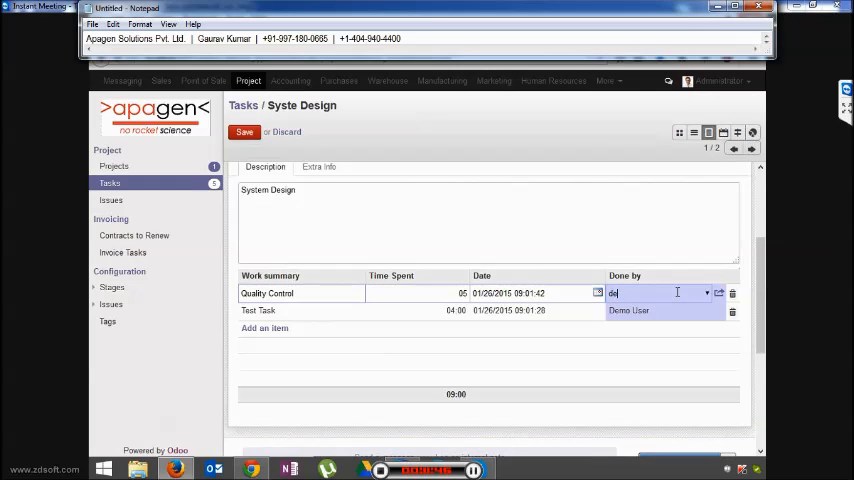
left_click(628, 293)
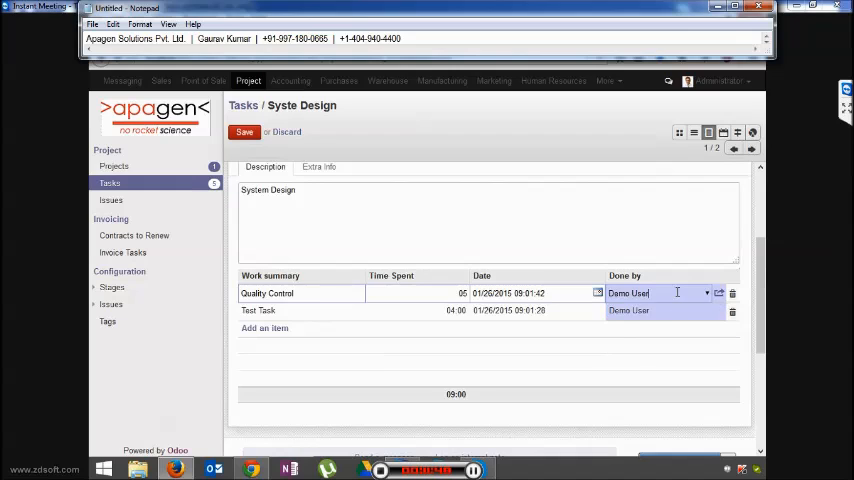
left_click(244, 132)
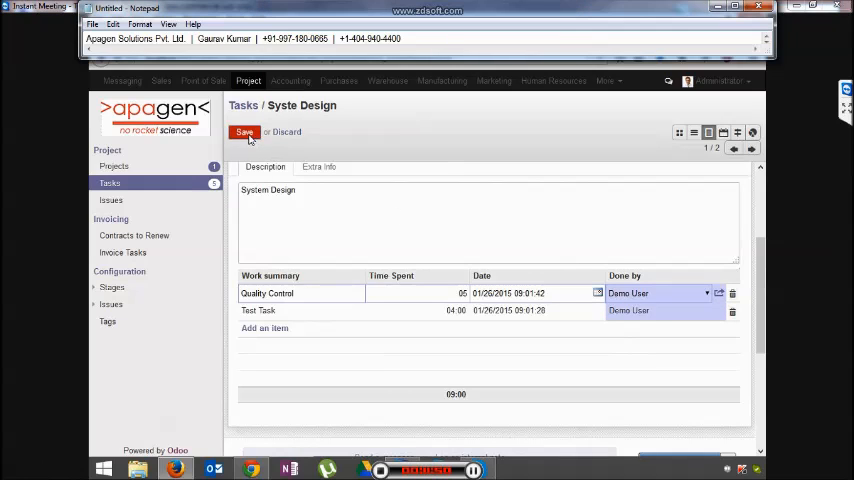
left_click(244, 131)
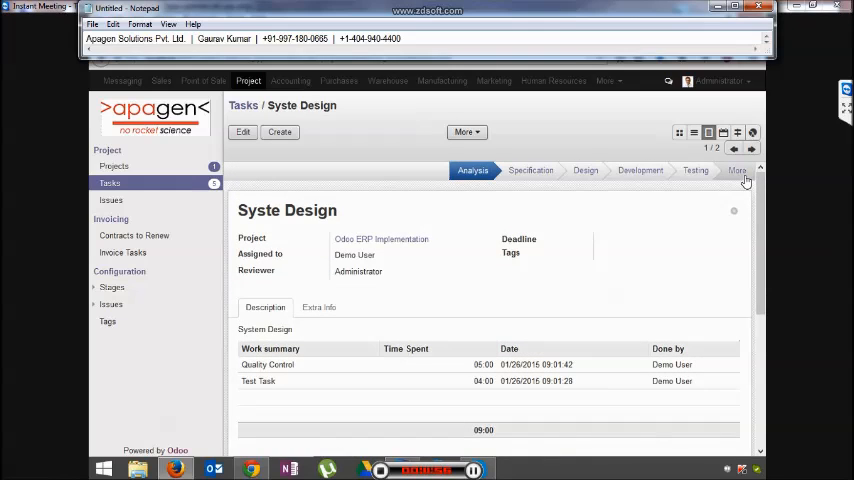
Move the Syste Design task to Done and return to the projects list.
left_click(737, 170)
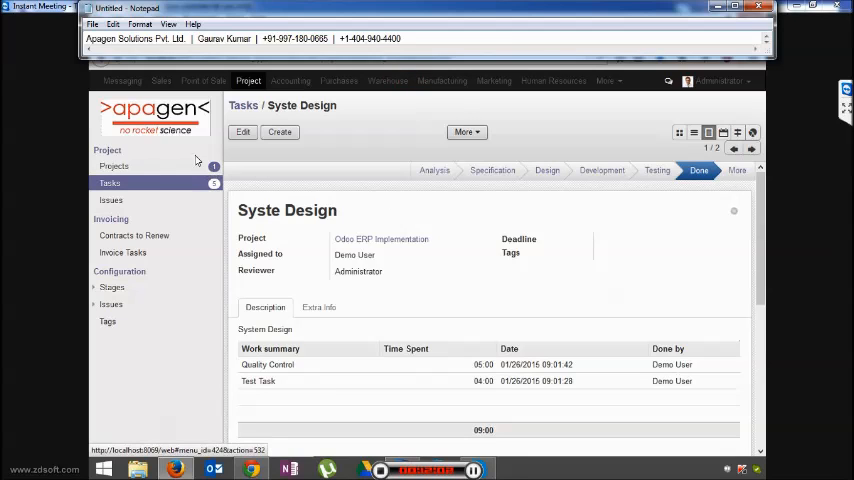
left_click(114, 166)
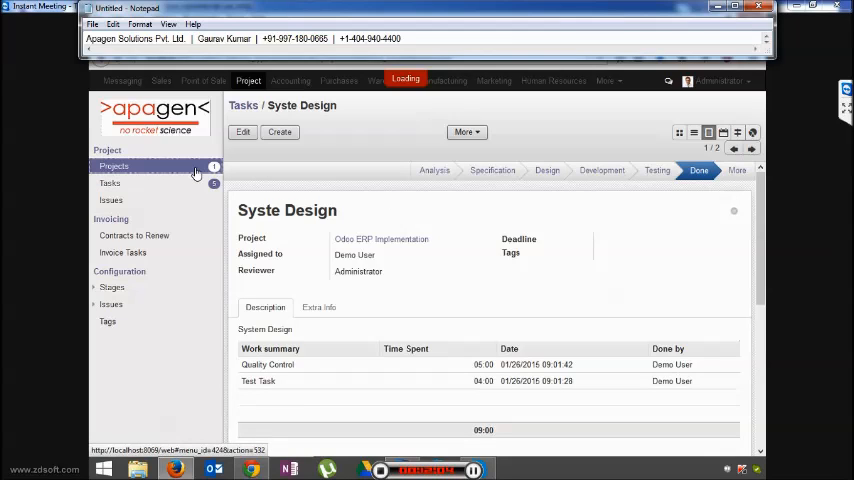
left_click(113, 166)
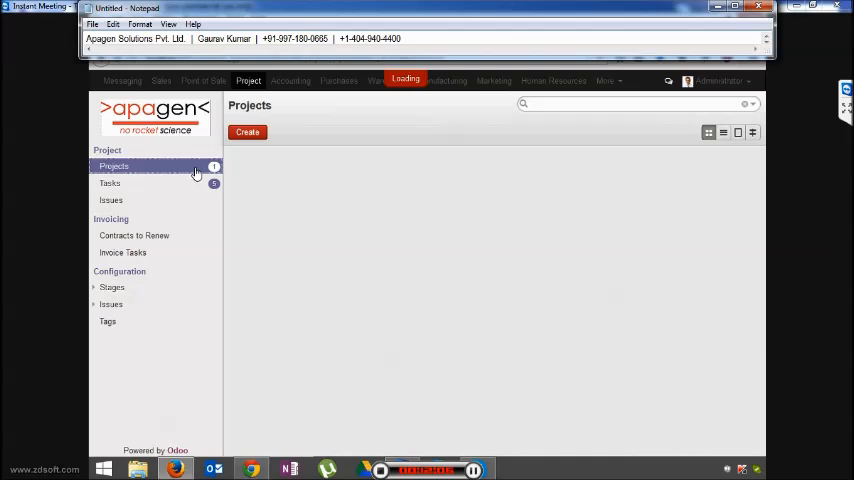
left_click(113, 166)
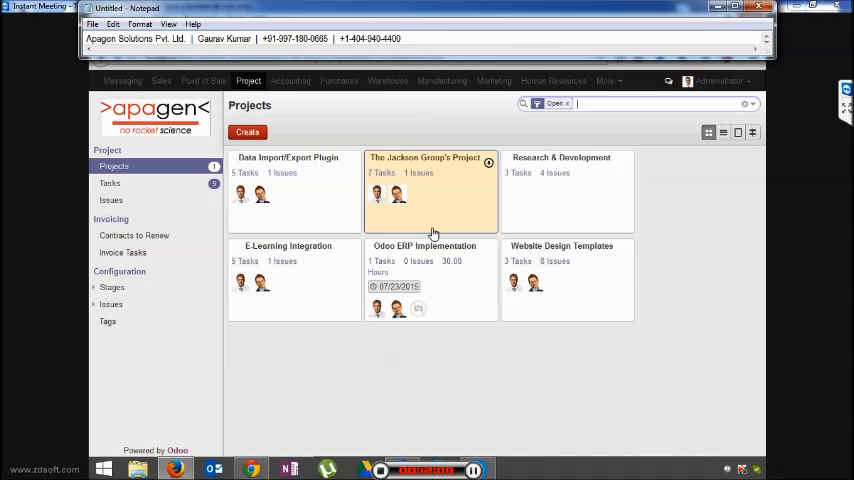
Open Odoo ERP Implementation's settings and review its Other Info and Team tabs.
left_click(489, 251)
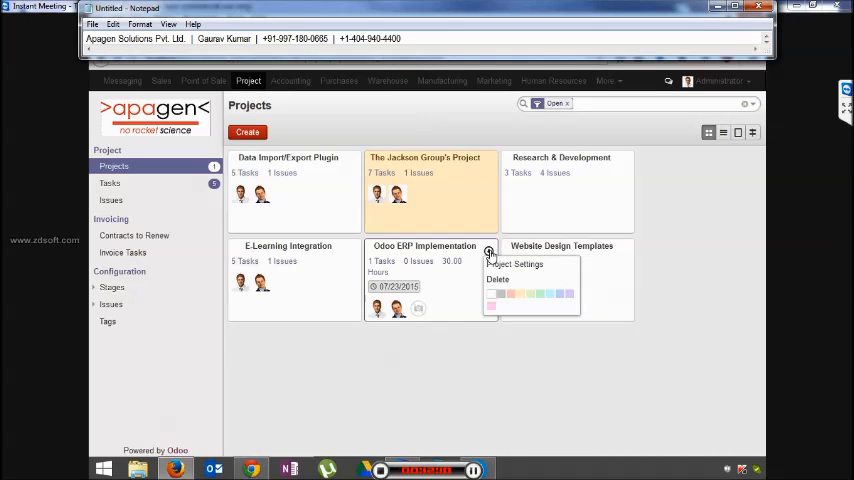
mouse_move(724, 132)
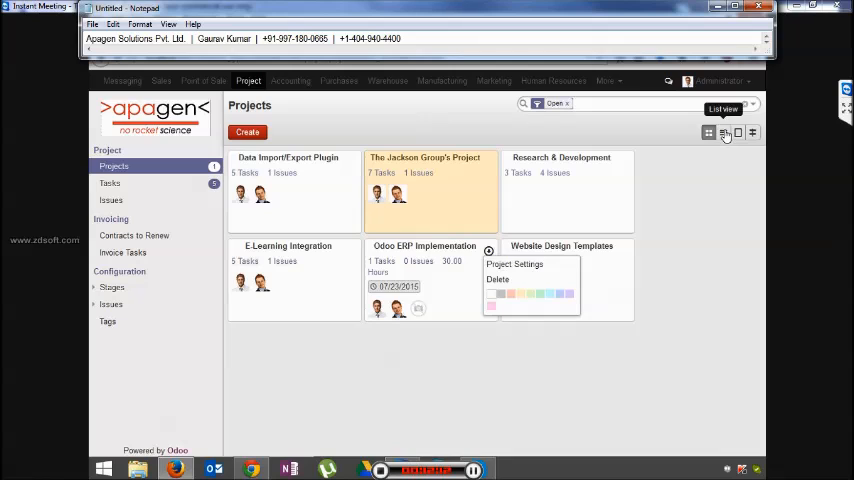
left_click(723, 133)
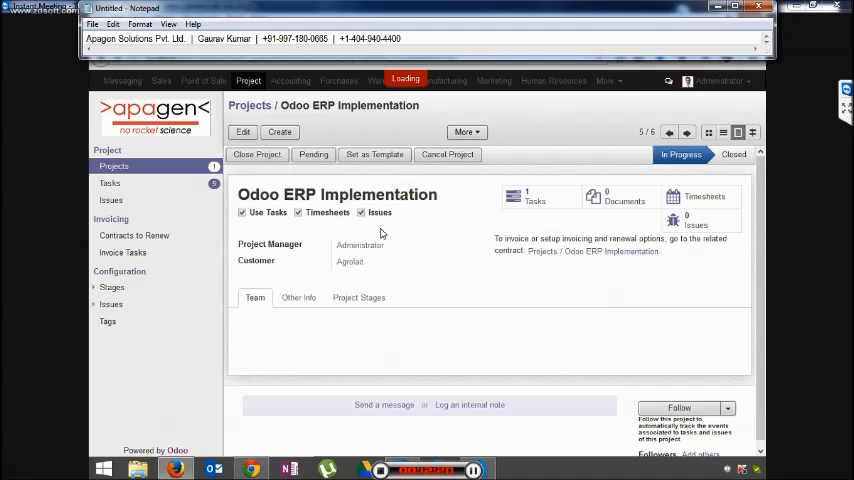
left_click(298, 297)
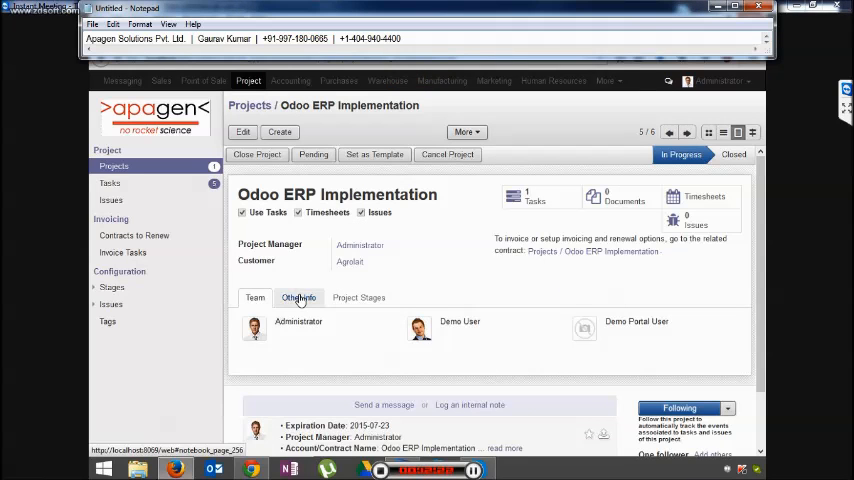
left_click(298, 297)
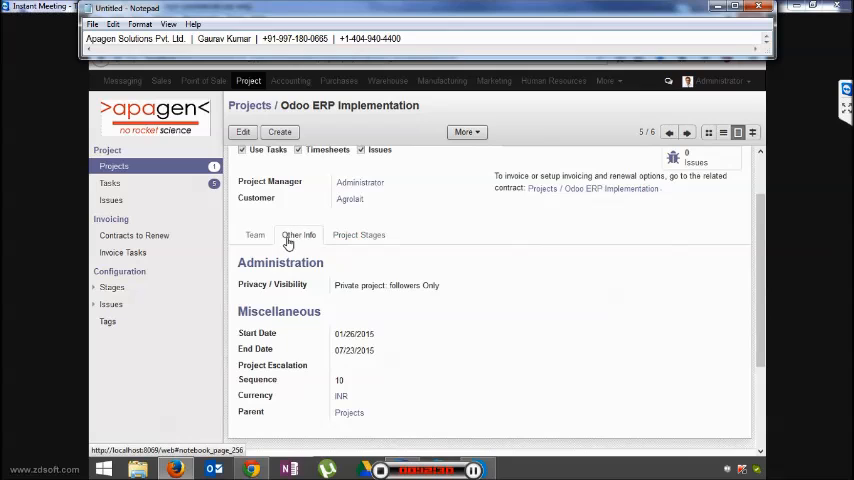
left_click(255, 234)
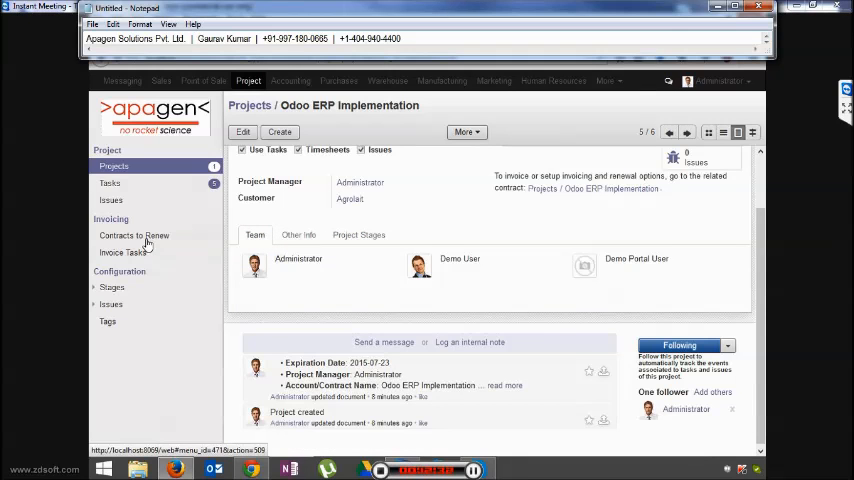
left_click(134, 235)
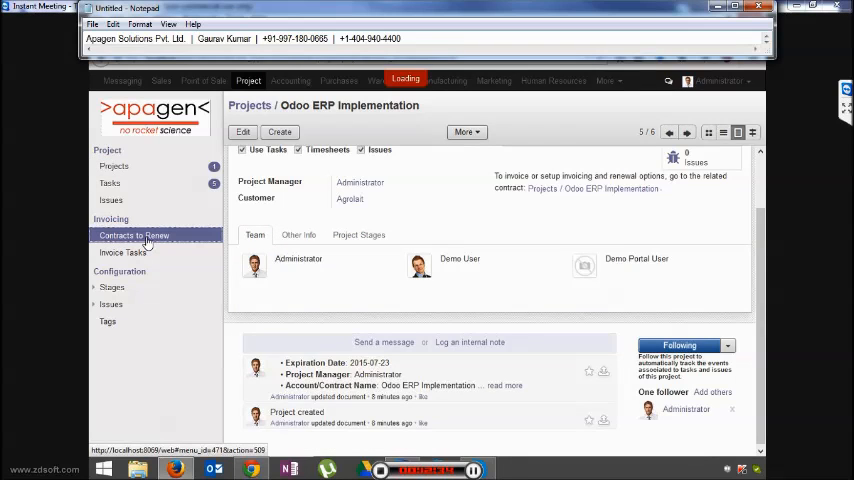
Open Agrolait's Odoo ERP Implementation contract from Contracts to Renew.
left_click(133, 235)
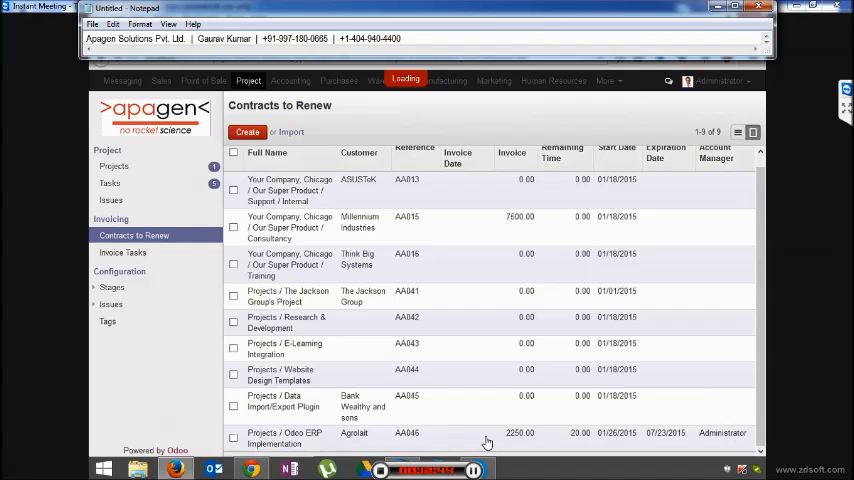
left_click(485, 438)
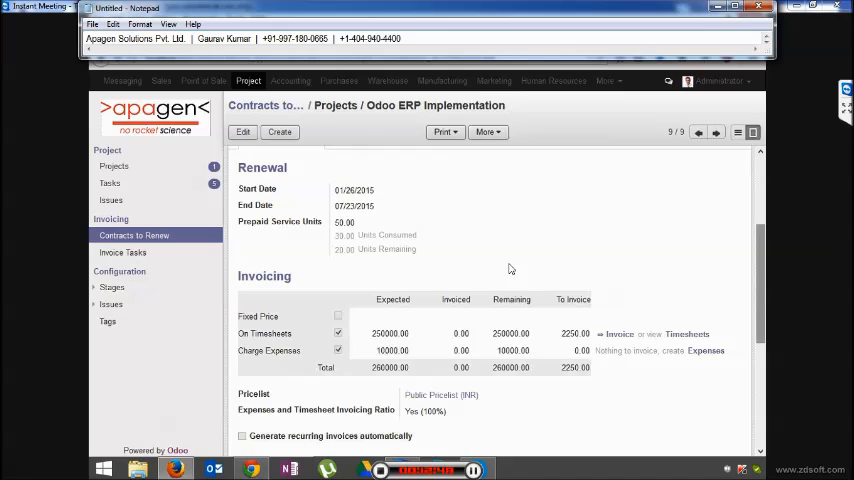
mouse_move(457, 271)
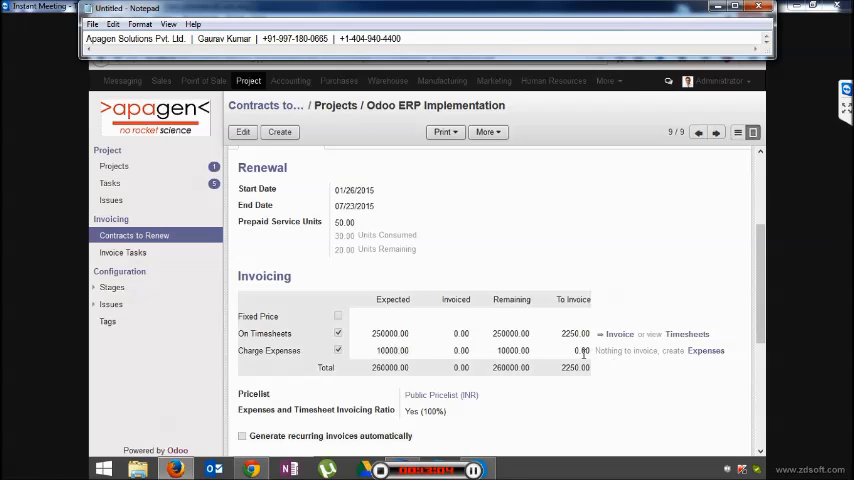
mouse_move(577, 333)
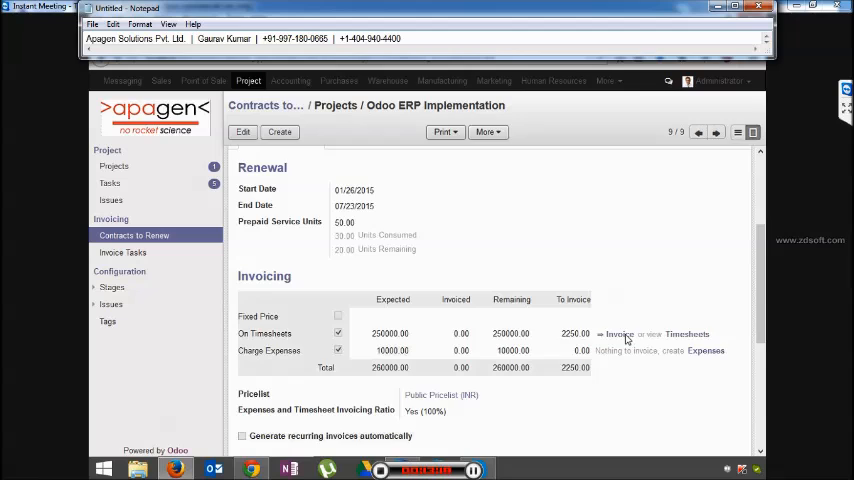
Select the Purchase Dept gap analysis and Quality Control timesheets and invoice them.
left_click(687, 334)
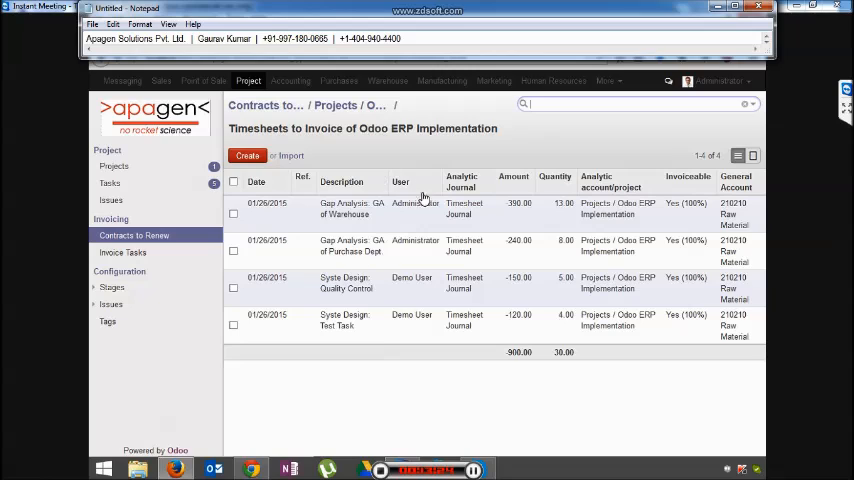
mouse_move(347, 149)
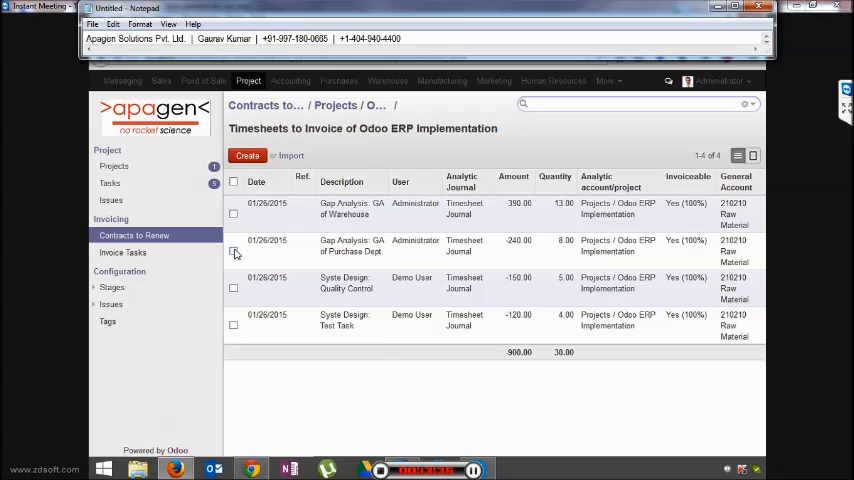
left_click(233, 250)
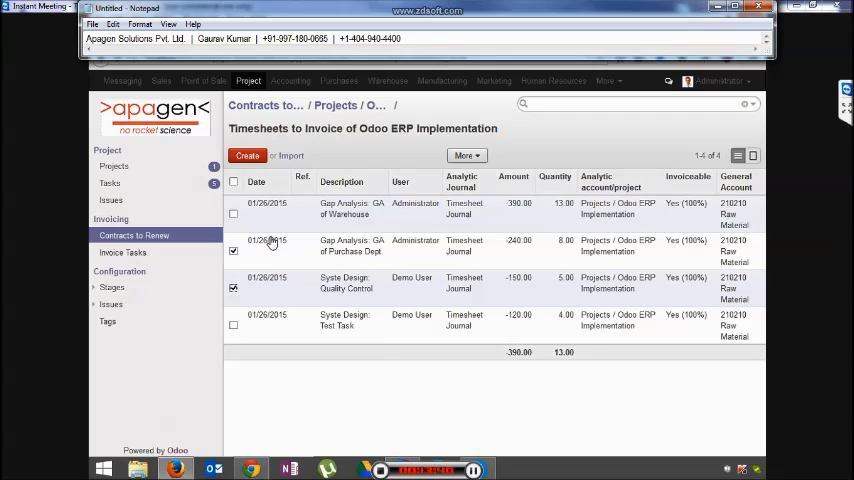
left_click(466, 156)
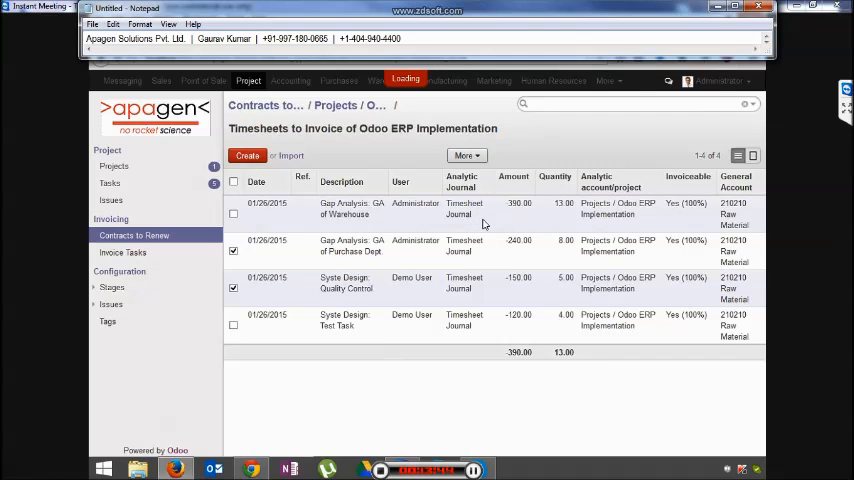
left_click(247, 155)
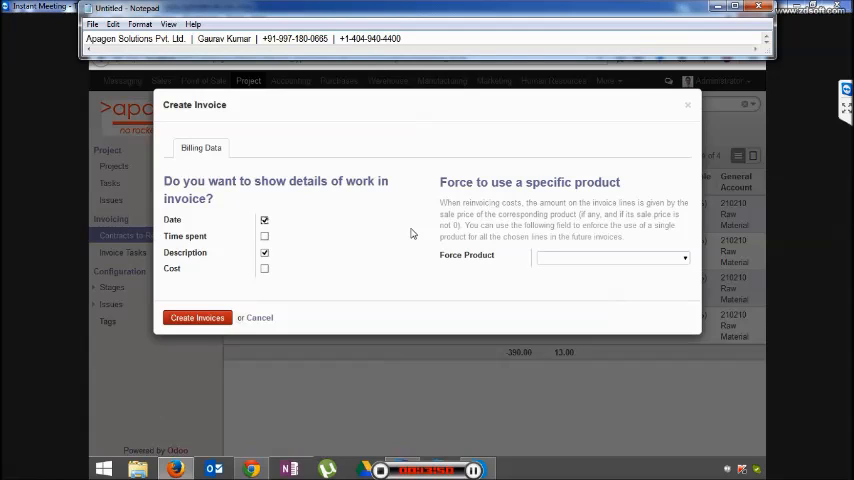
Create the invoice including Date, Time spent and Description details.
left_click(264, 236)
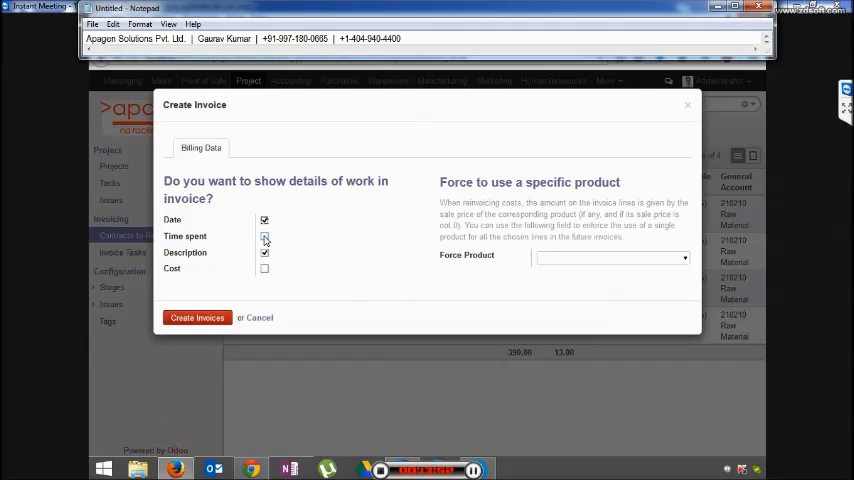
left_click(264, 236)
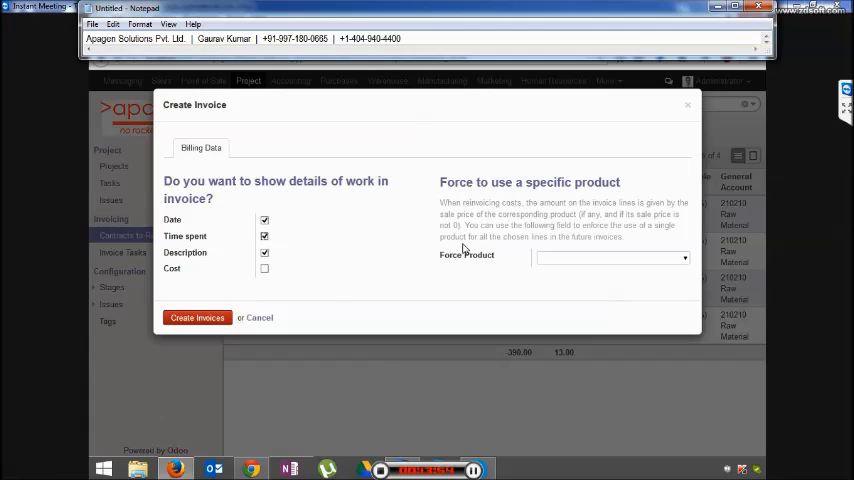
left_click(197, 317)
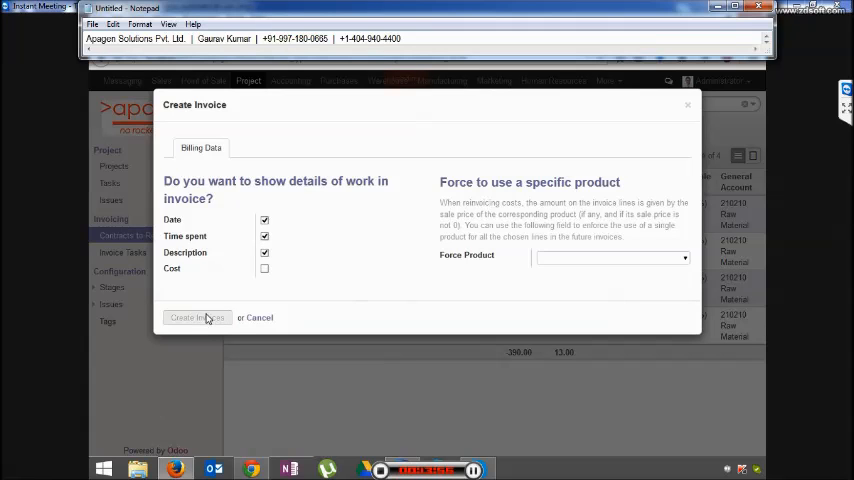
left_click(195, 317)
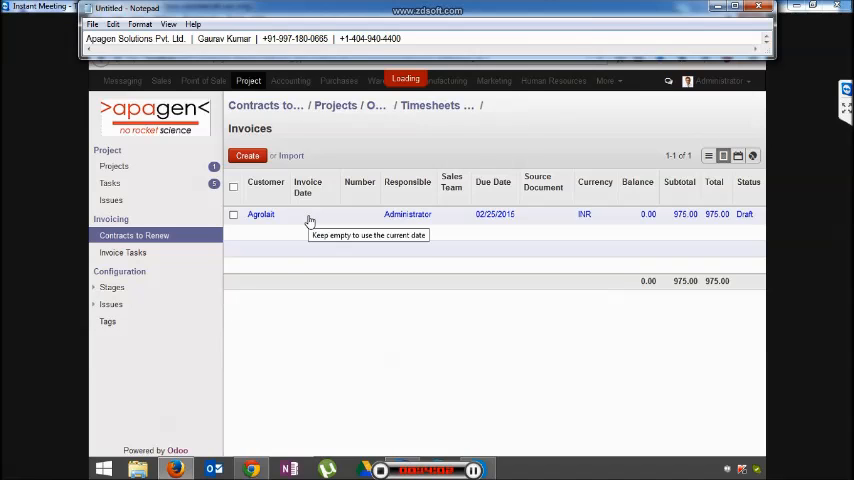
Date the Agrolait draft invoice 01/29/2015 and validate it as SAJ/2015/0001.
left_click(260, 214)
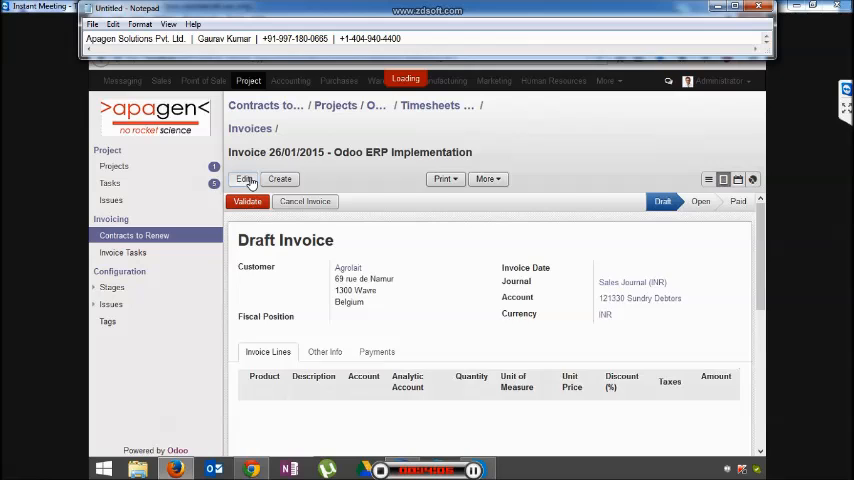
left_click(244, 179)
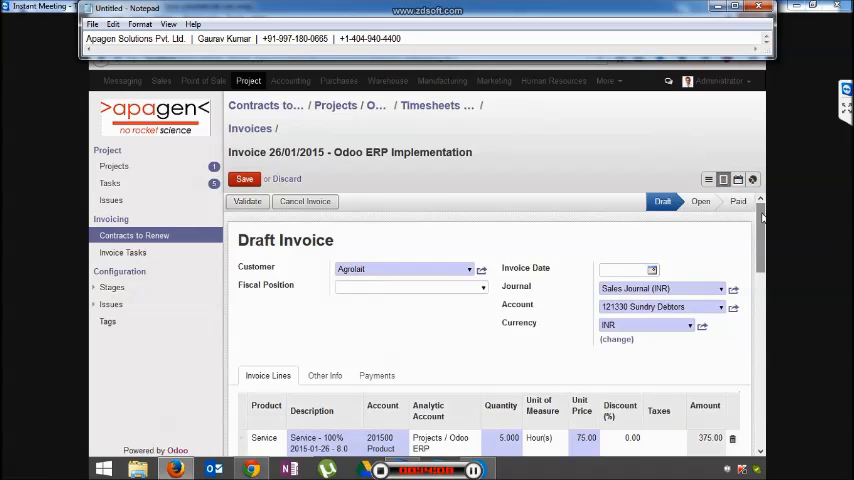
scroll("down", 3)
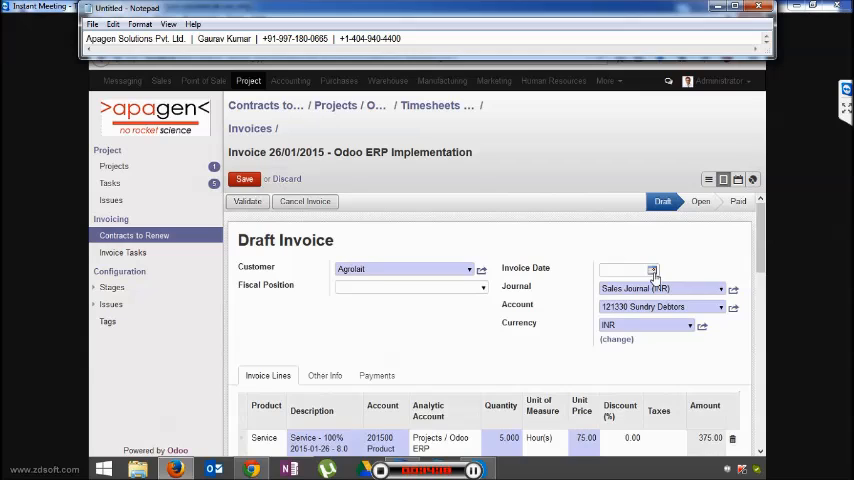
left_click(628, 270)
type("01/29/2015")
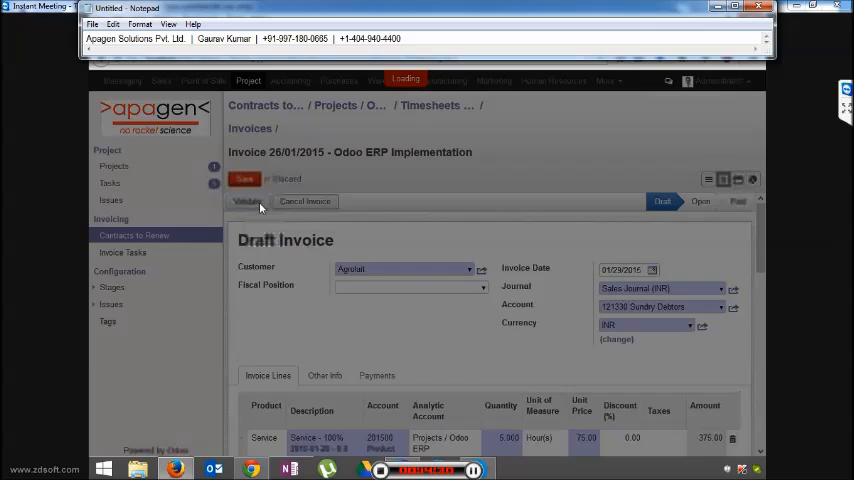
left_click(244, 201)
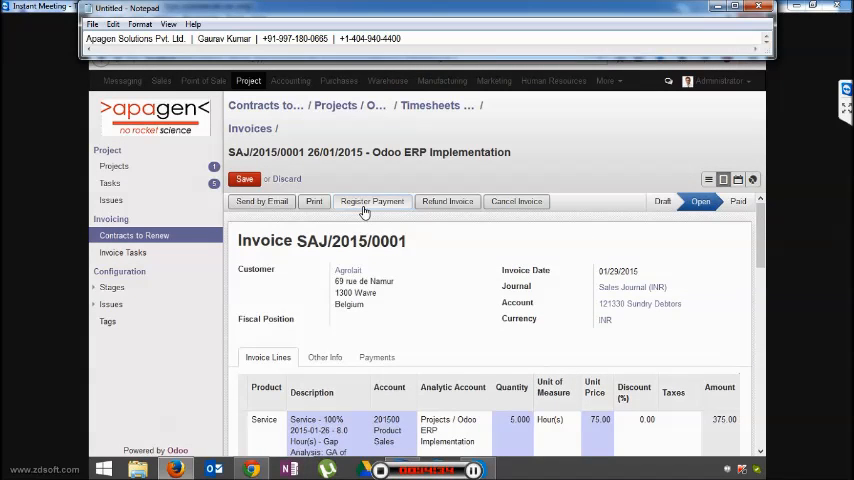
Register the 975.00 payment and reopen the Odoo ERP Implementation contract.
left_click(372, 201)
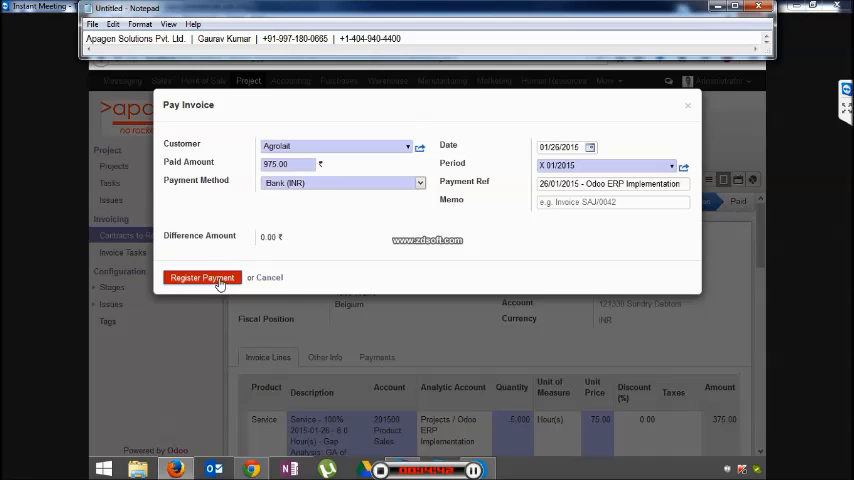
left_click(202, 277)
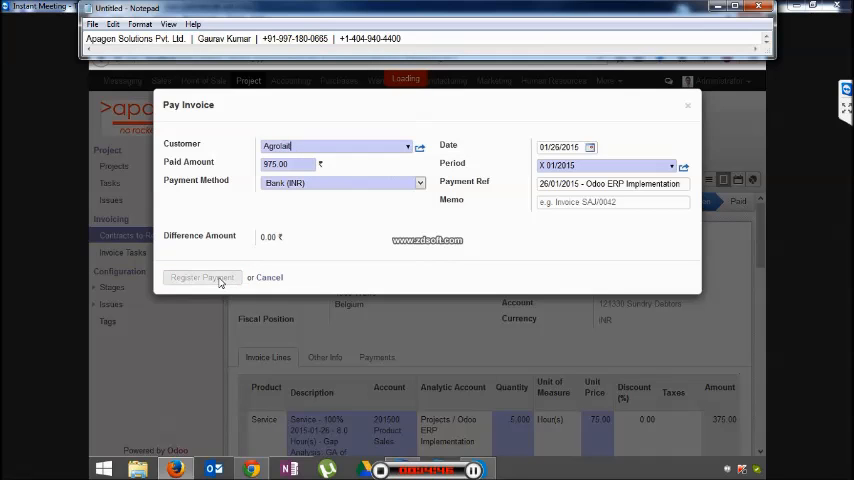
left_click(202, 277)
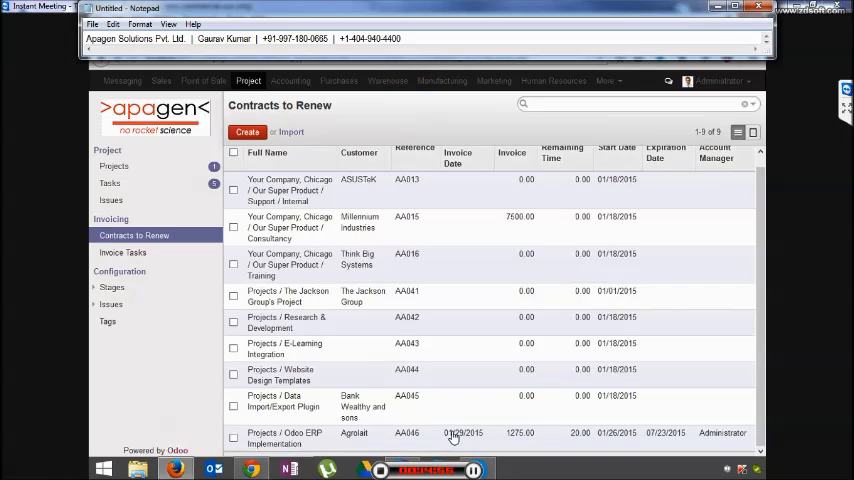
left_click(285, 437)
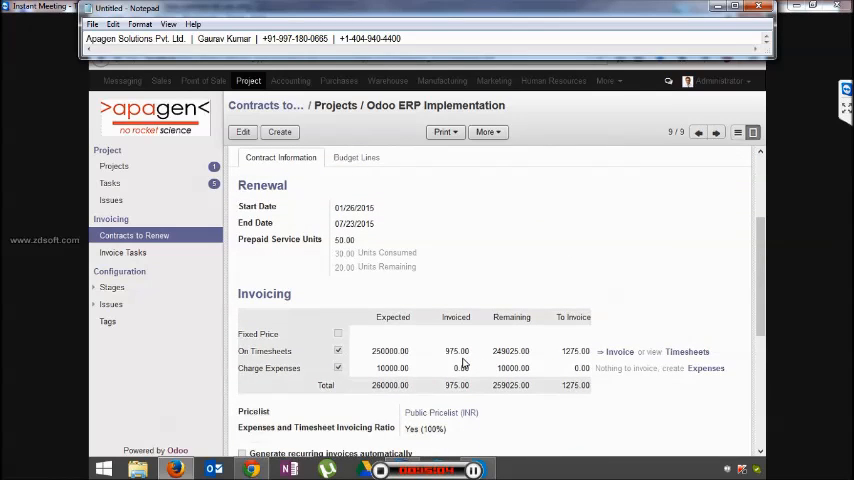
mouse_move(457, 350)
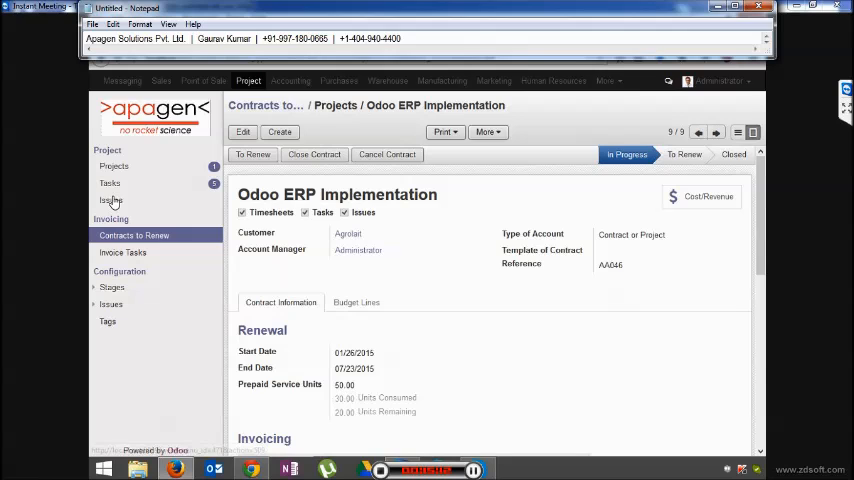
Create a new issue under Project > Issues titled 'Exception Error'.
left_click(110, 199)
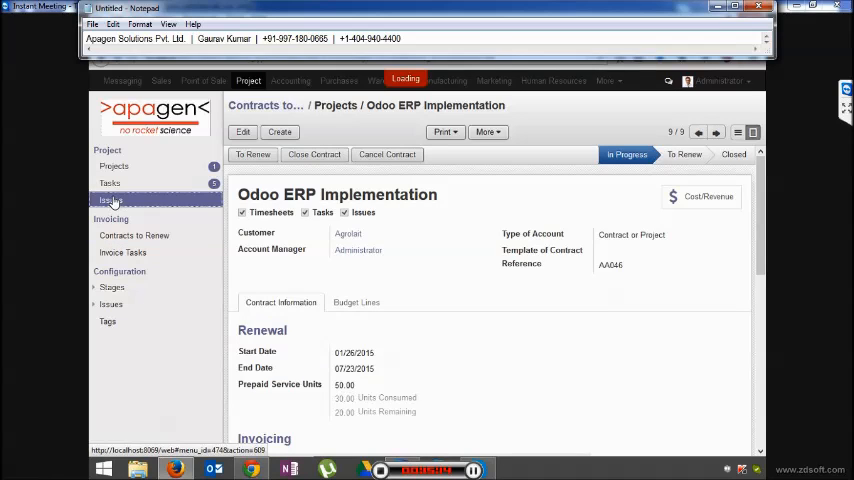
left_click(109, 199)
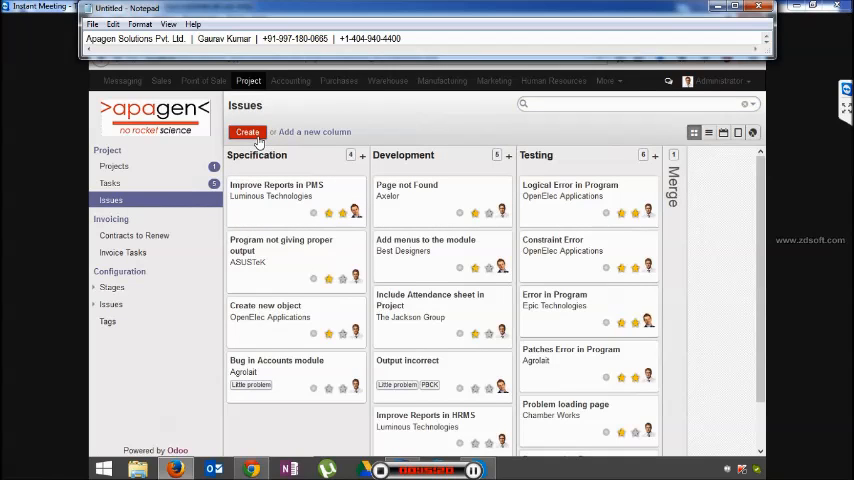
left_click(247, 131)
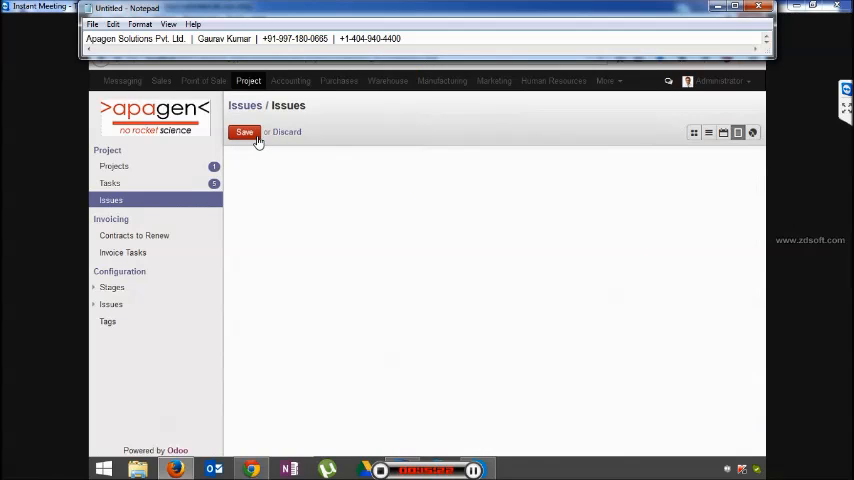
left_click(244, 131)
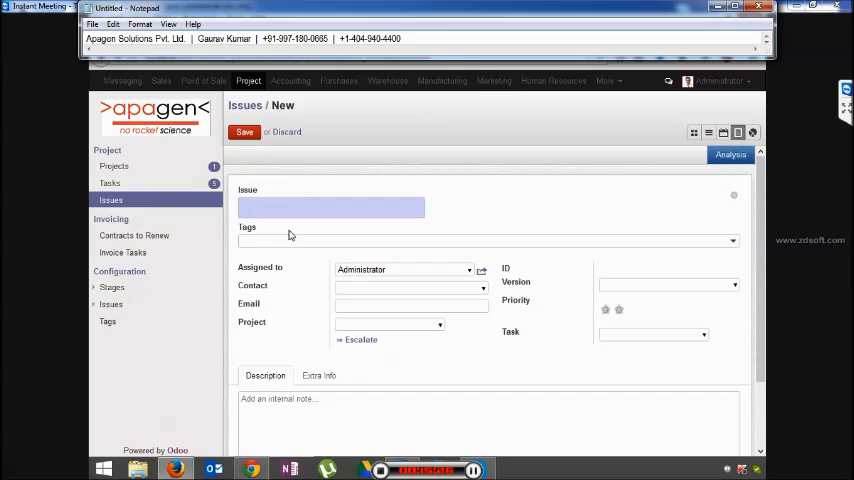
type("Exception")
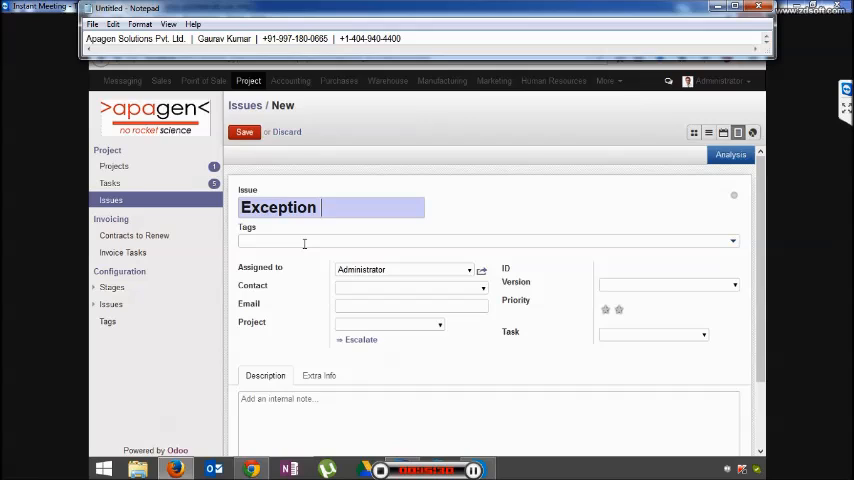
type("Error")
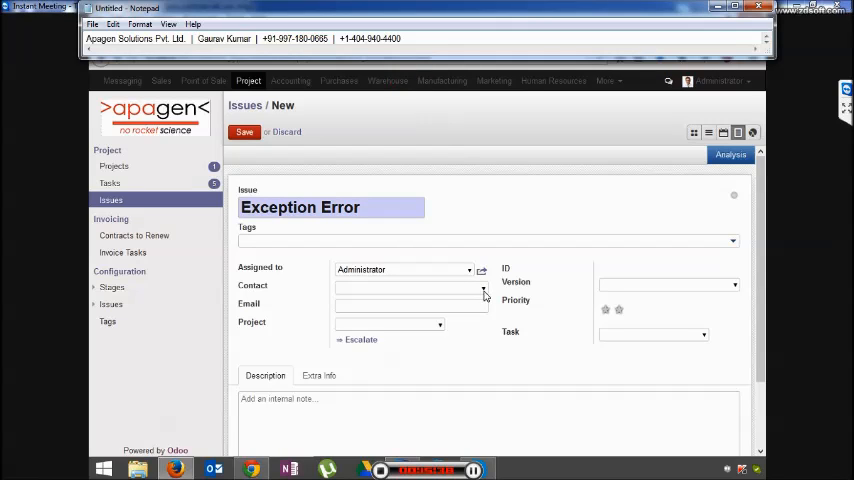
Set Agrolait, Demo User, v1.0 and Gap Analysis task, with description 'Task Explanation'.
left_click(410, 287)
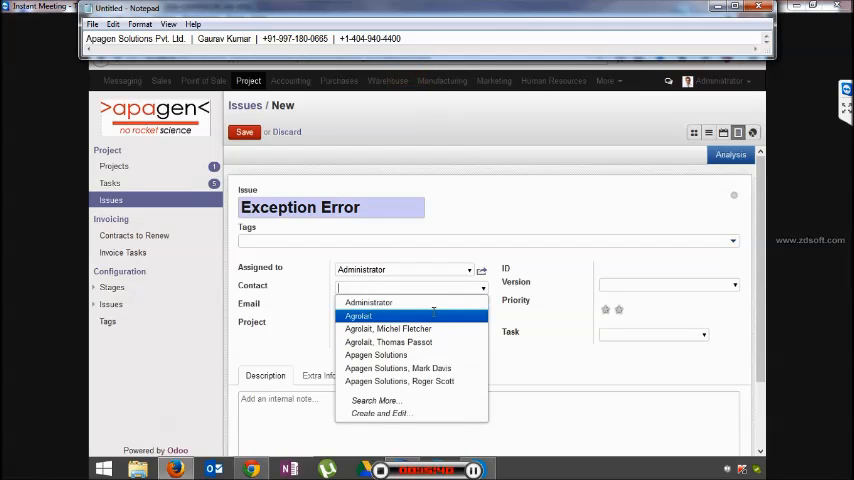
left_click(357, 315)
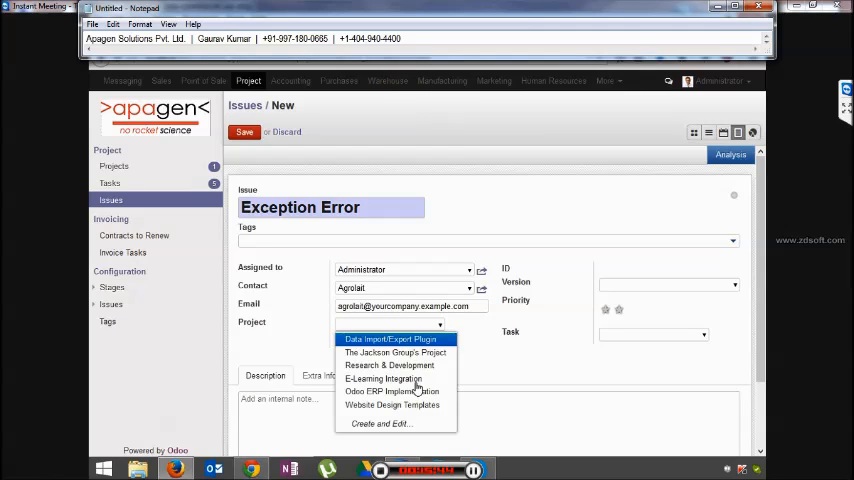
left_click(391, 391)
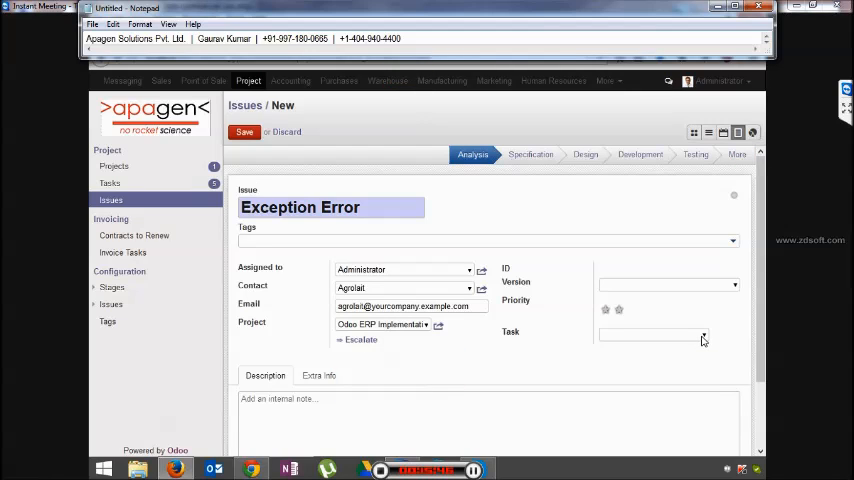
left_click(650, 334)
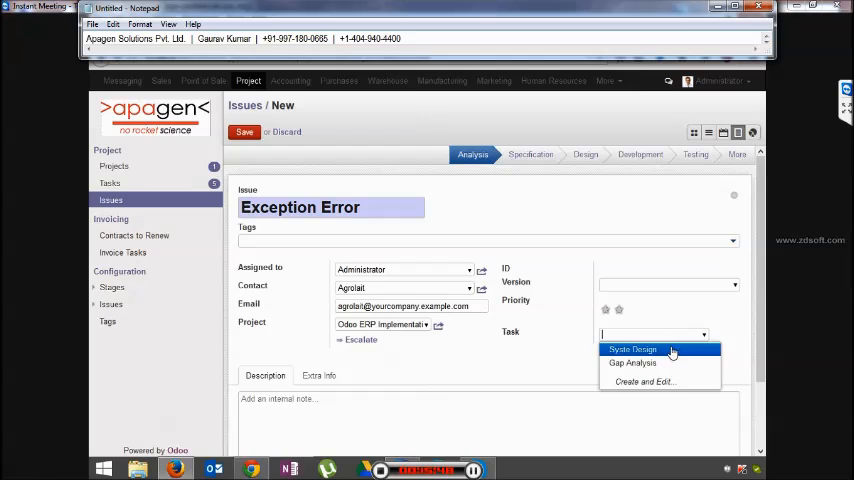
left_click(632, 362)
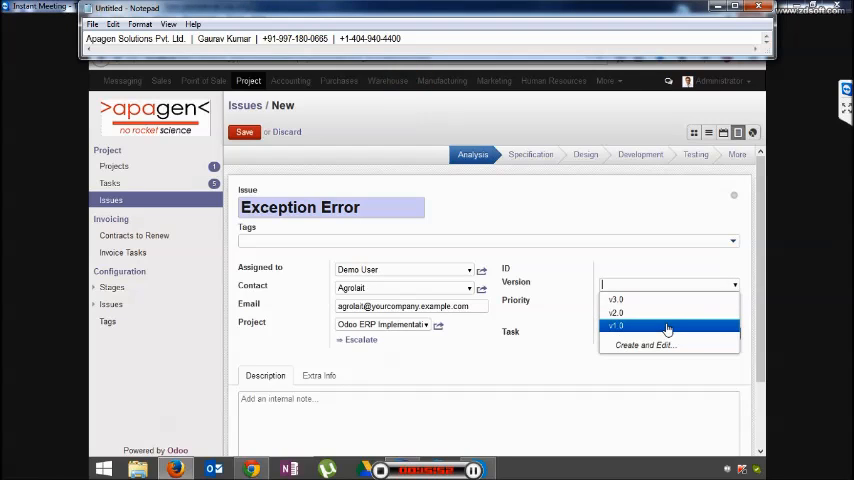
left_click(617, 326)
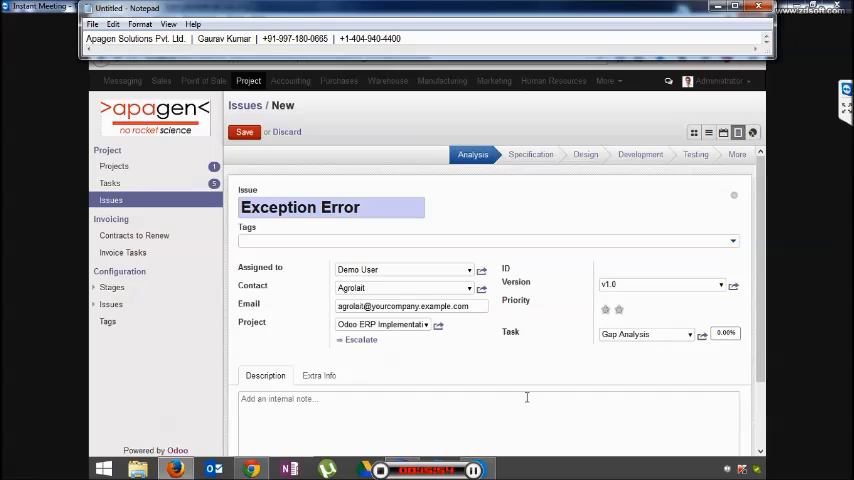
type("Task")
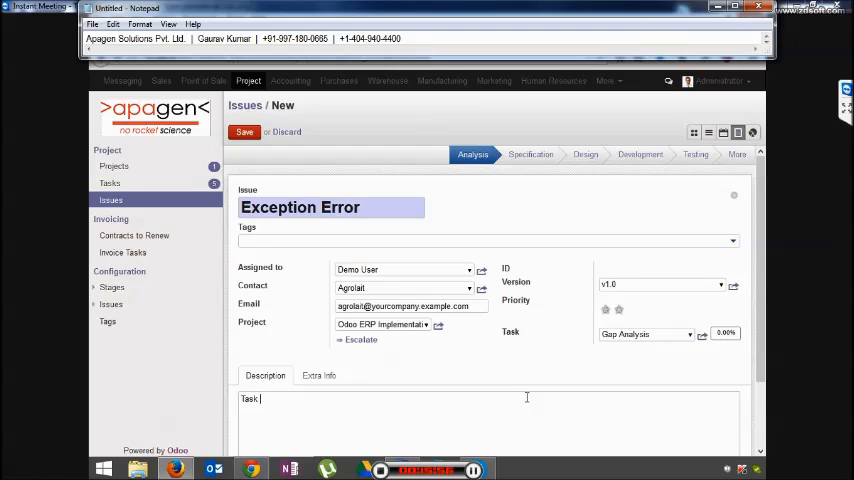
type("Explanation")
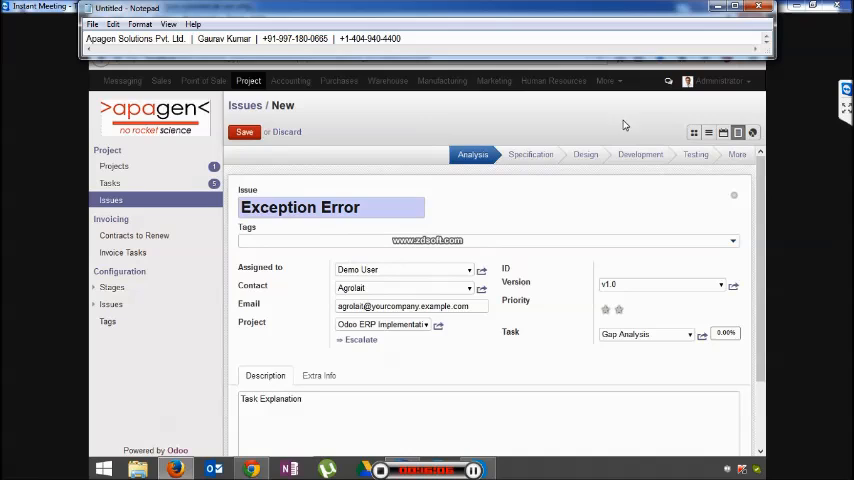
Save the Exception Error issue in the Design stage and view its Extra Info tab.
left_click(244, 131)
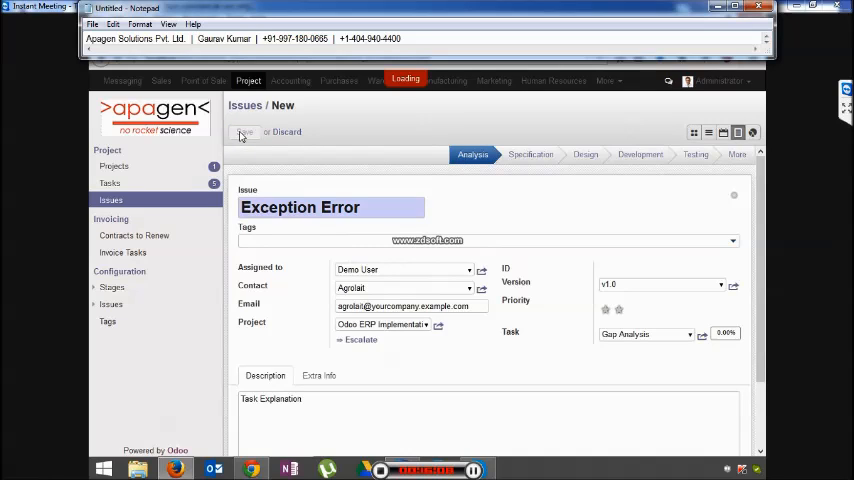
left_click(243, 131)
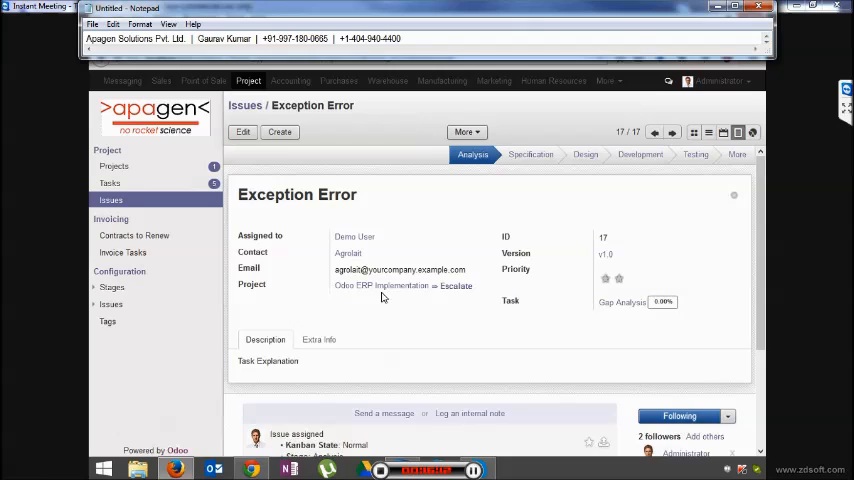
left_click(585, 155)
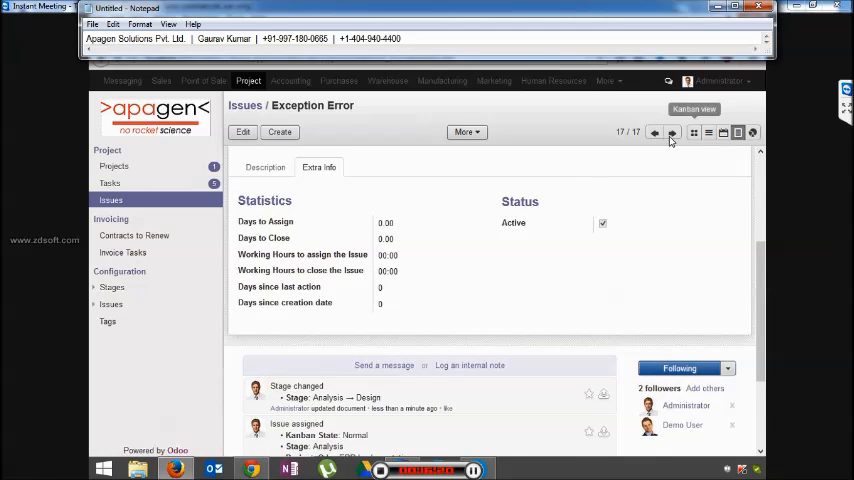
mouse_move(753, 133)
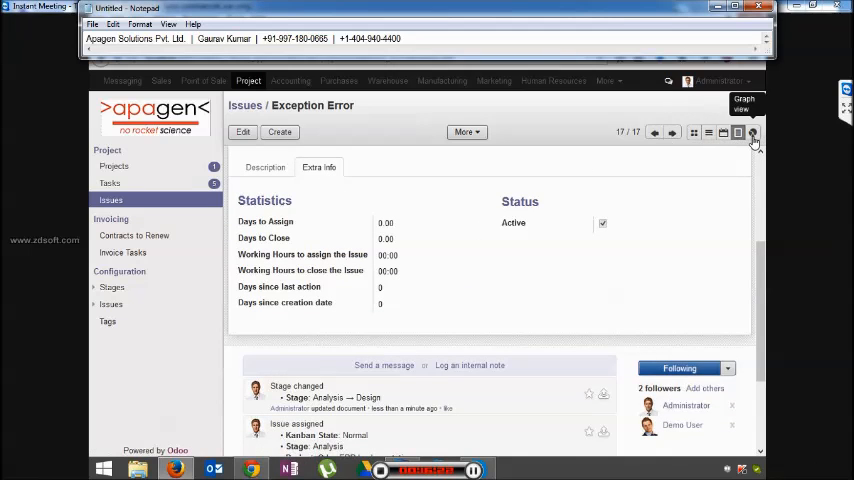
View the 17 issues per project as bar chart, pie chart and pivot table, then open Reporting.
left_click(752, 133)
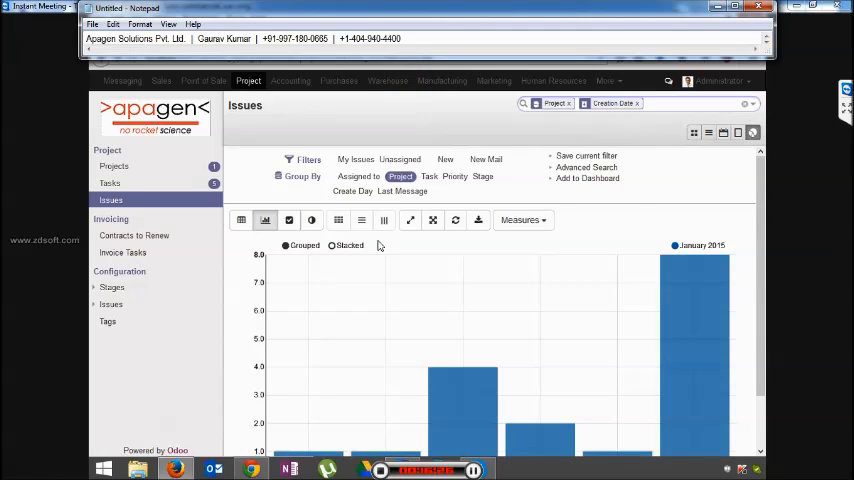
left_click(311, 220)
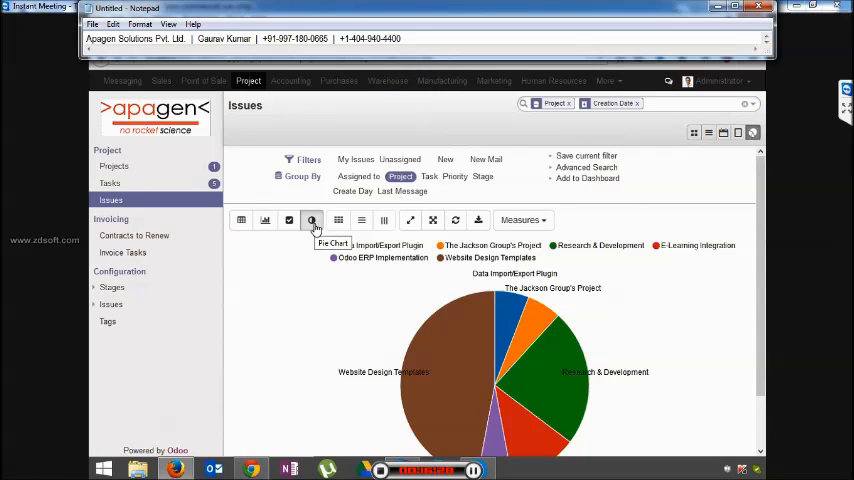
left_click(241, 220)
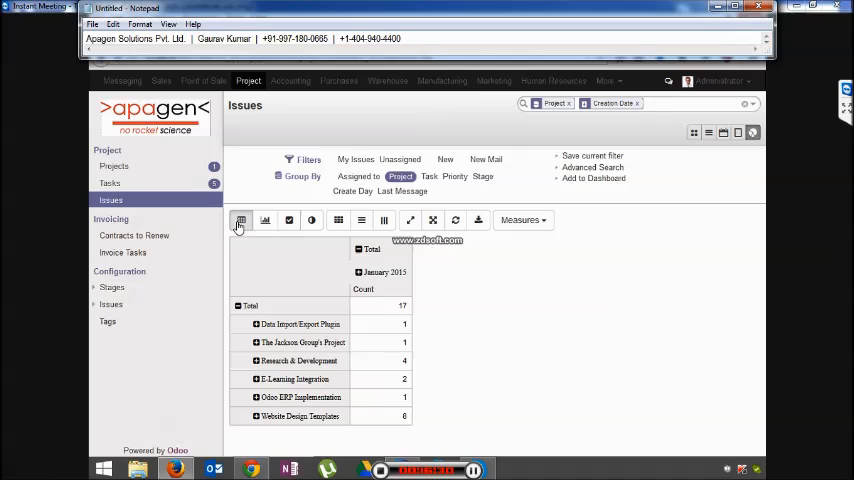
mouse_move(240, 220)
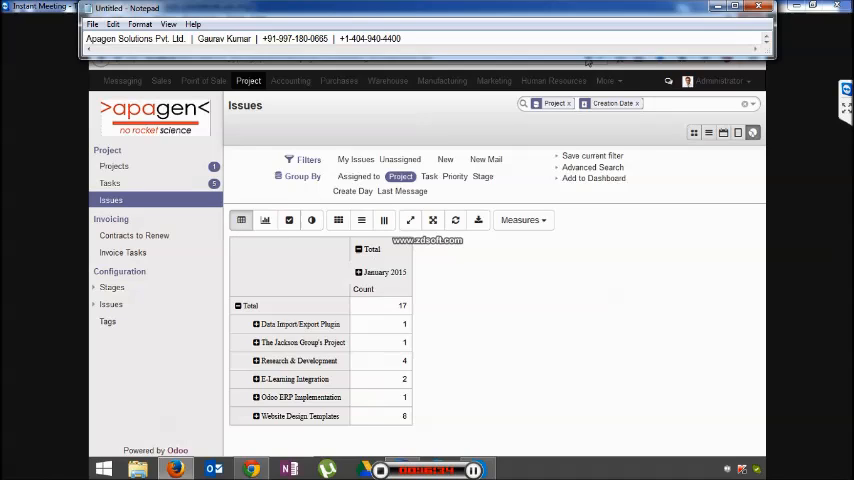
left_click(606, 81)
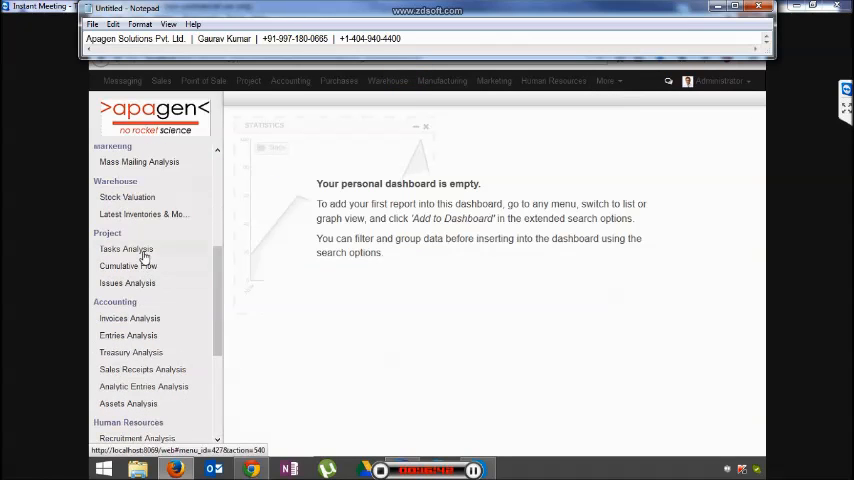
In Tasks Analysis, view the 28 tasks per project as pivot, bar, line and pie charts.
left_click(126, 248)
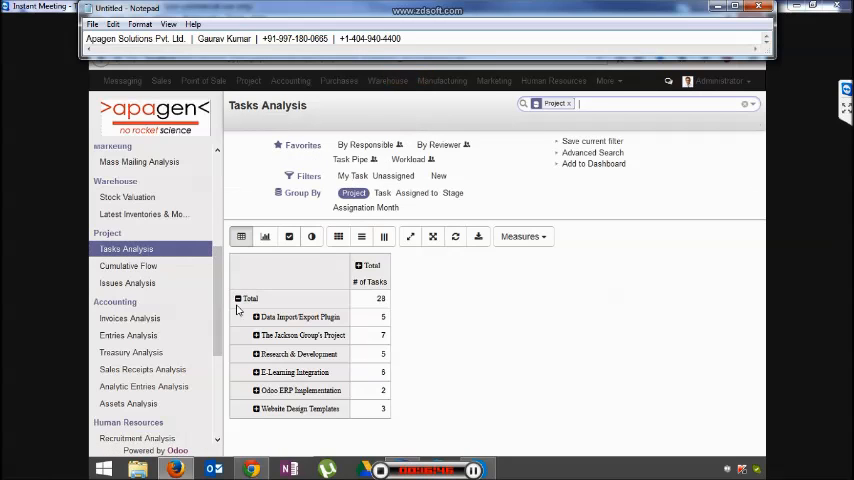
left_click(256, 317)
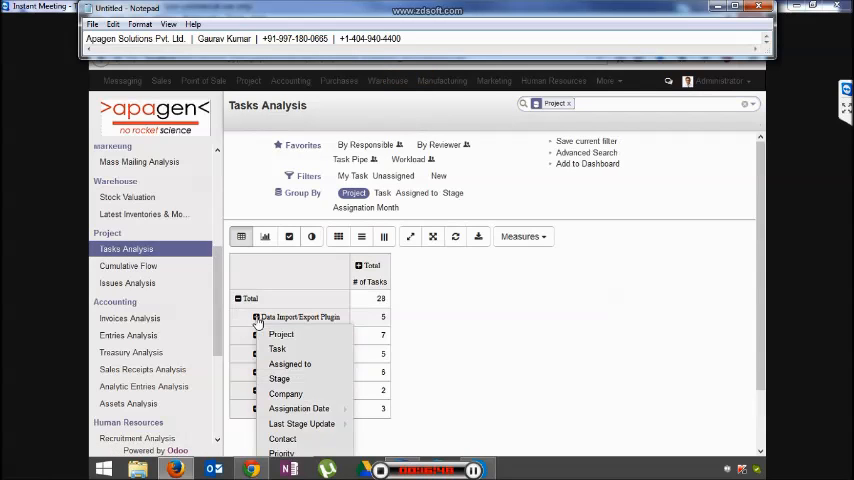
left_click(265, 236)
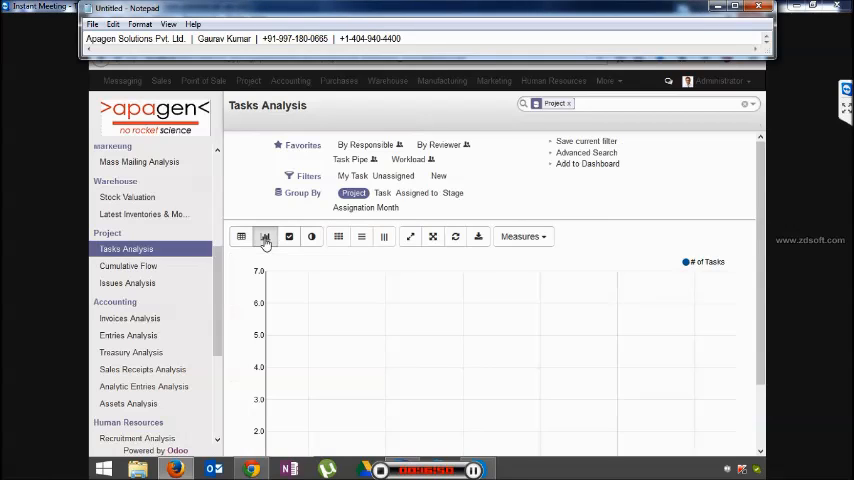
left_click(265, 237)
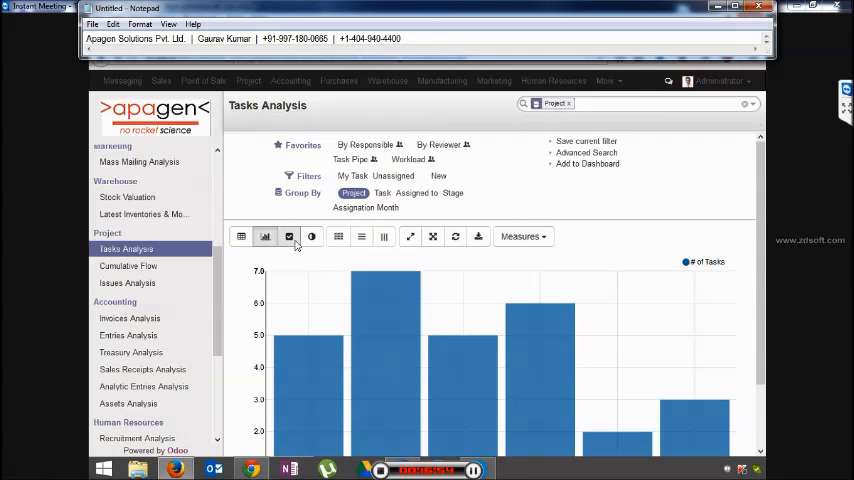
left_click(289, 237)
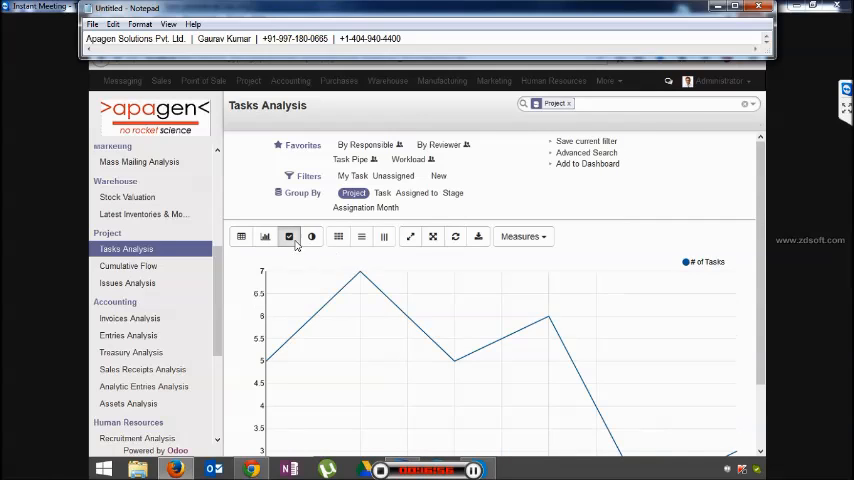
left_click(312, 237)
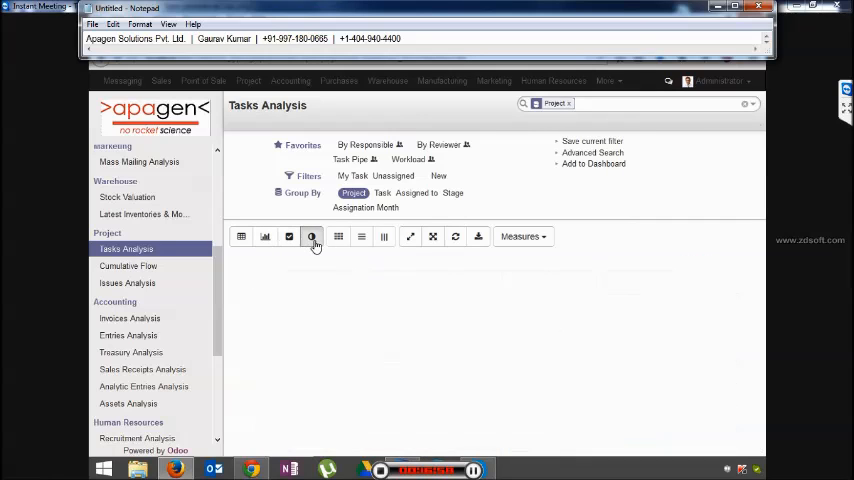
left_click(312, 236)
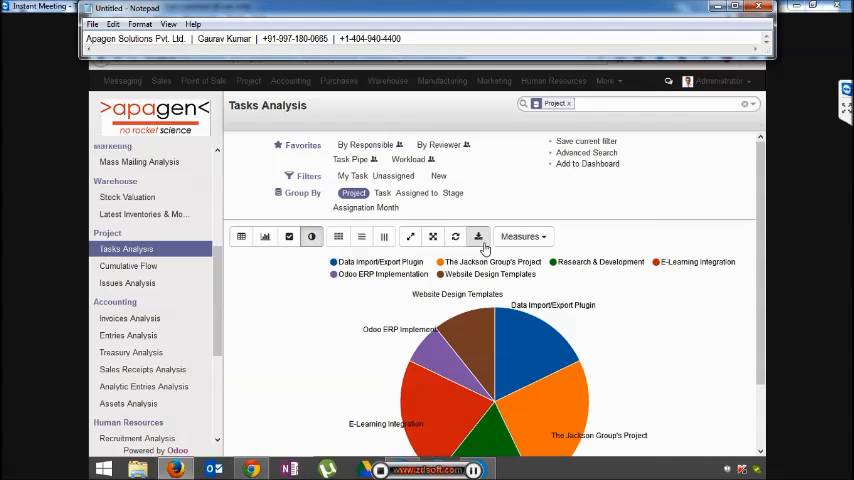
left_click(478, 237)
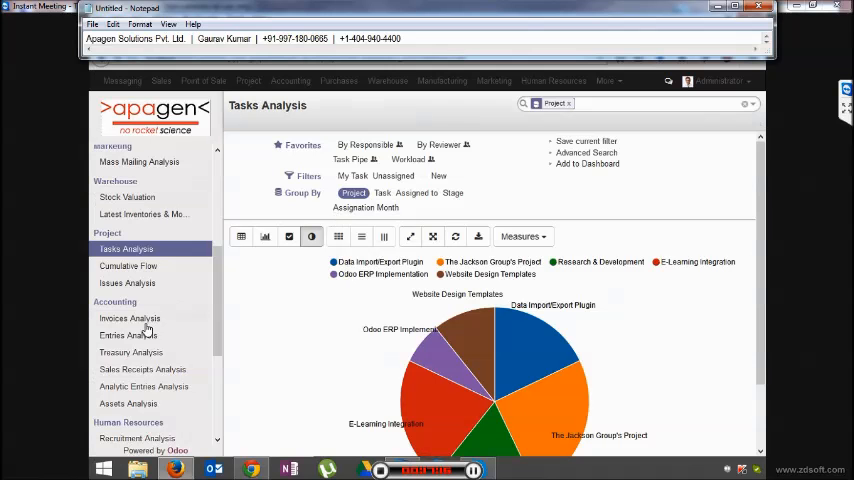
Review the 17 January 2015 issues per project in Issues Analysis, then open Cumulative Flow.
left_click(127, 283)
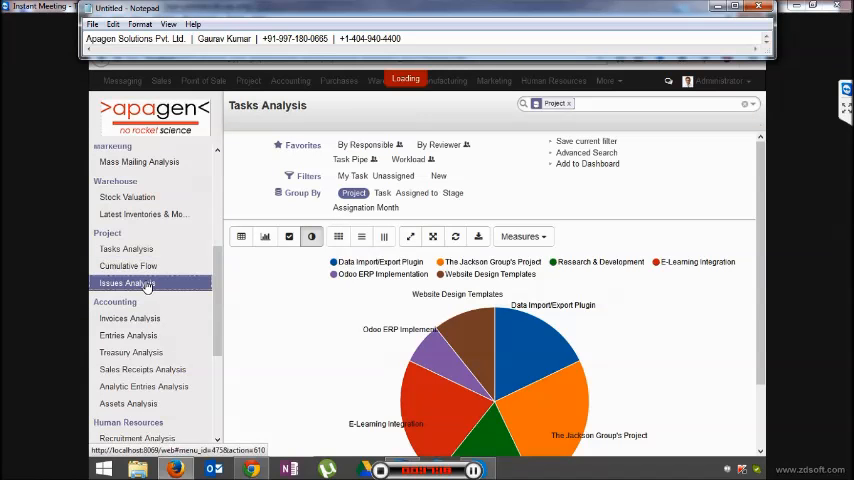
left_click(126, 283)
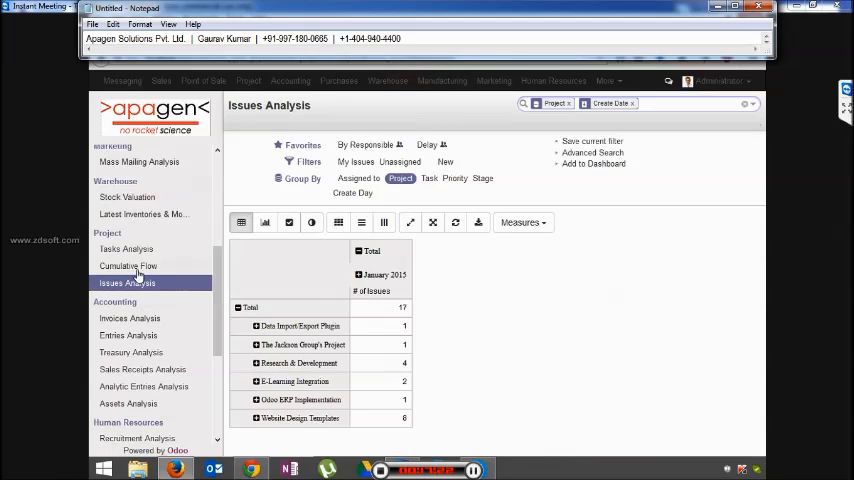
left_click(128, 266)
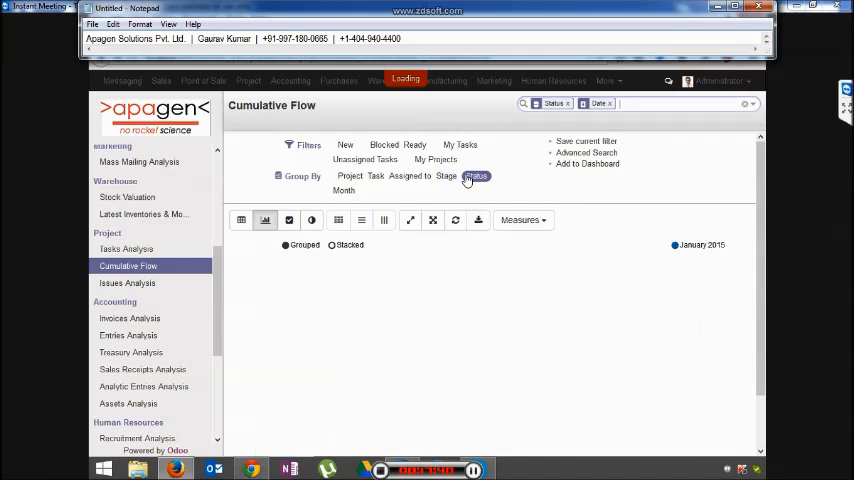
Group the cumulative flow chart by Project and Task instead of Status and scroll to it.
left_click(350, 175)
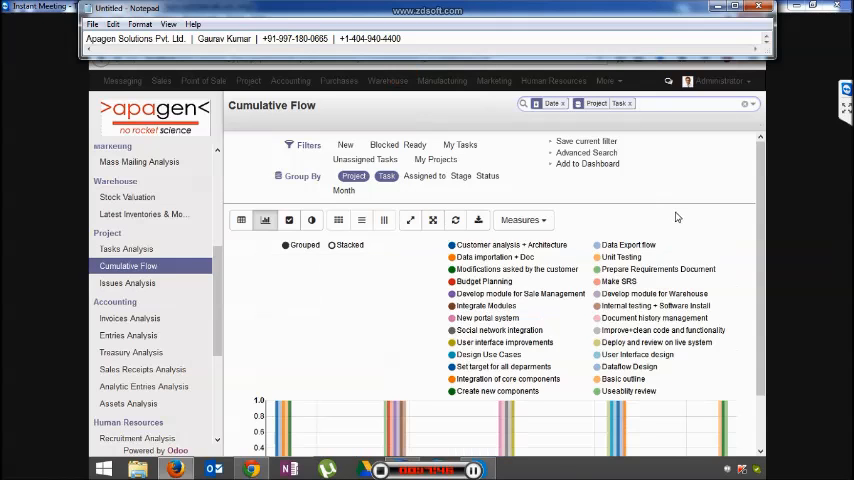
scroll("down", 3)
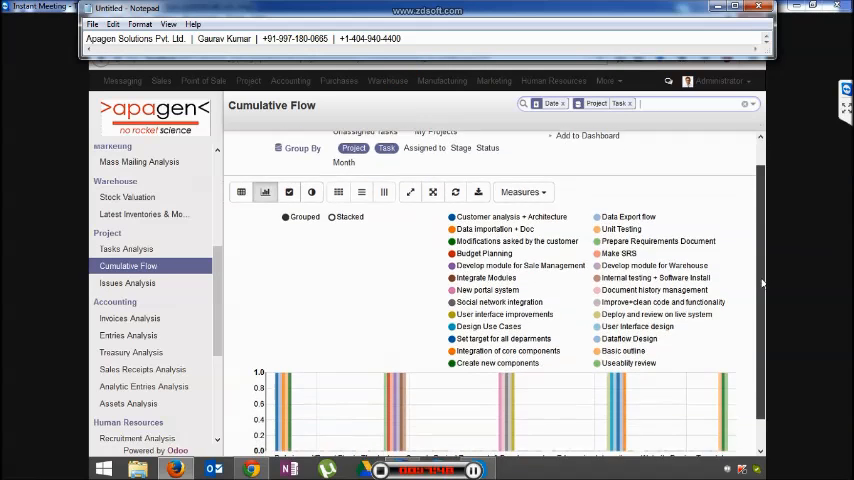
scroll("down", 3)
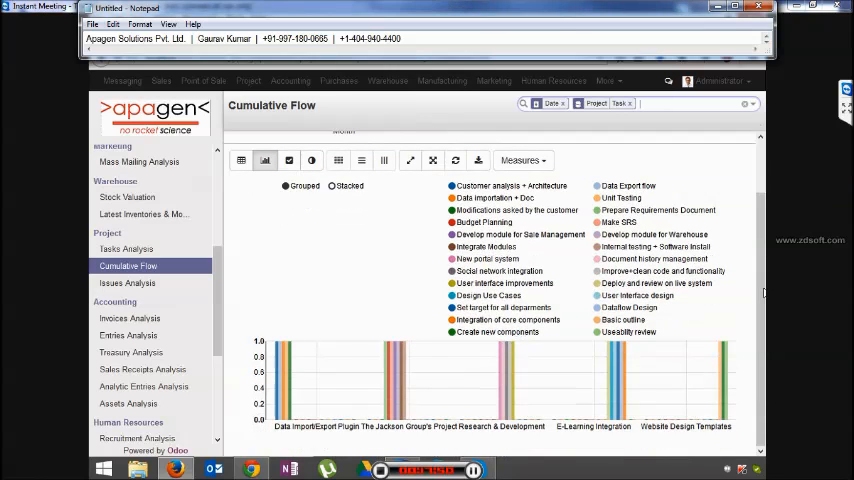